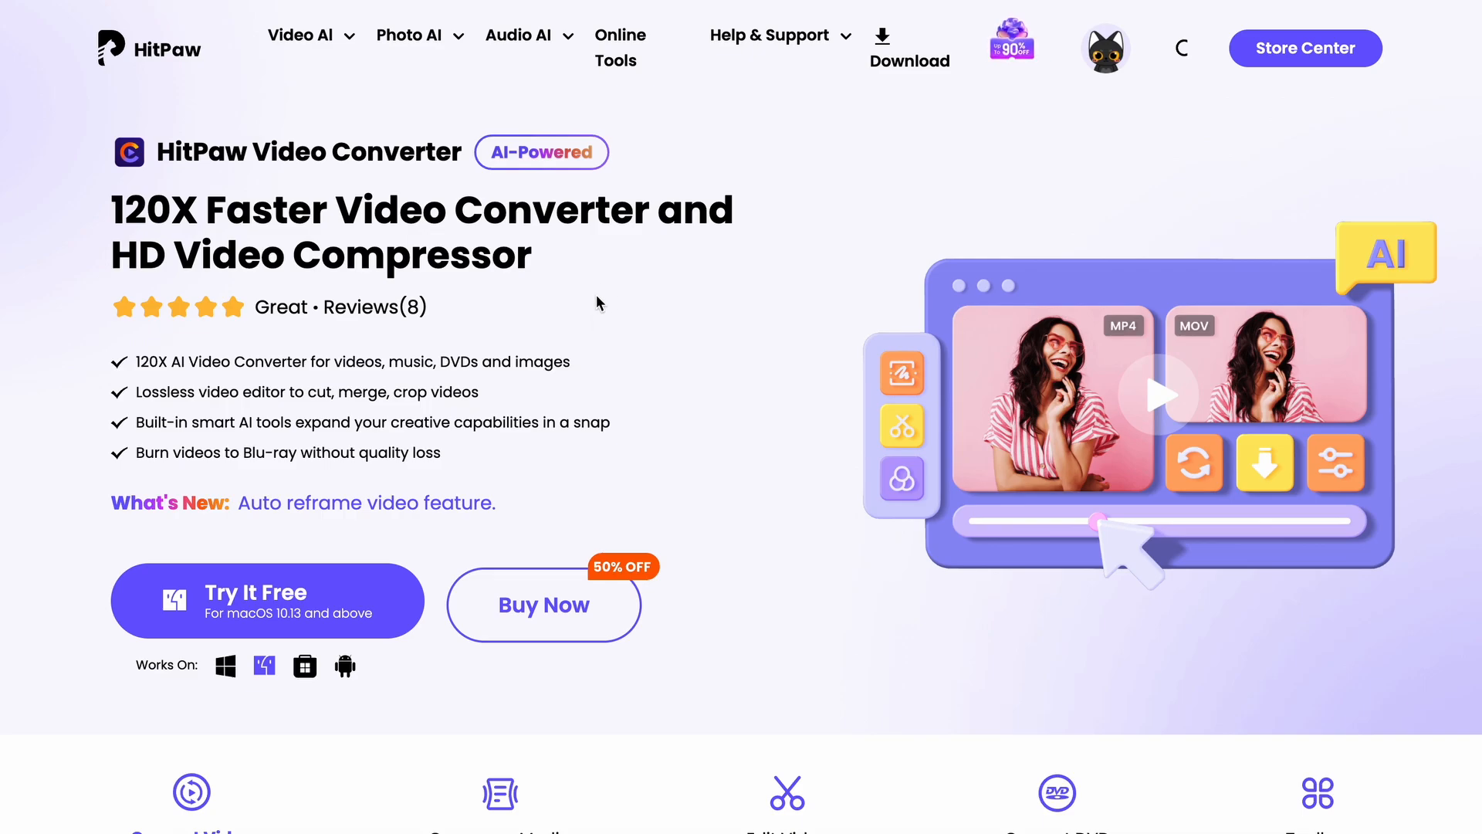
{"action": "mouse_move", "coordinate": [579, 313]}
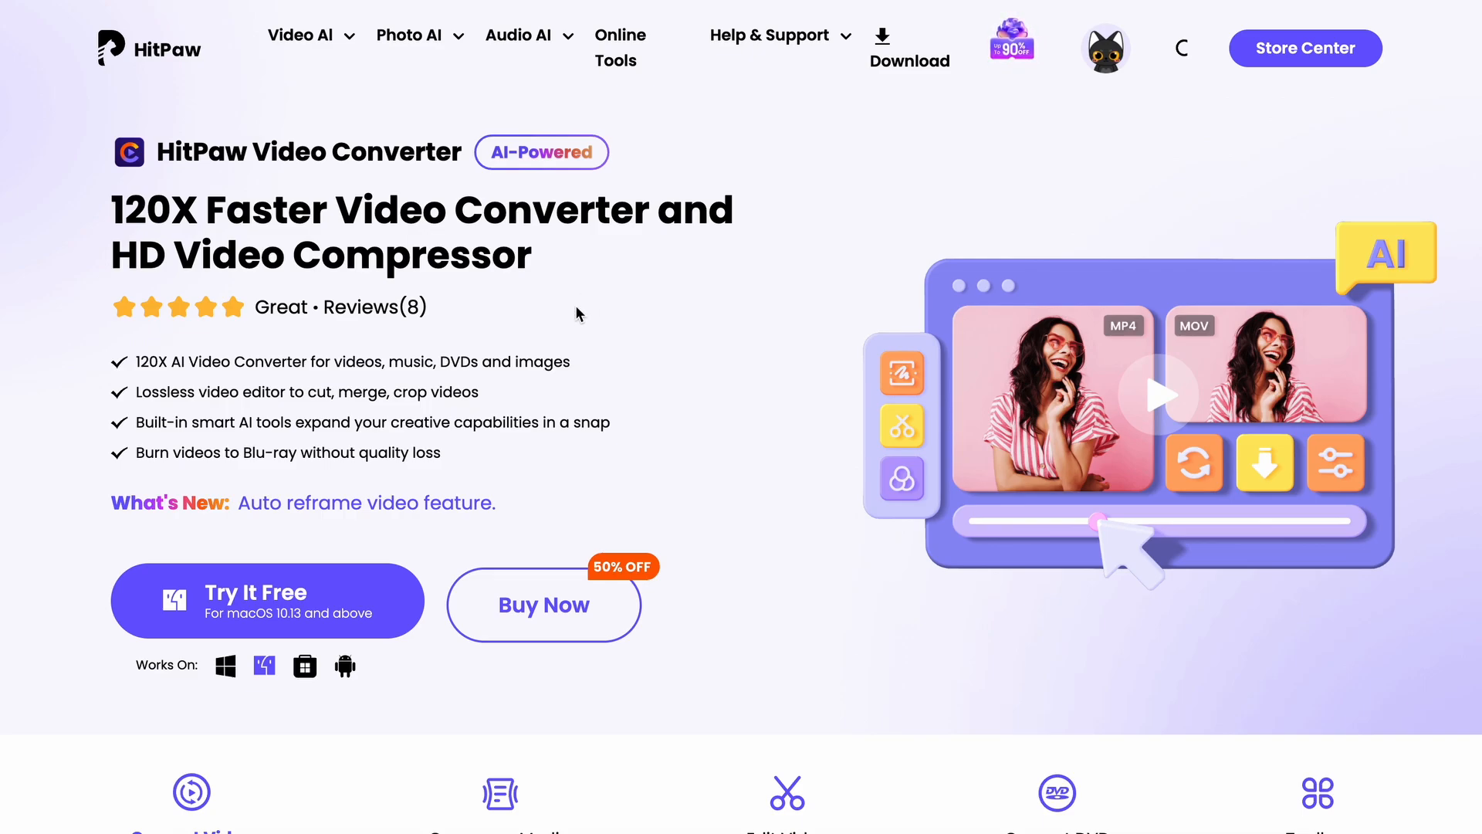
{"action": "mouse_move", "coordinate": [569, 320]}
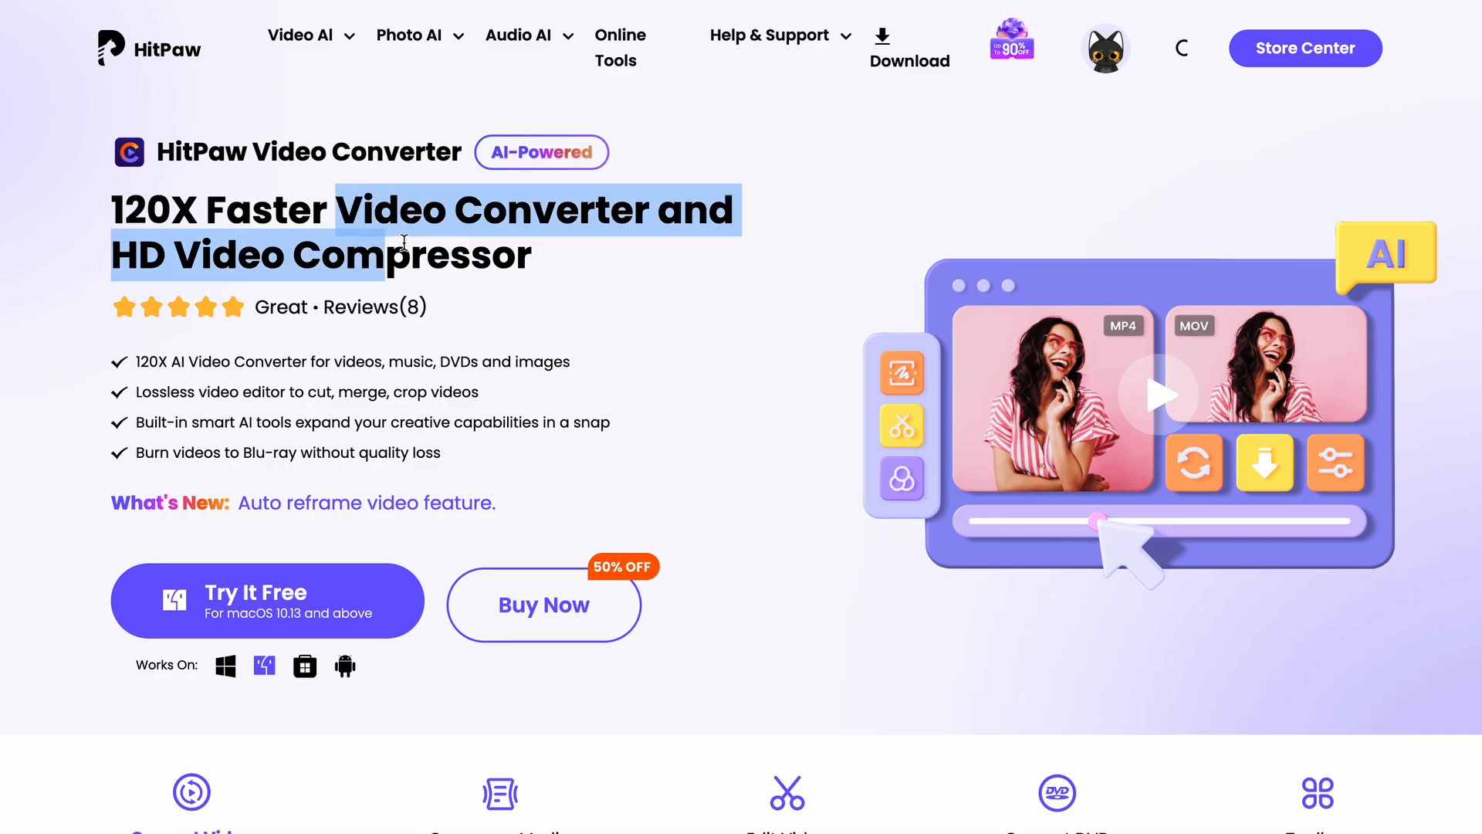
Step: Browse the website's Edit Video features carousel through Change Video Speed
{"action": "left_click", "coordinate": [547, 278]}
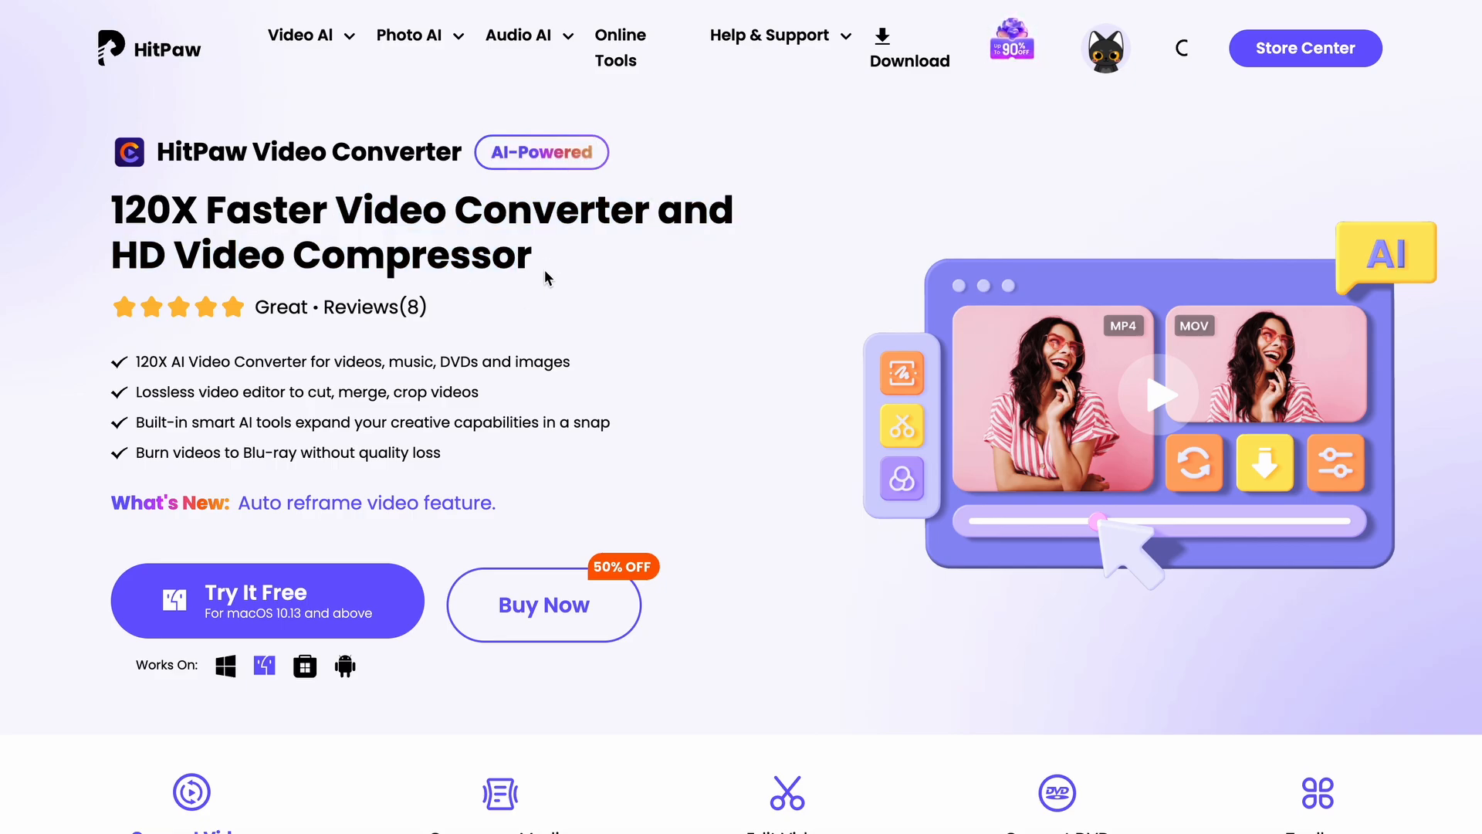
{"action": "scroll", "scroll_direction": "down", "scroll_amount": 3}
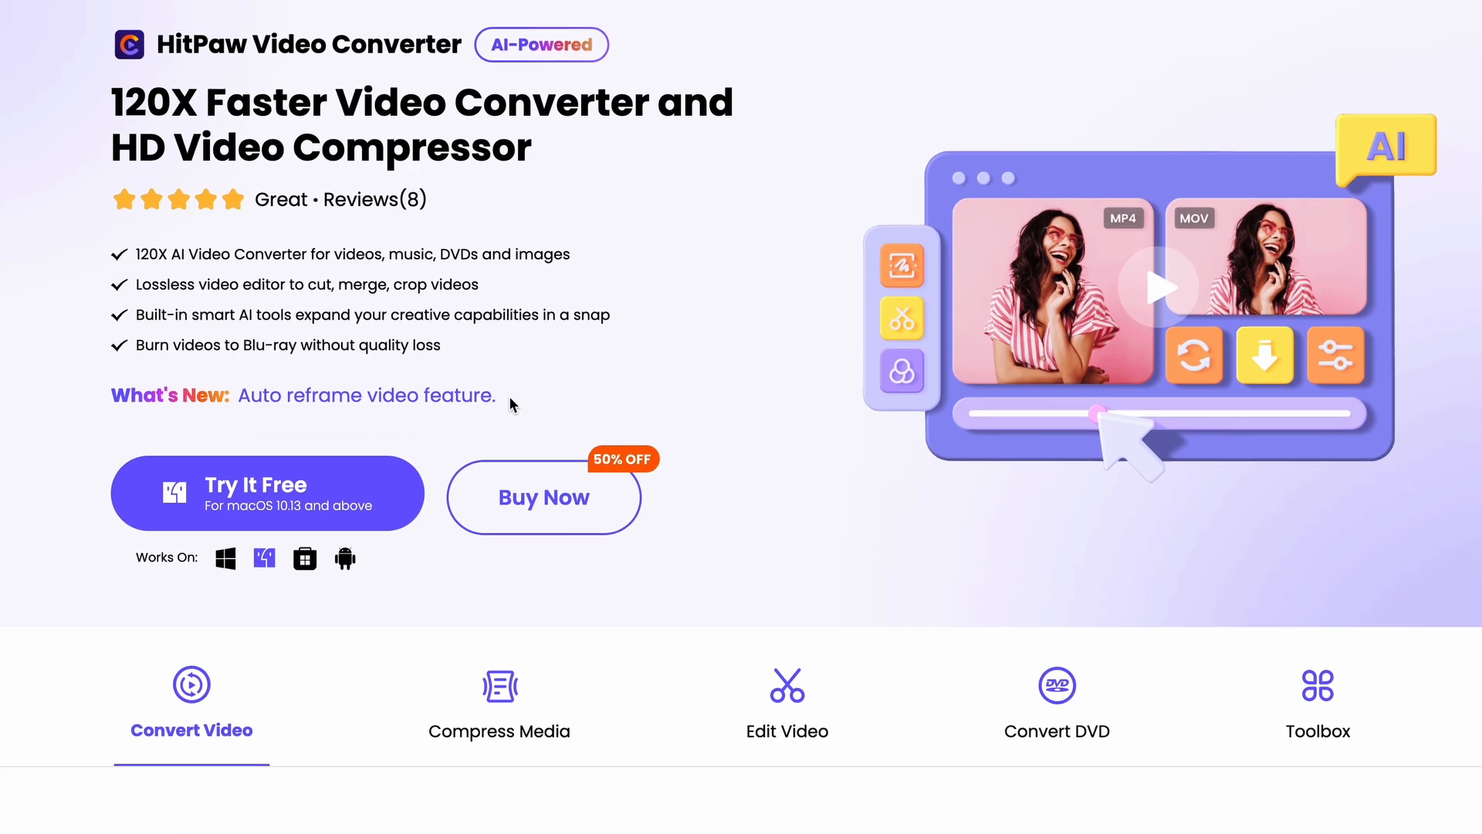
{"action": "scroll", "scroll_direction": "down", "scroll_amount": 3}
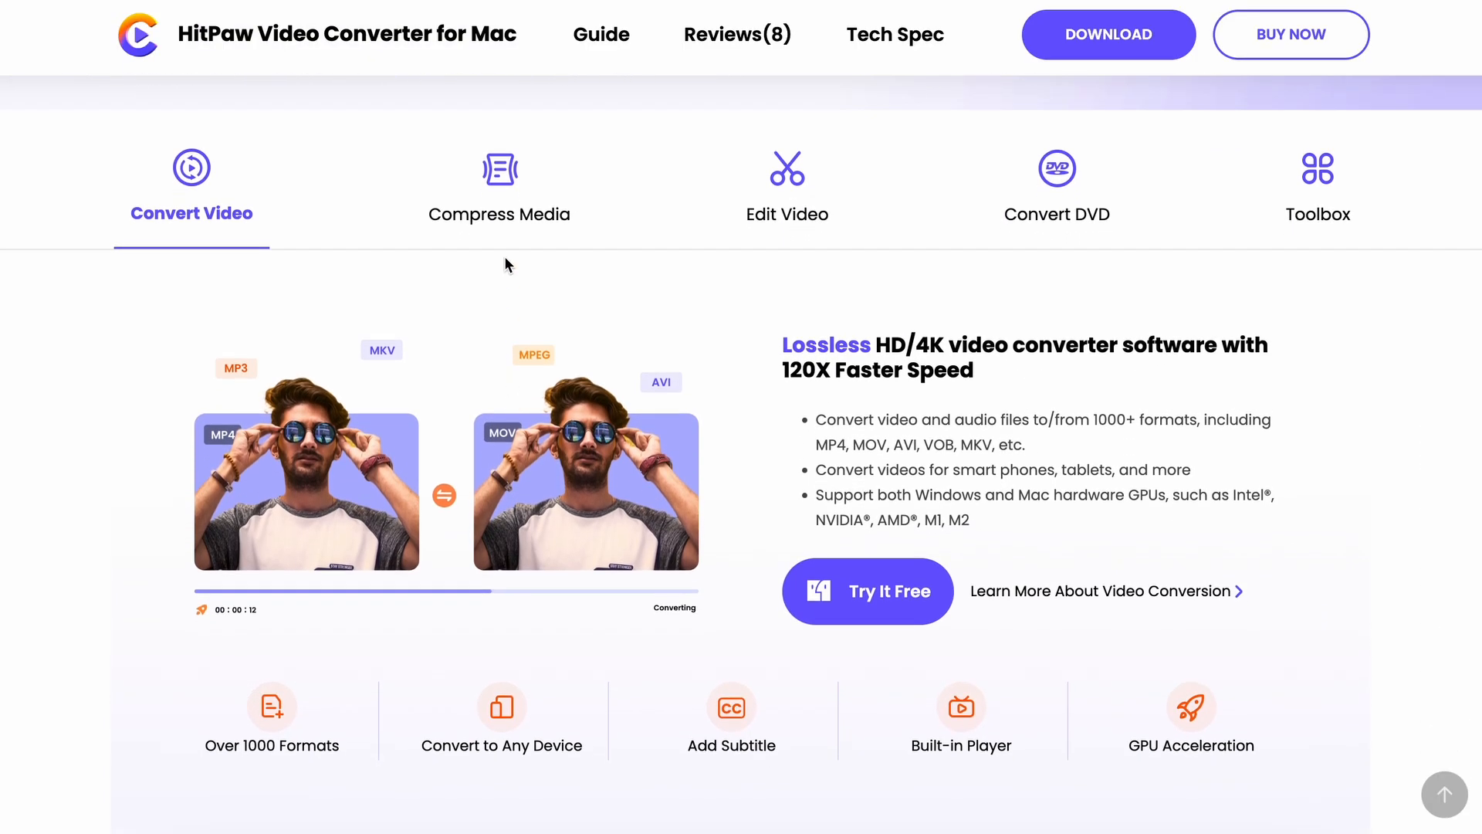
{"action": "left_click", "coordinate": [499, 185]}
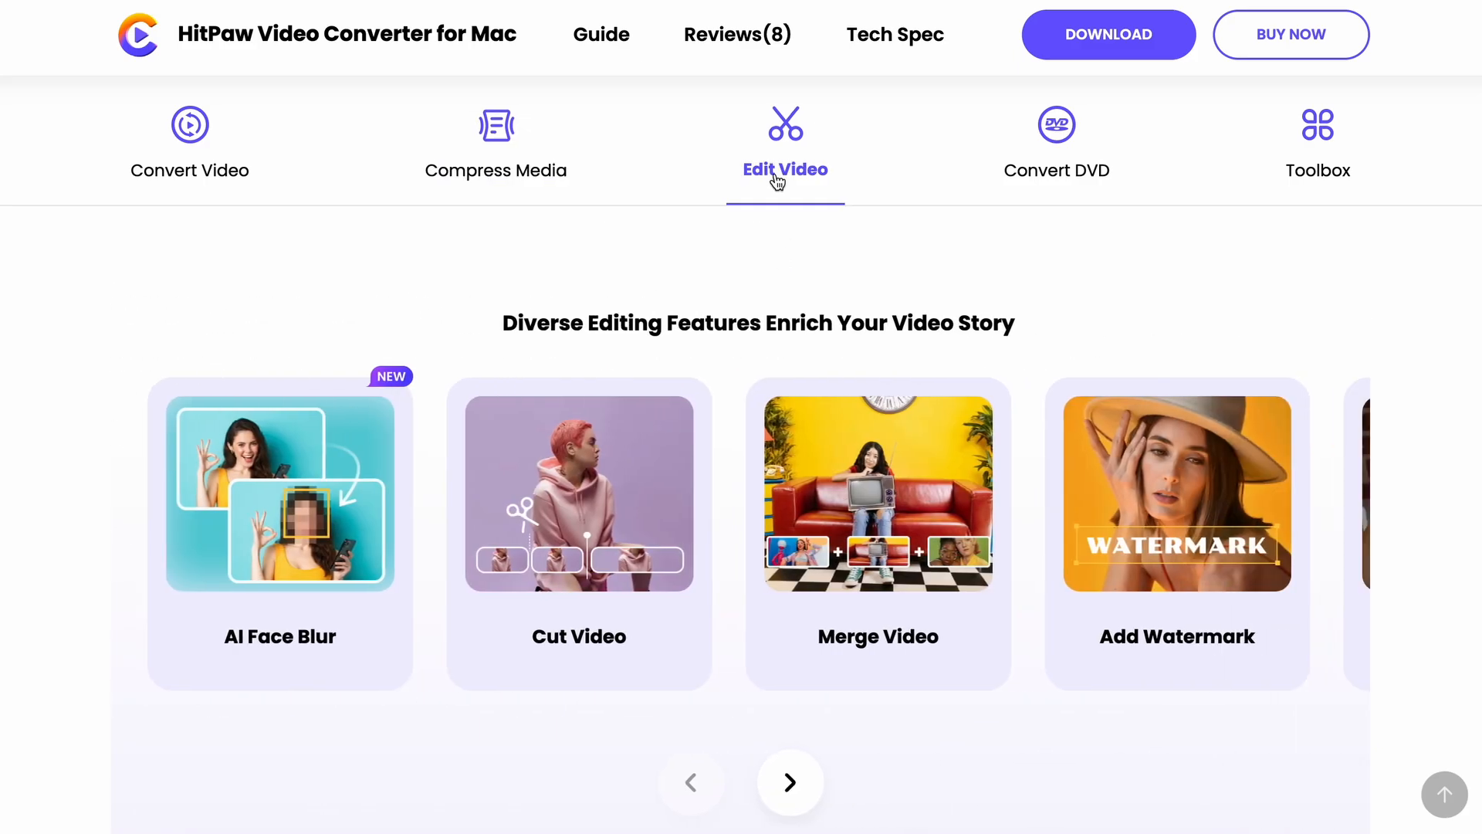
{"action": "scroll", "scroll_direction": "down", "scroll_amount": 3}
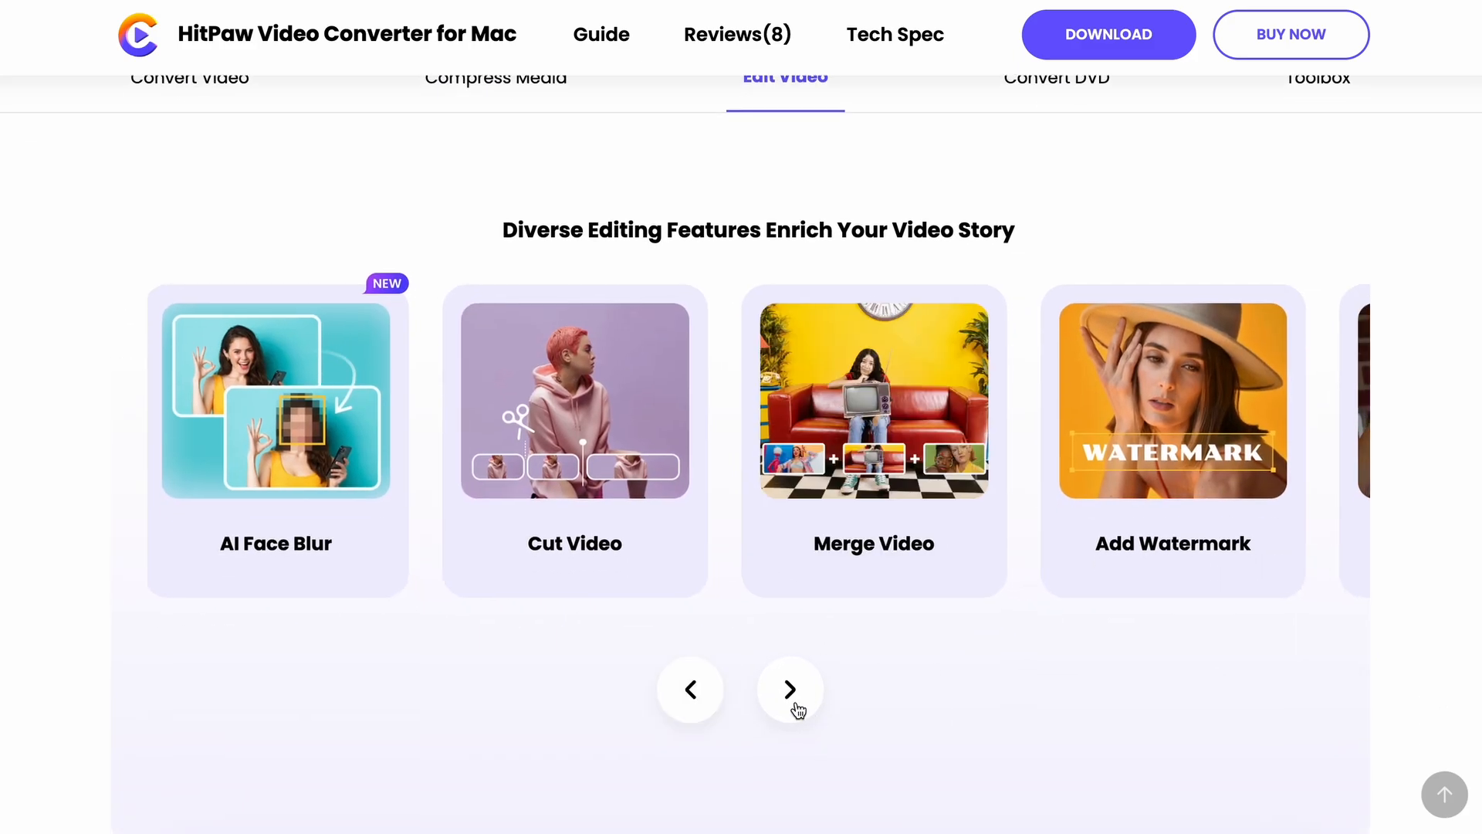
{"action": "left_click", "coordinate": [790, 689]}
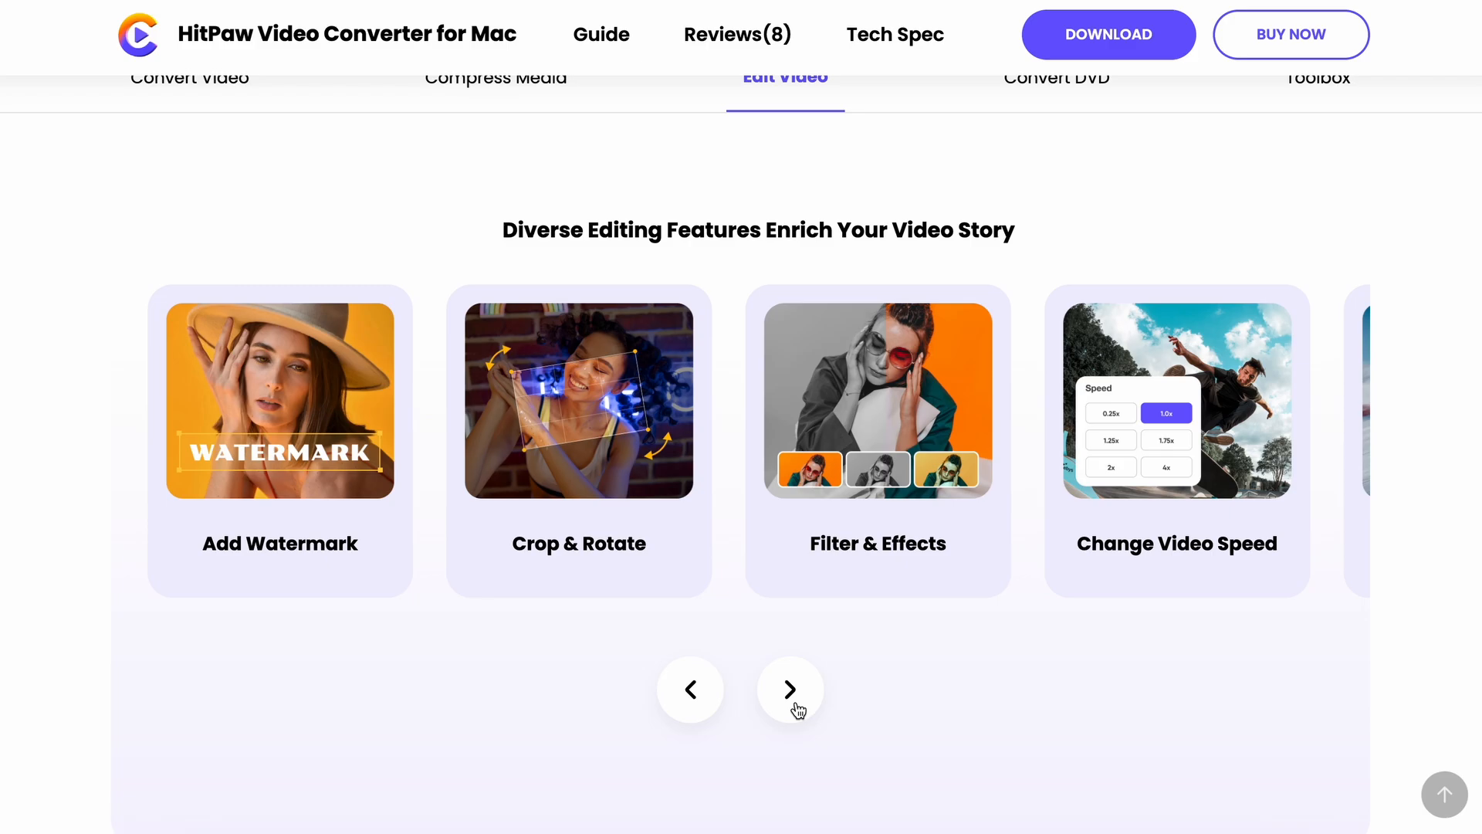
{"action": "left_click", "coordinate": [790, 689]}
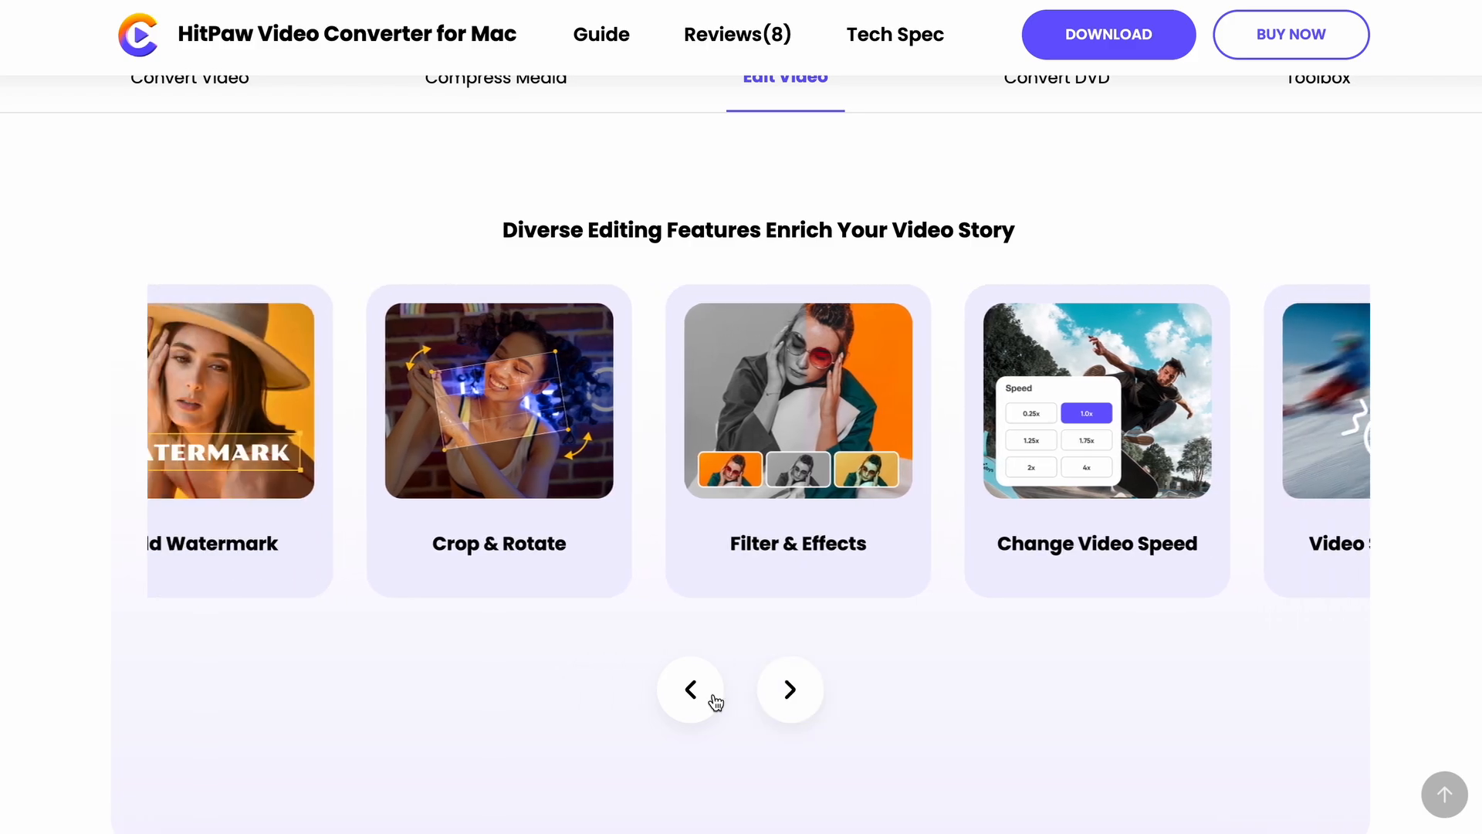
Step: View the Toolbox features carousel, paging to Video to GIF and 2D to 3D
{"action": "left_click", "coordinate": [690, 689]}
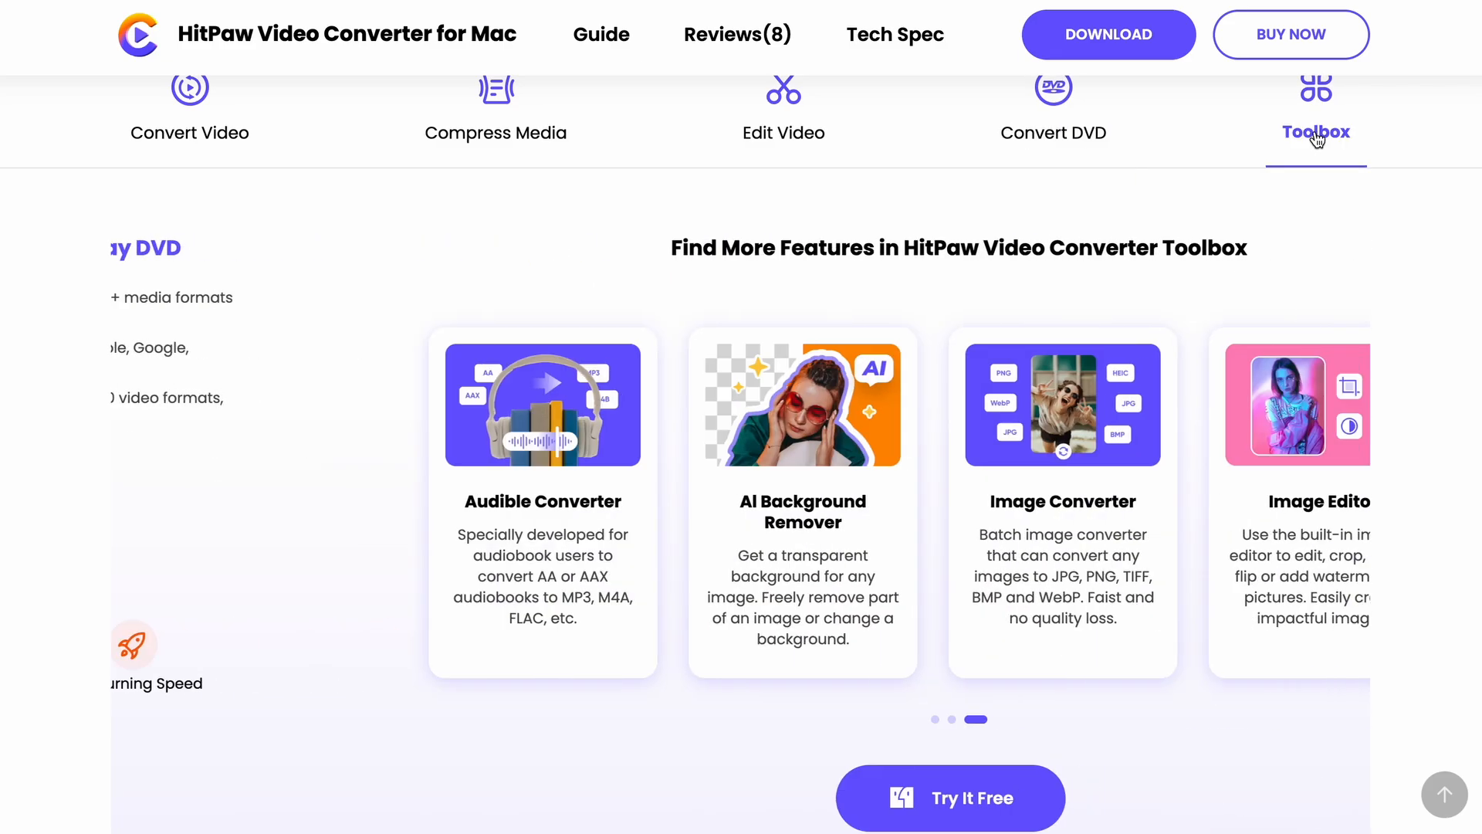
{"action": "scroll", "scroll_direction": "down", "scroll_amount": 3}
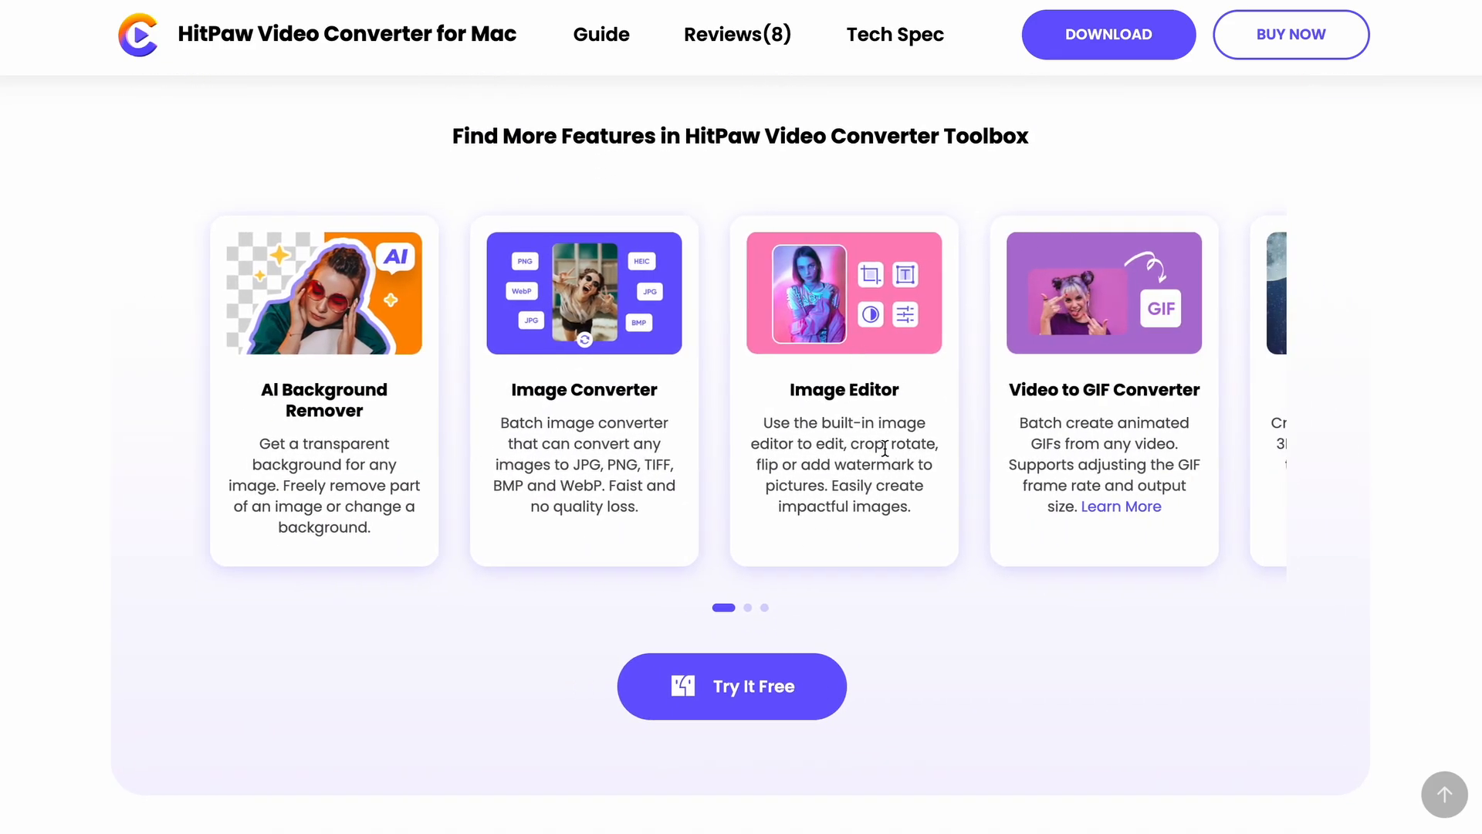
{"action": "mouse_move", "coordinate": [749, 610]}
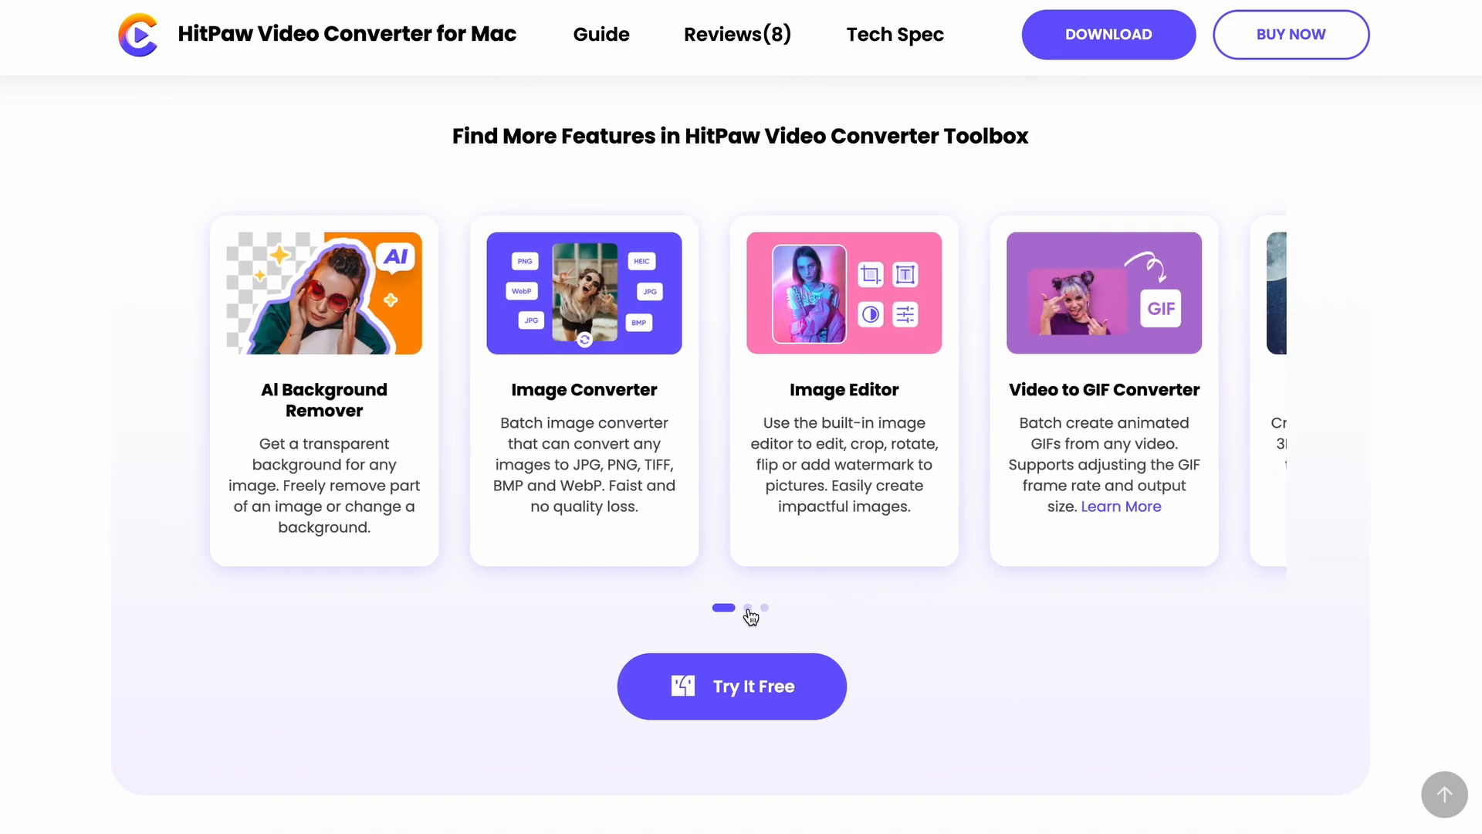
{"action": "left_click", "coordinate": [763, 607]}
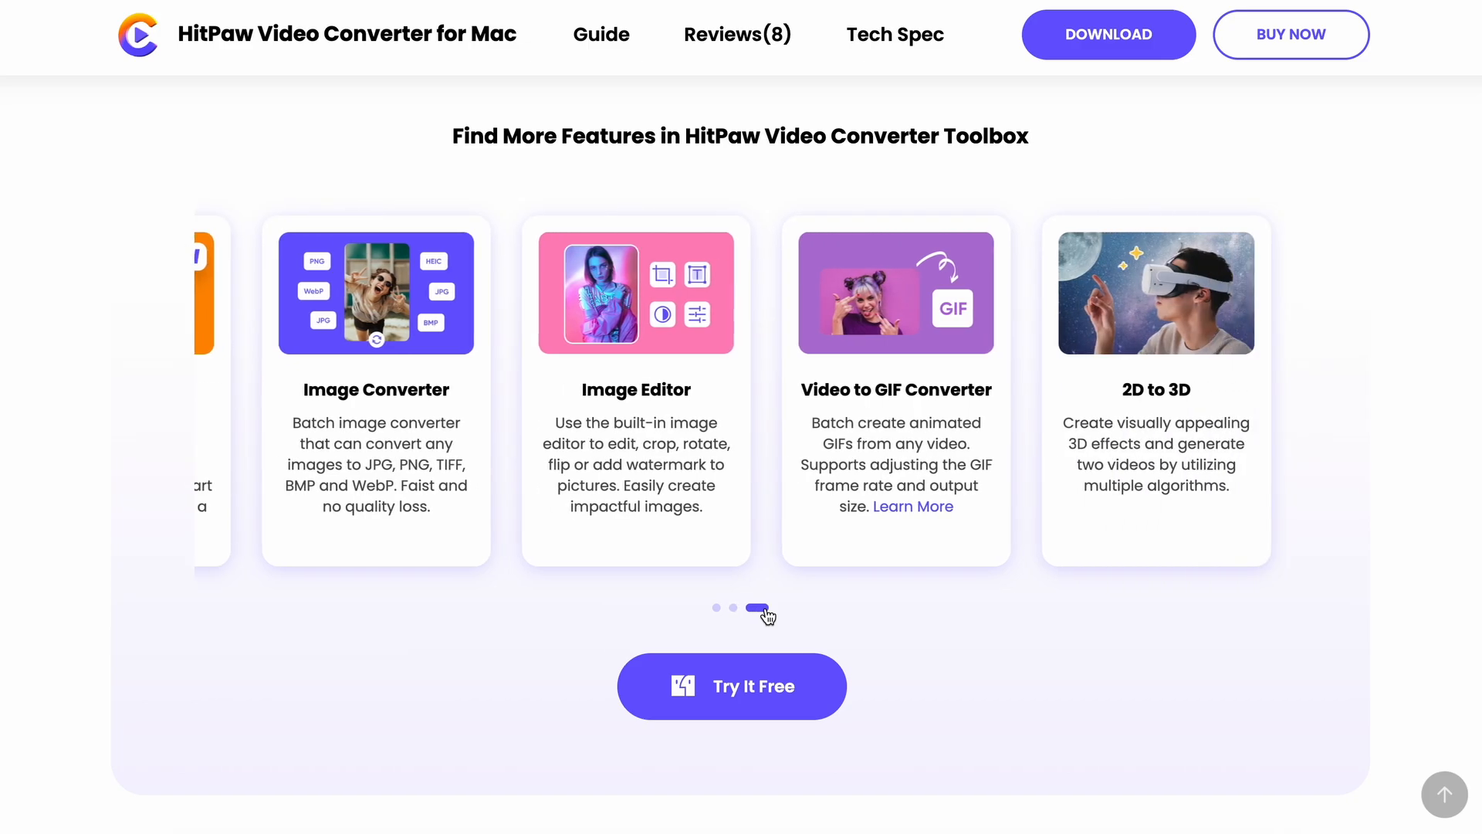
{"action": "mouse_move", "coordinate": [853, 611]}
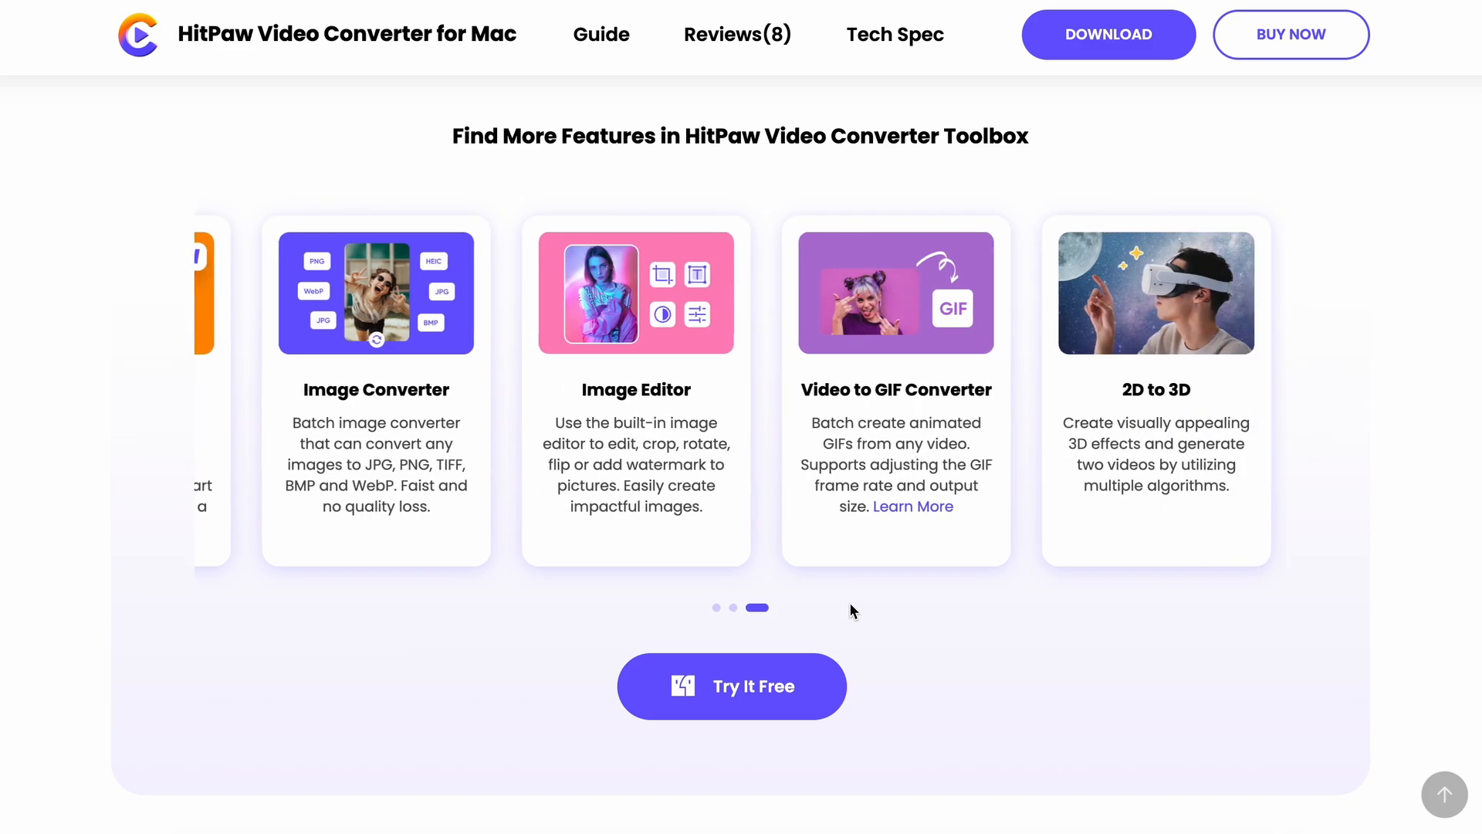
{"action": "scroll", "scroll_direction": "down", "scroll_amount": 3}
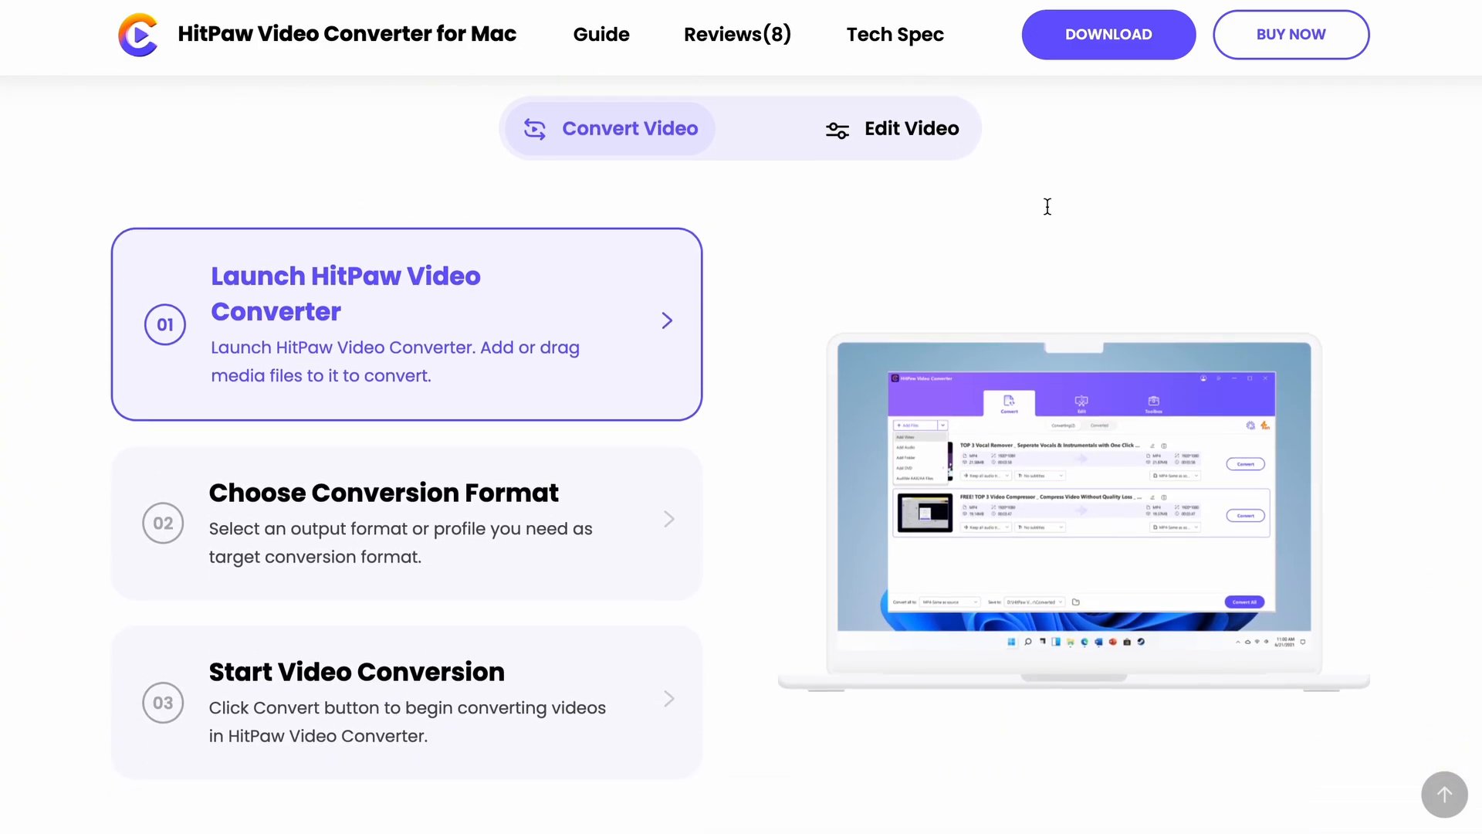
Step: Show the Edit Video how-to steps, then scroll to the Tips & Tricks articles
{"action": "left_click", "coordinate": [911, 126]}
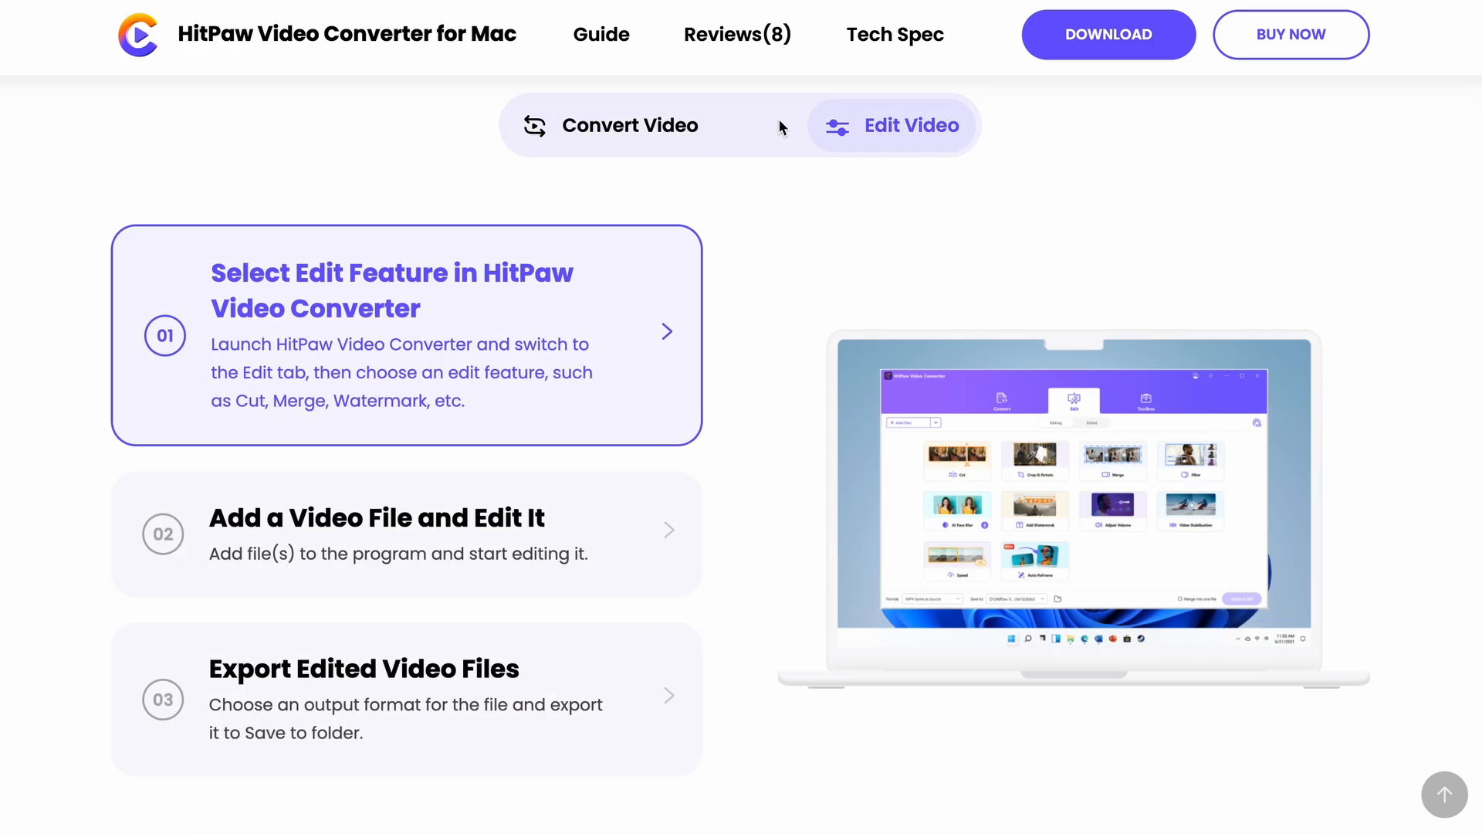
{"action": "scroll", "scroll_direction": "down", "scroll_amount": 3}
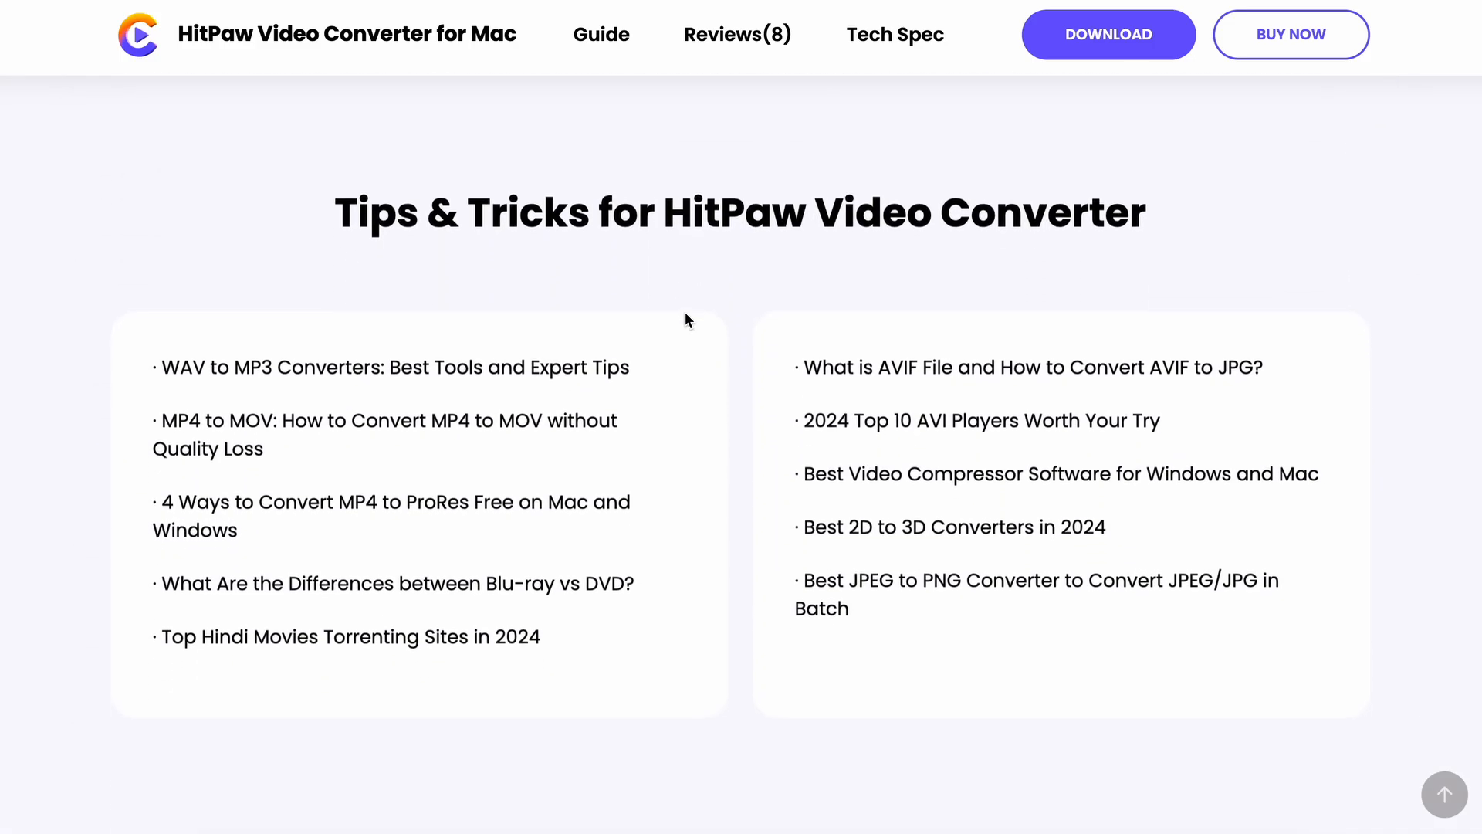
{"action": "scroll", "scroll_direction": "down", "scroll_amount": 3}
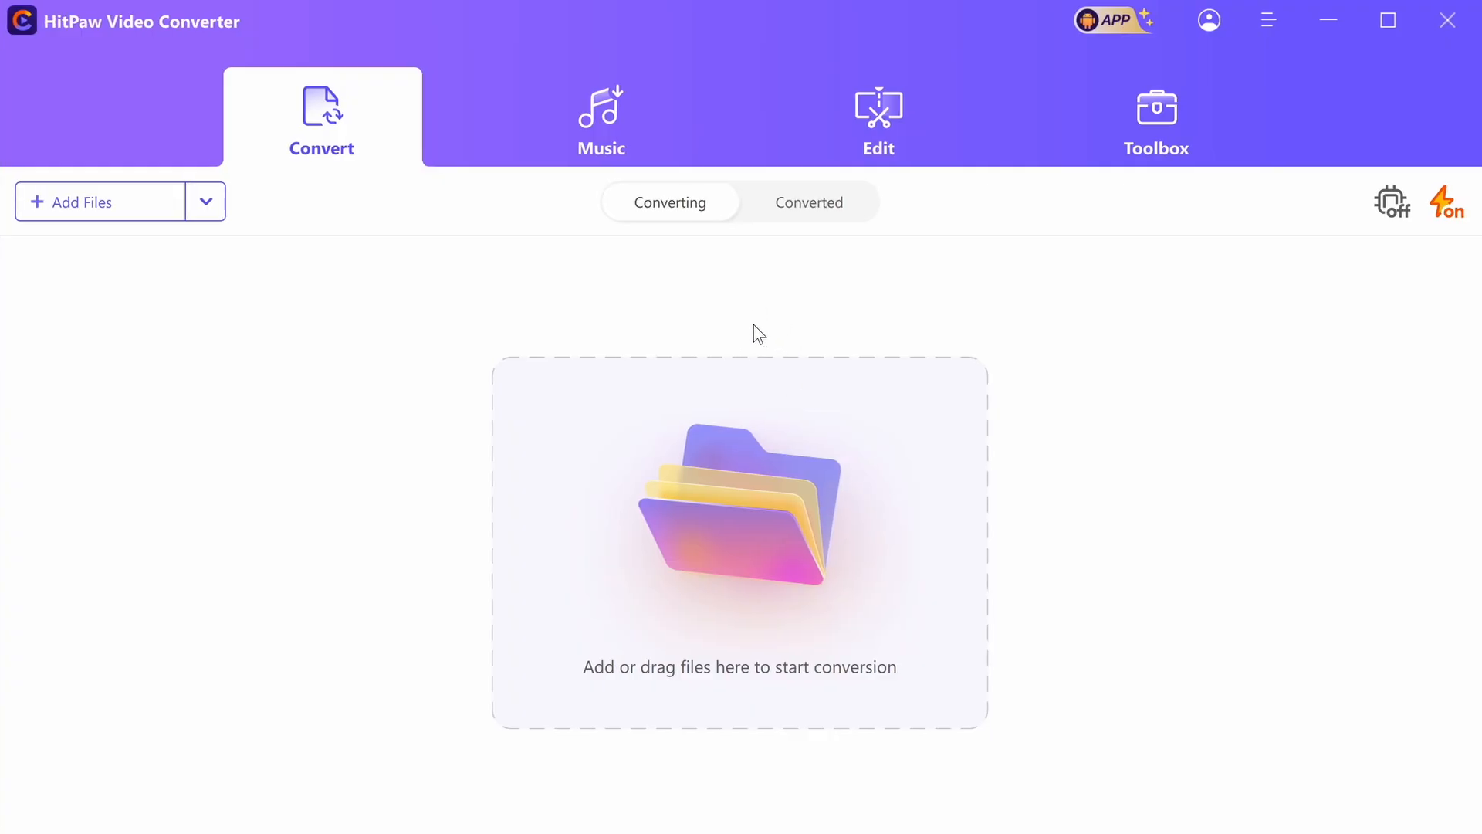
{"action": "mouse_move", "coordinate": [703, 313]}
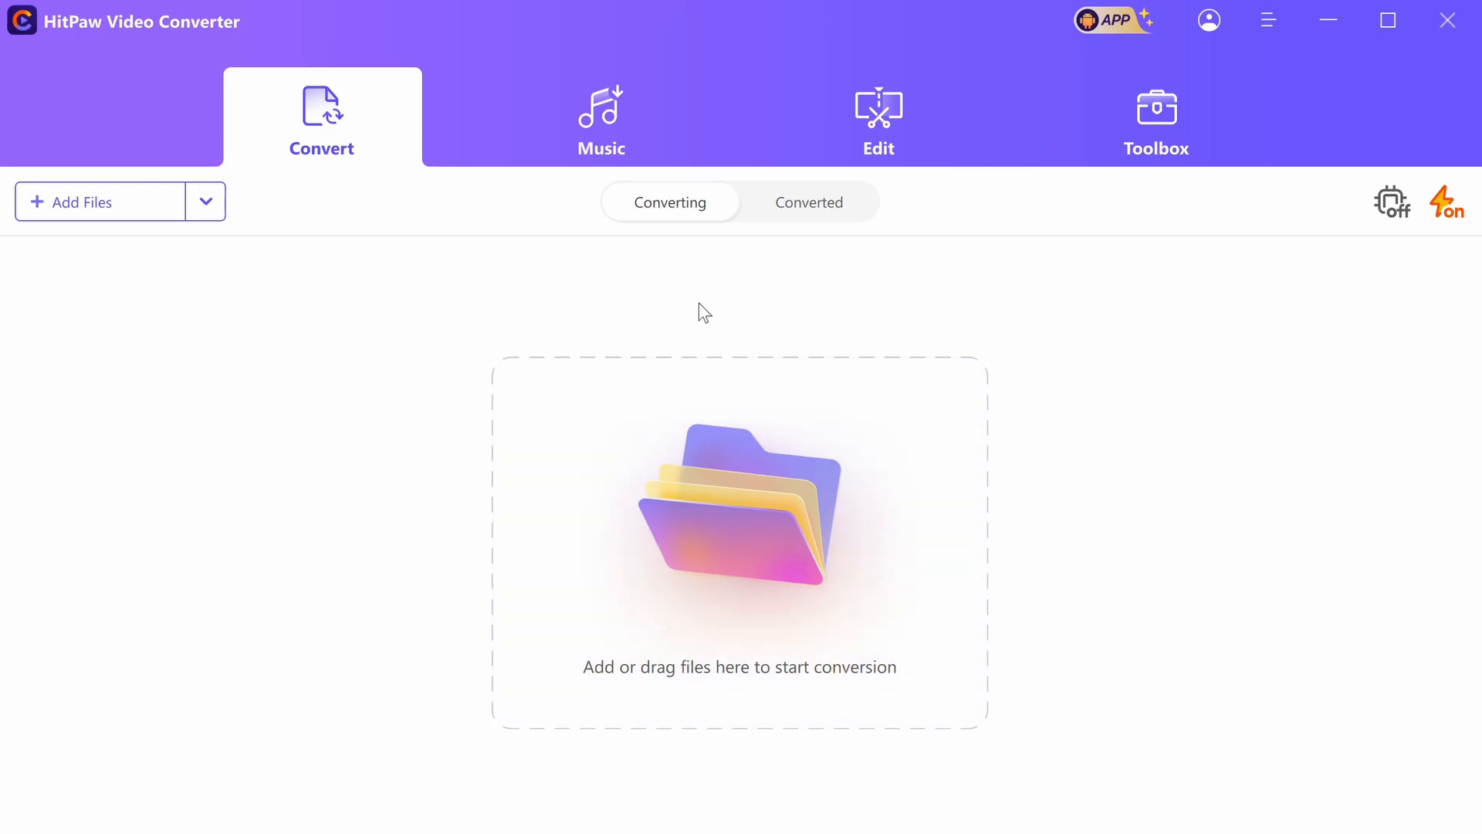
{"action": "mouse_move", "coordinate": [403, 155]}
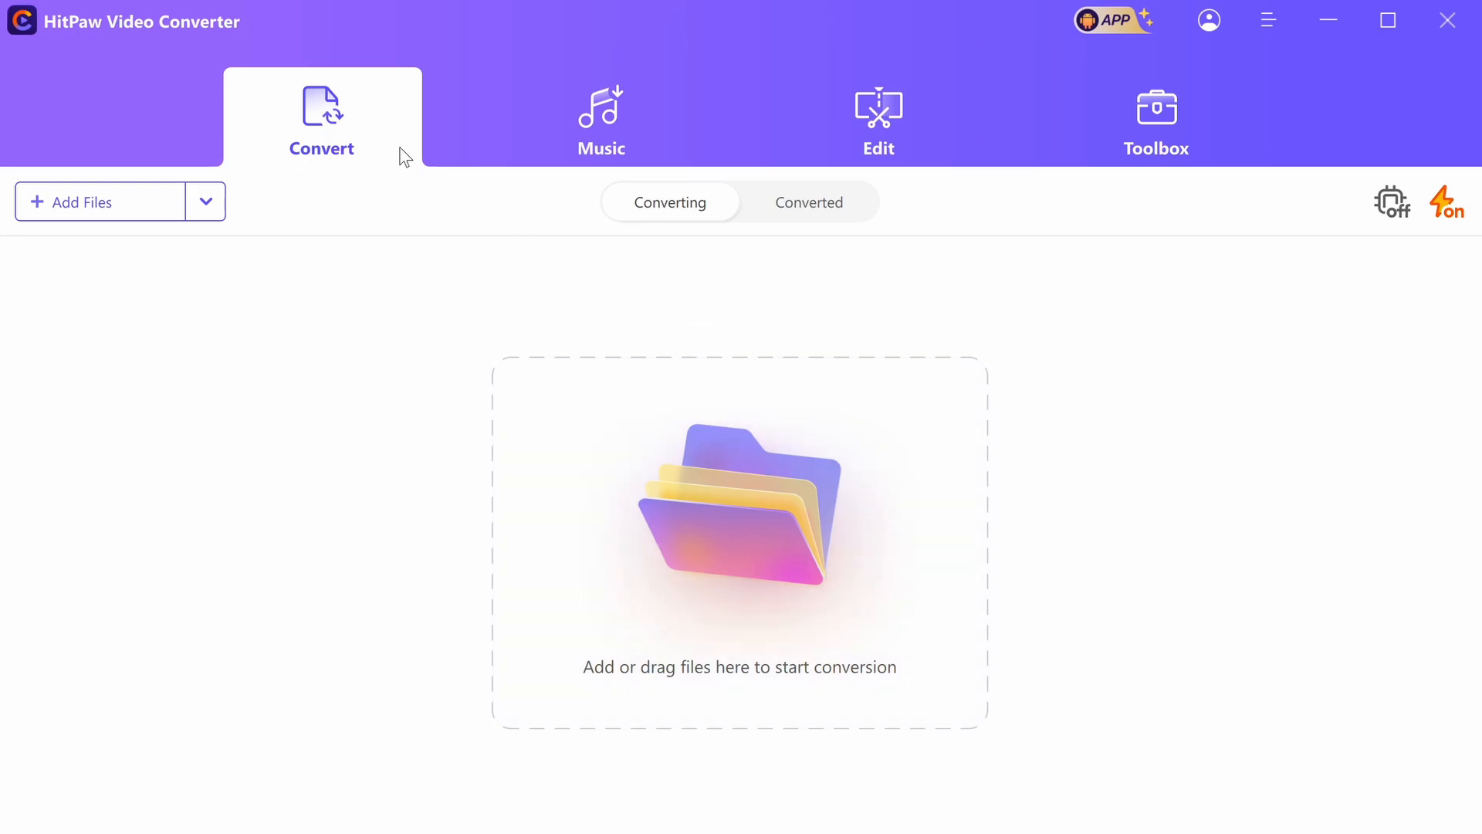
{"action": "mouse_move", "coordinate": [323, 129]}
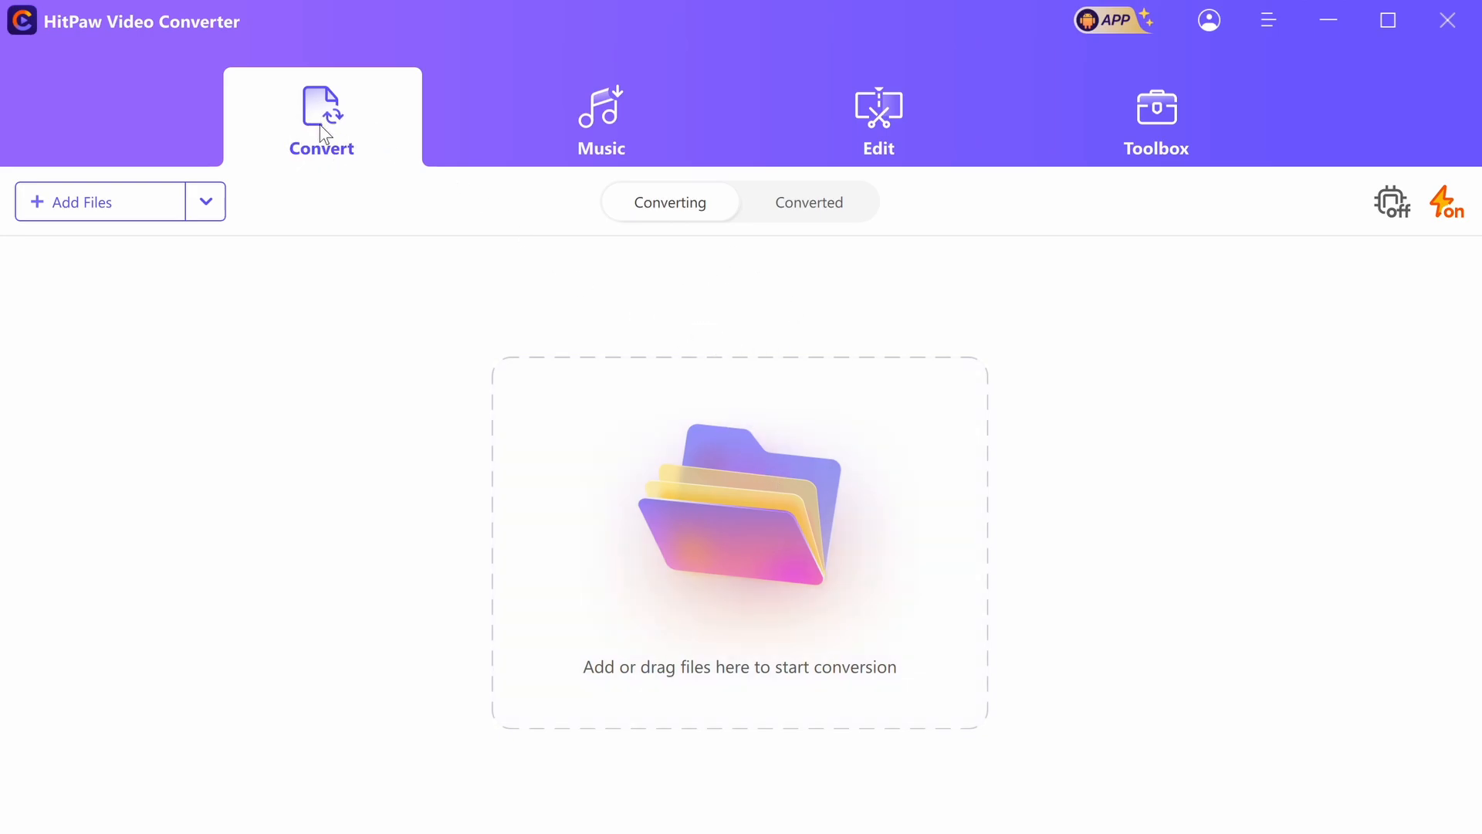
{"action": "mouse_move", "coordinate": [308, 148]}
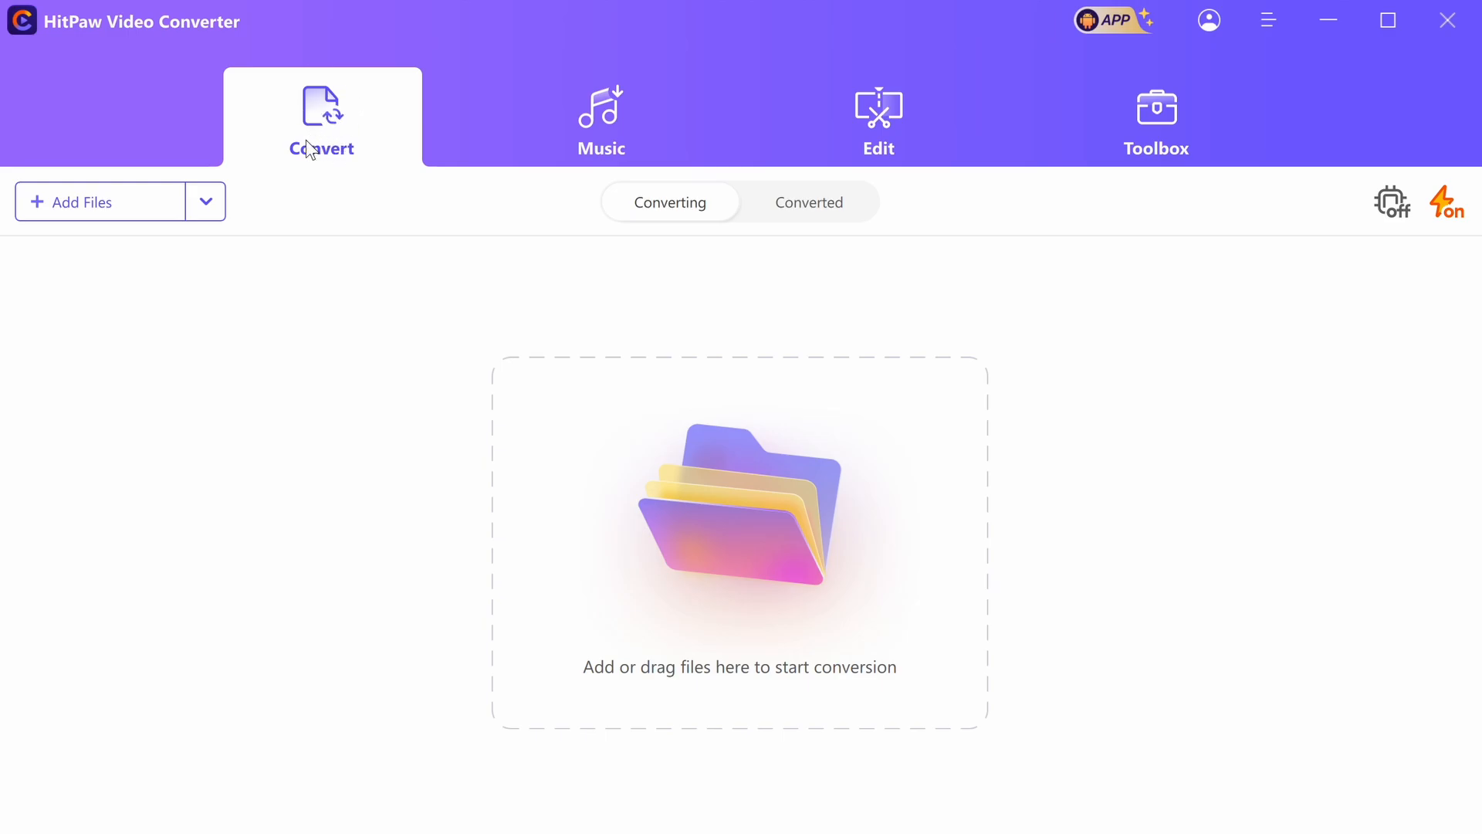
{"action": "mouse_move", "coordinate": [727, 500]}
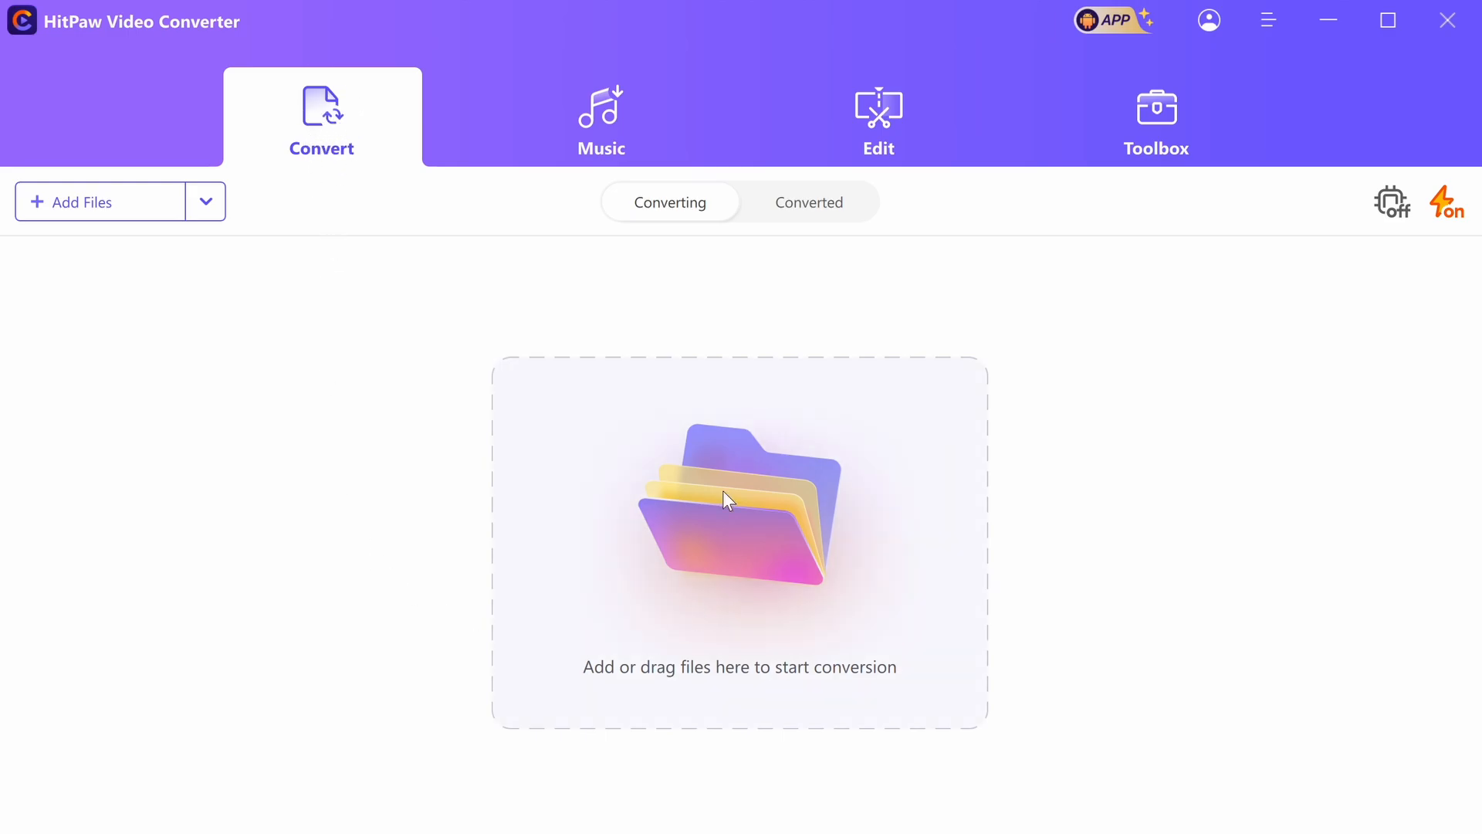
{"action": "mouse_move", "coordinate": [581, 143]}
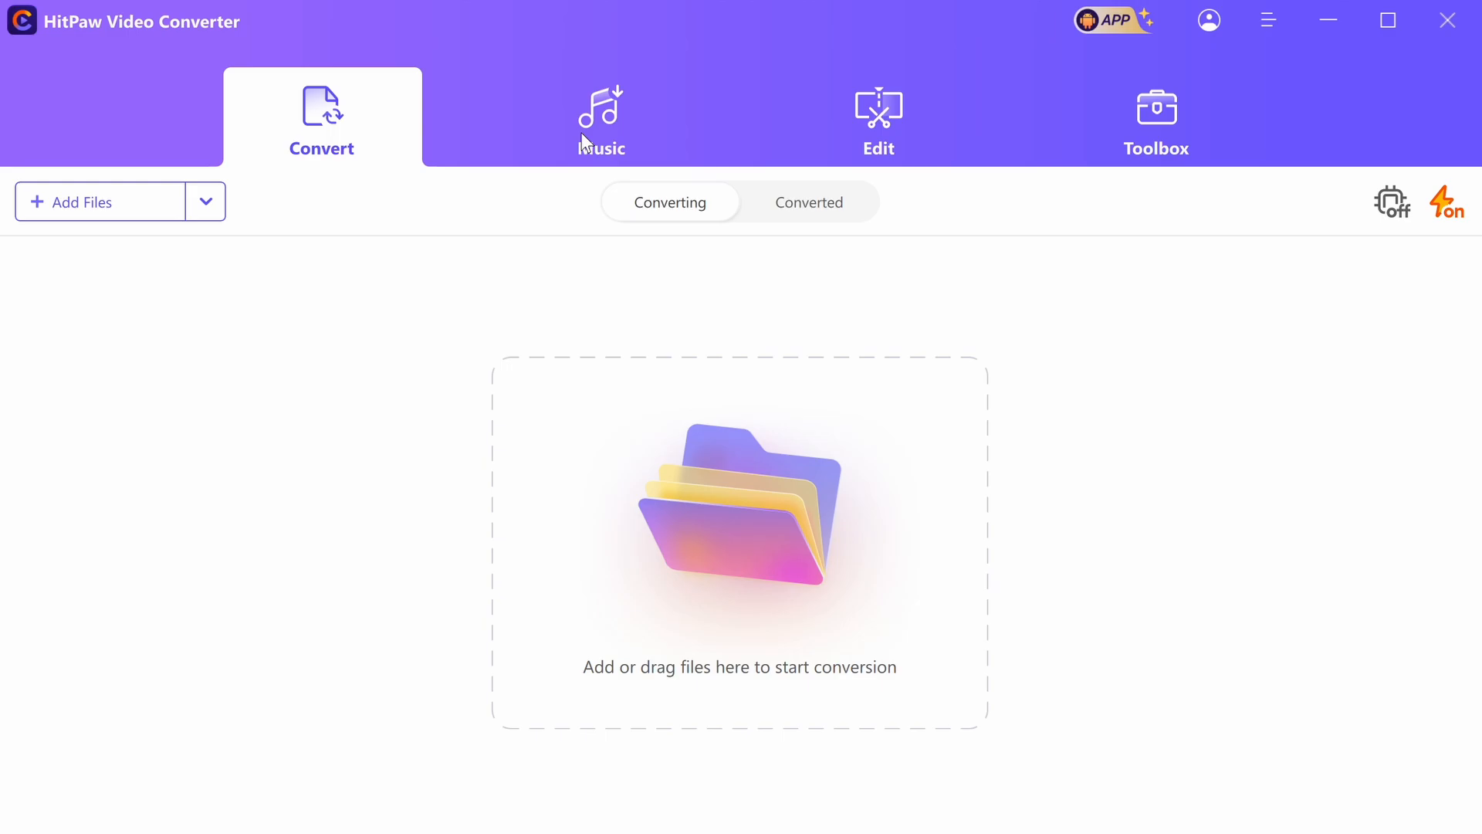
Step: Look over the Music, Edit and Toolbox tabs, then return to Convert
{"action": "left_click", "coordinate": [600, 116]}
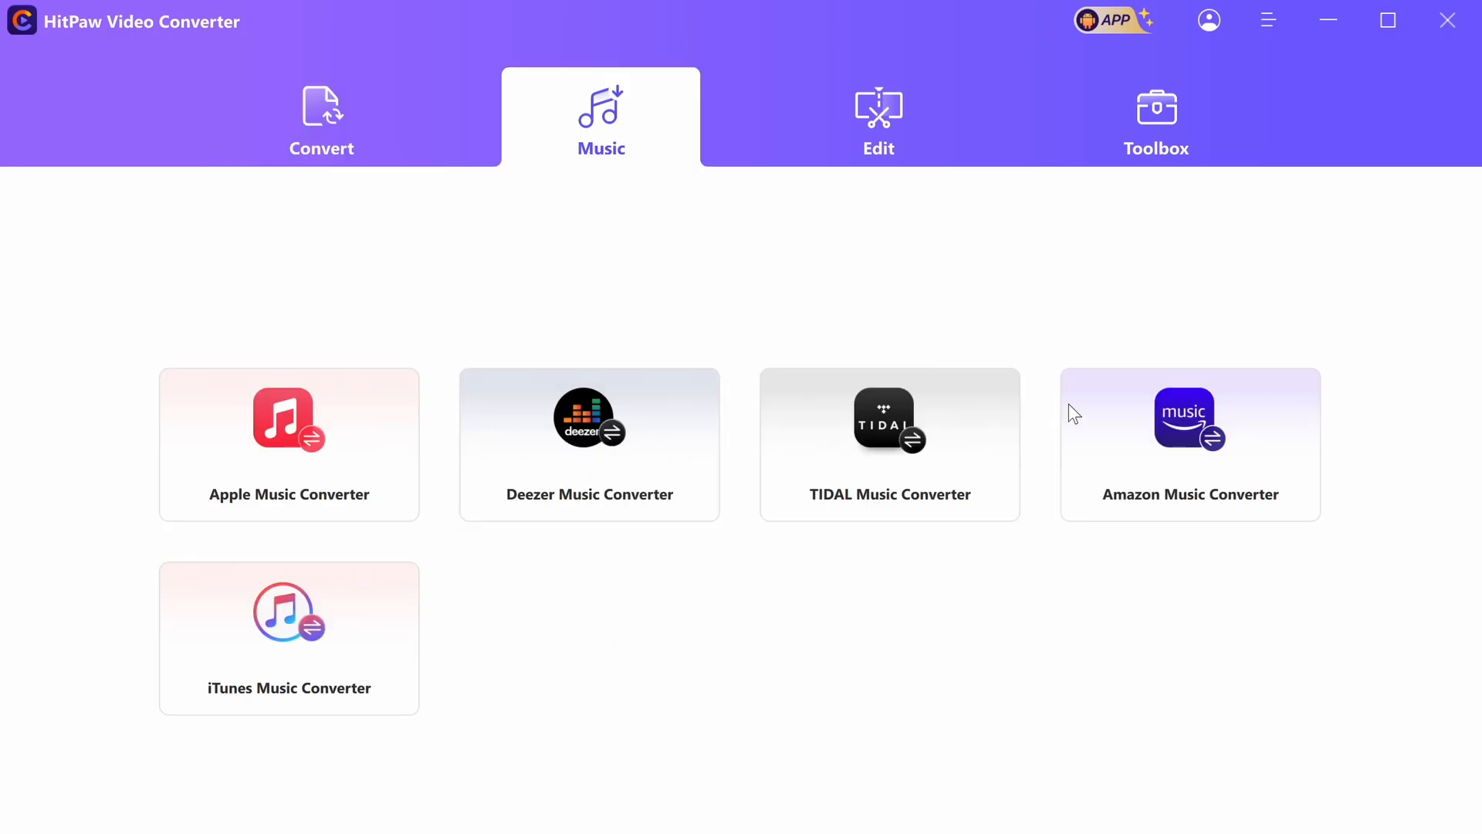
{"action": "mouse_move", "coordinate": [897, 127]}
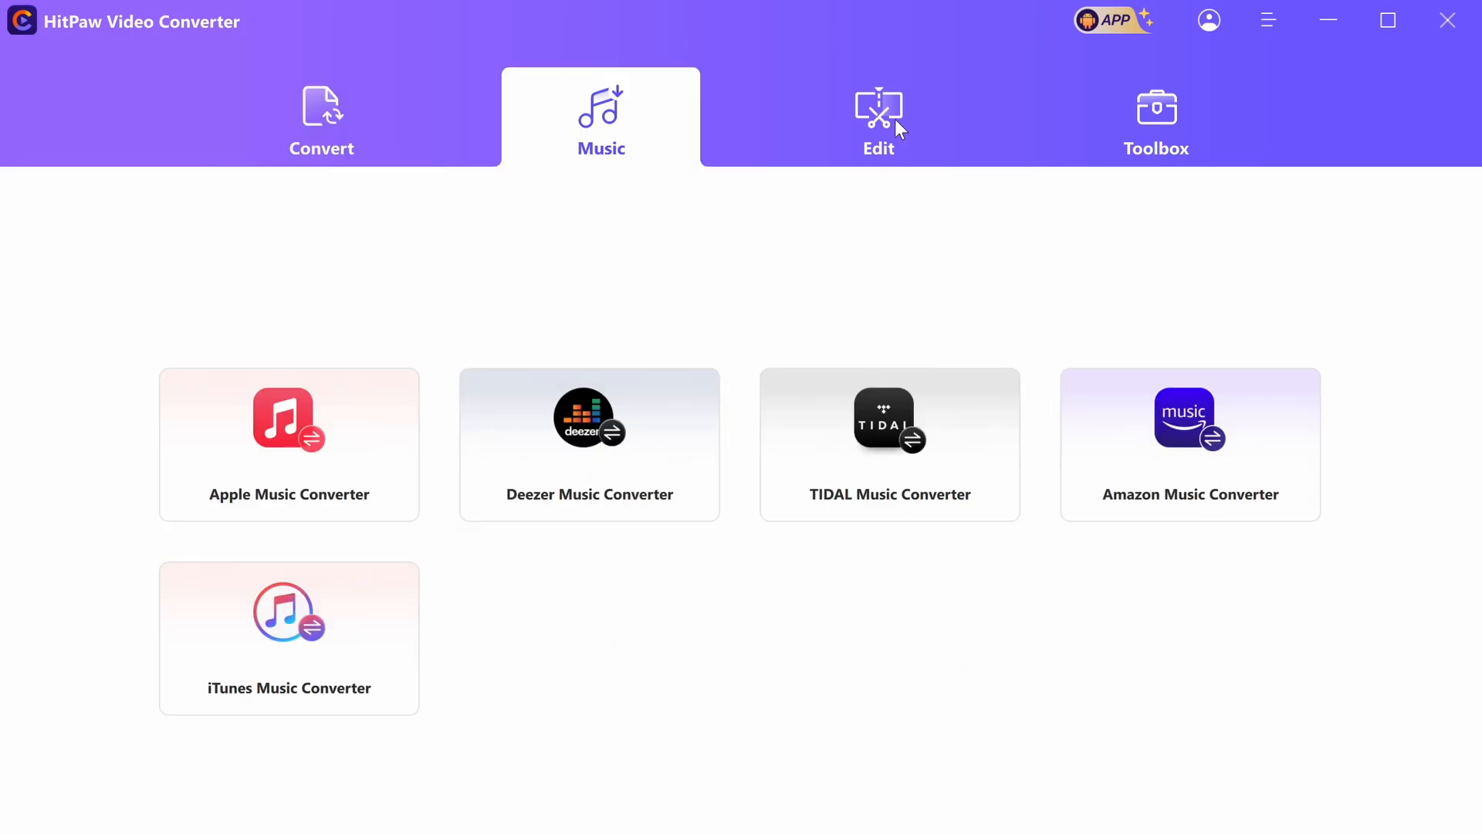
{"action": "left_click", "coordinate": [879, 115]}
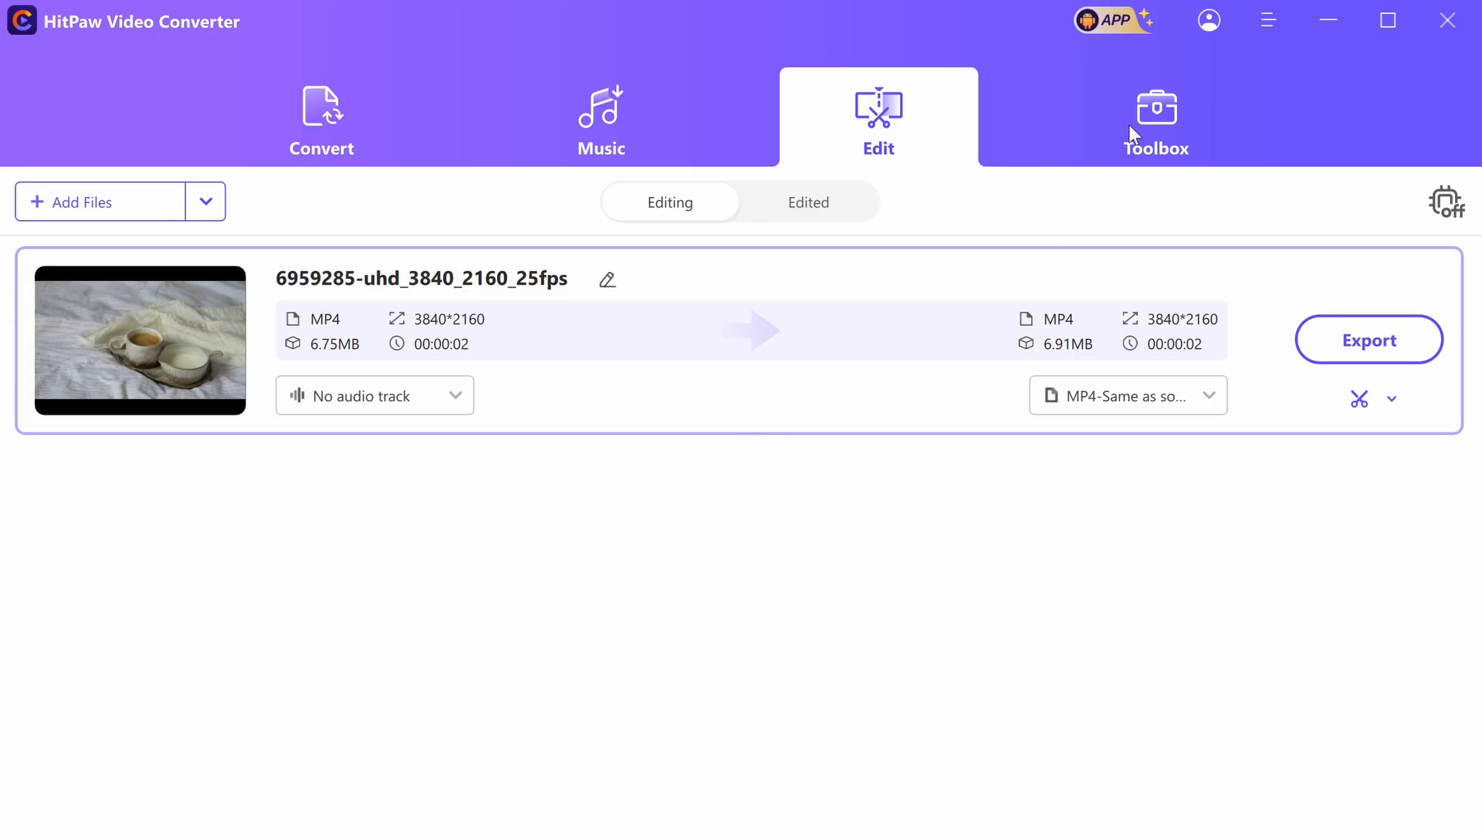
{"action": "left_click", "coordinate": [1156, 116]}
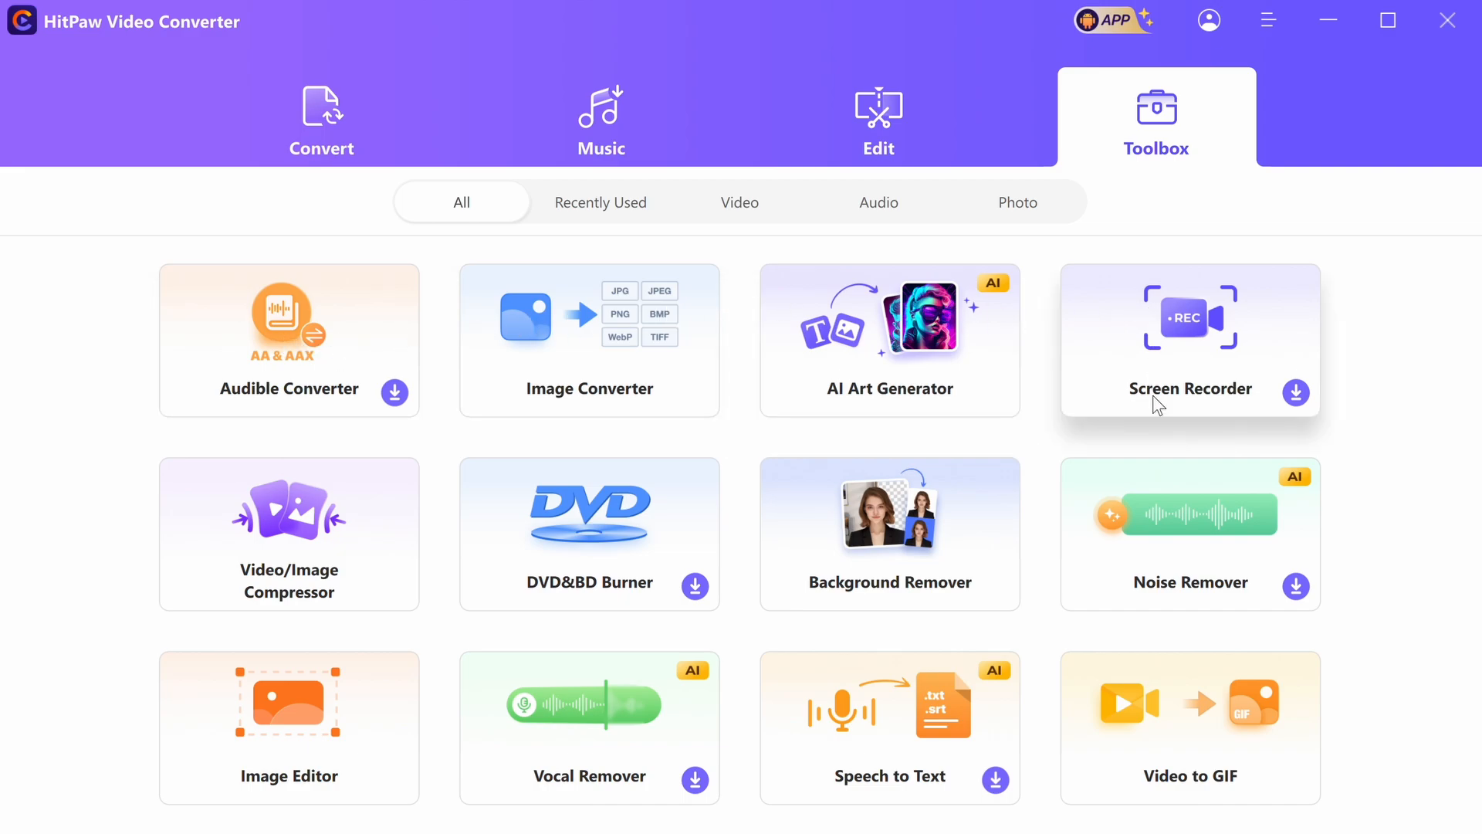
{"action": "mouse_move", "coordinate": [408, 733]}
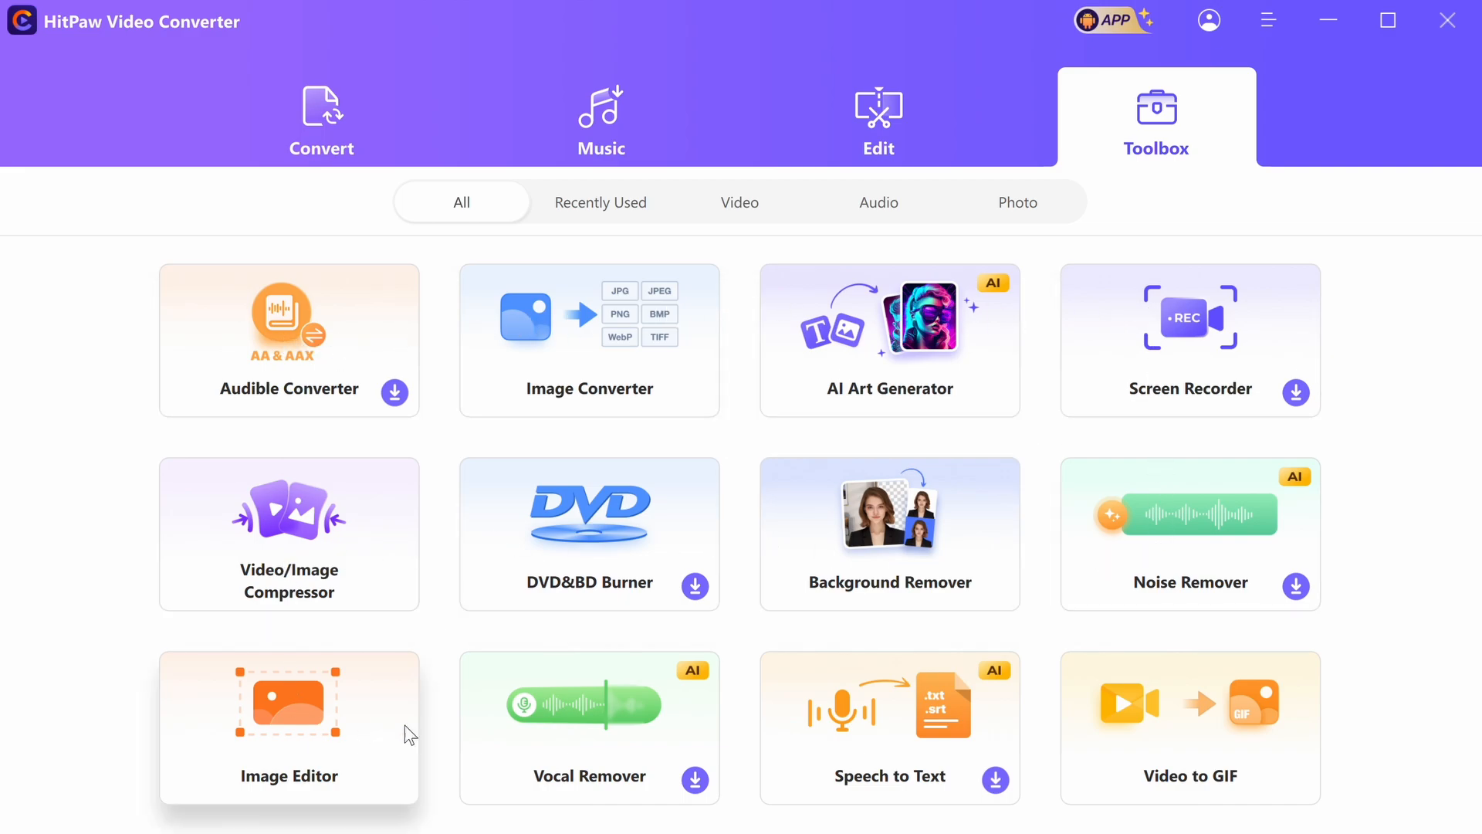
{"action": "mouse_move", "coordinate": [1158, 285]}
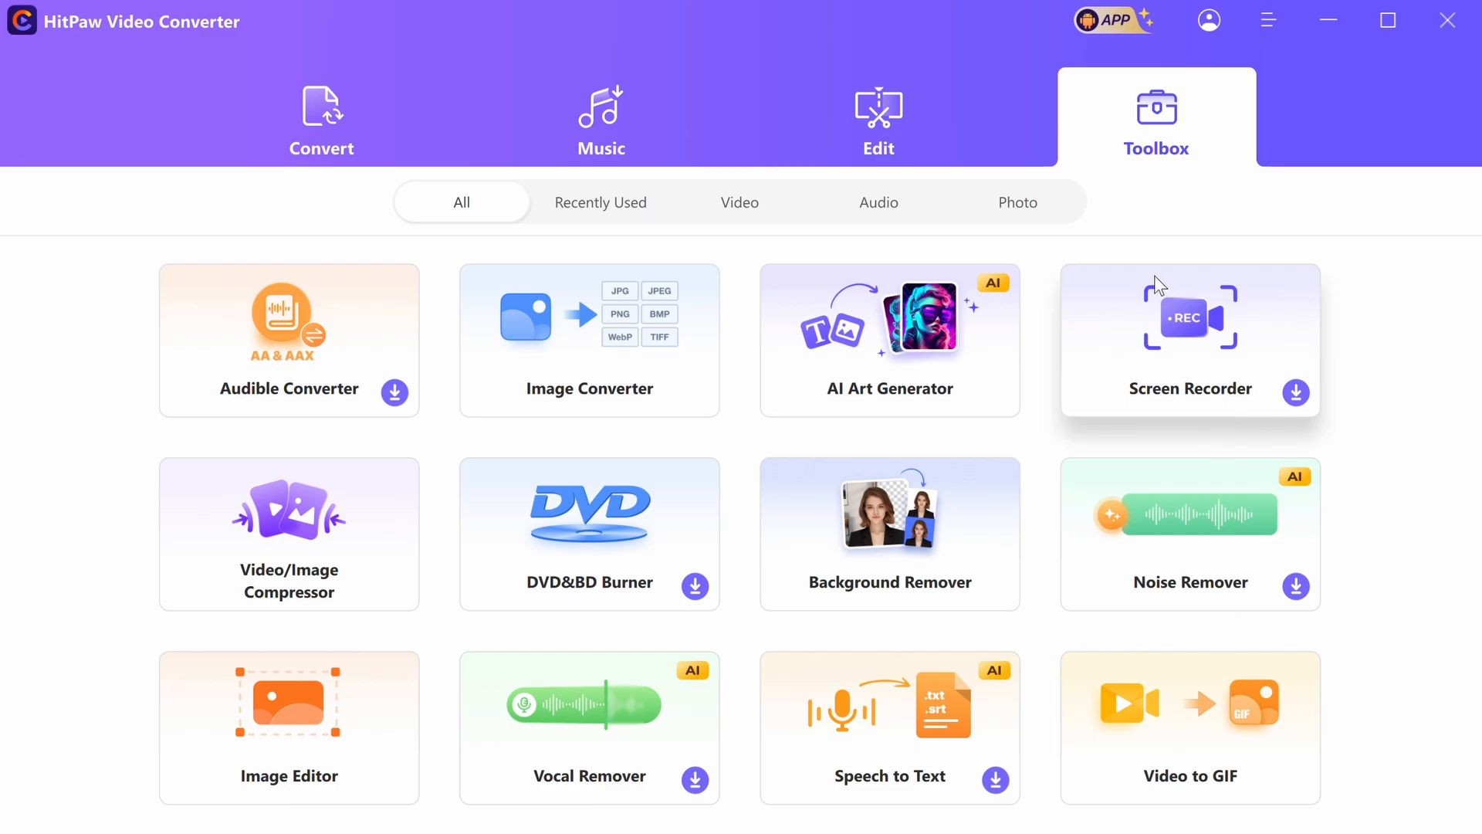
{"action": "left_click", "coordinate": [321, 115]}
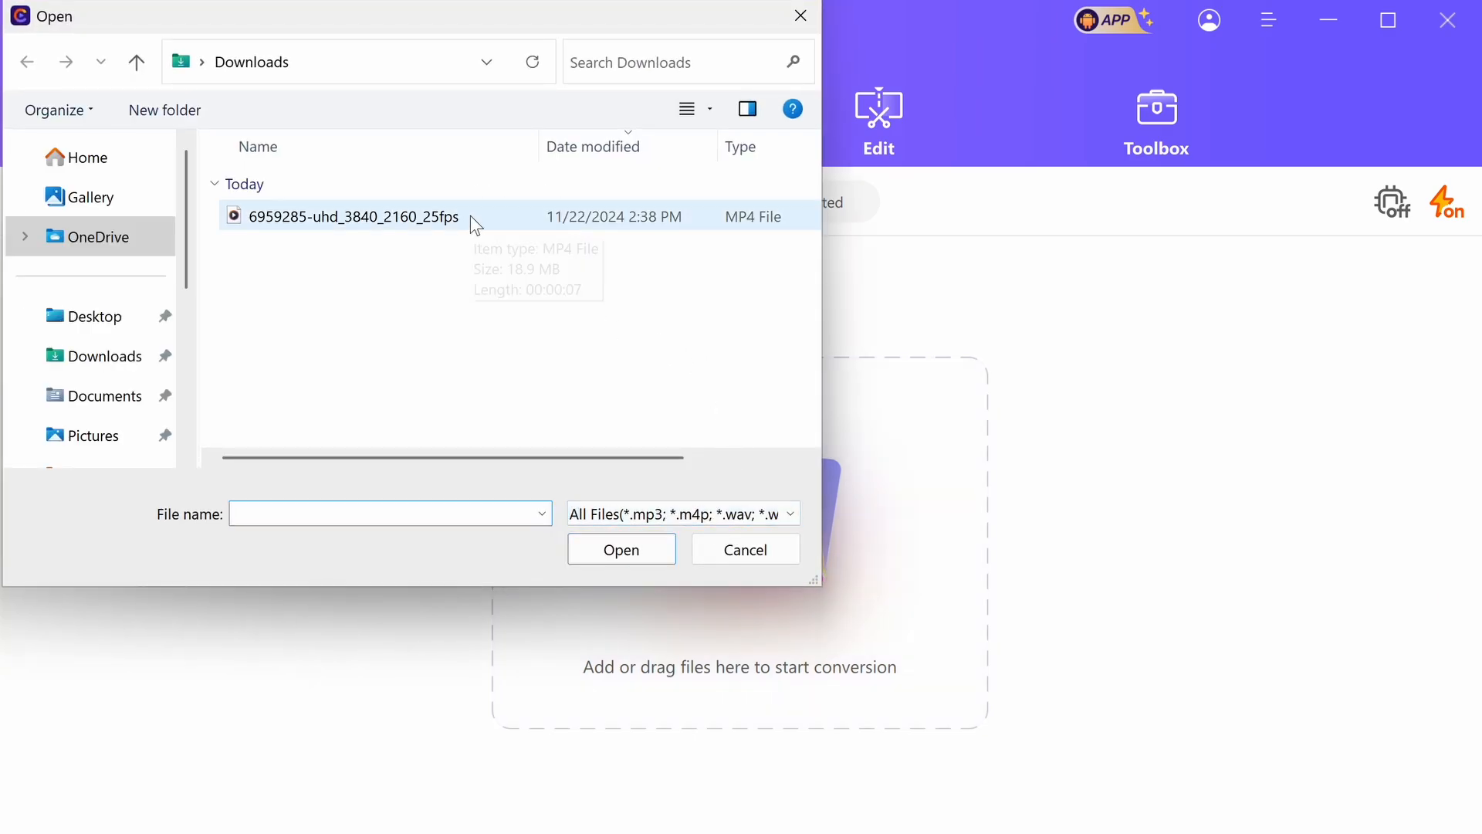
Step: Load 6959285-uhd_3840_2160_25fps.mp4 from Downloads and keep No audio track
{"action": "left_click", "coordinate": [621, 549]}
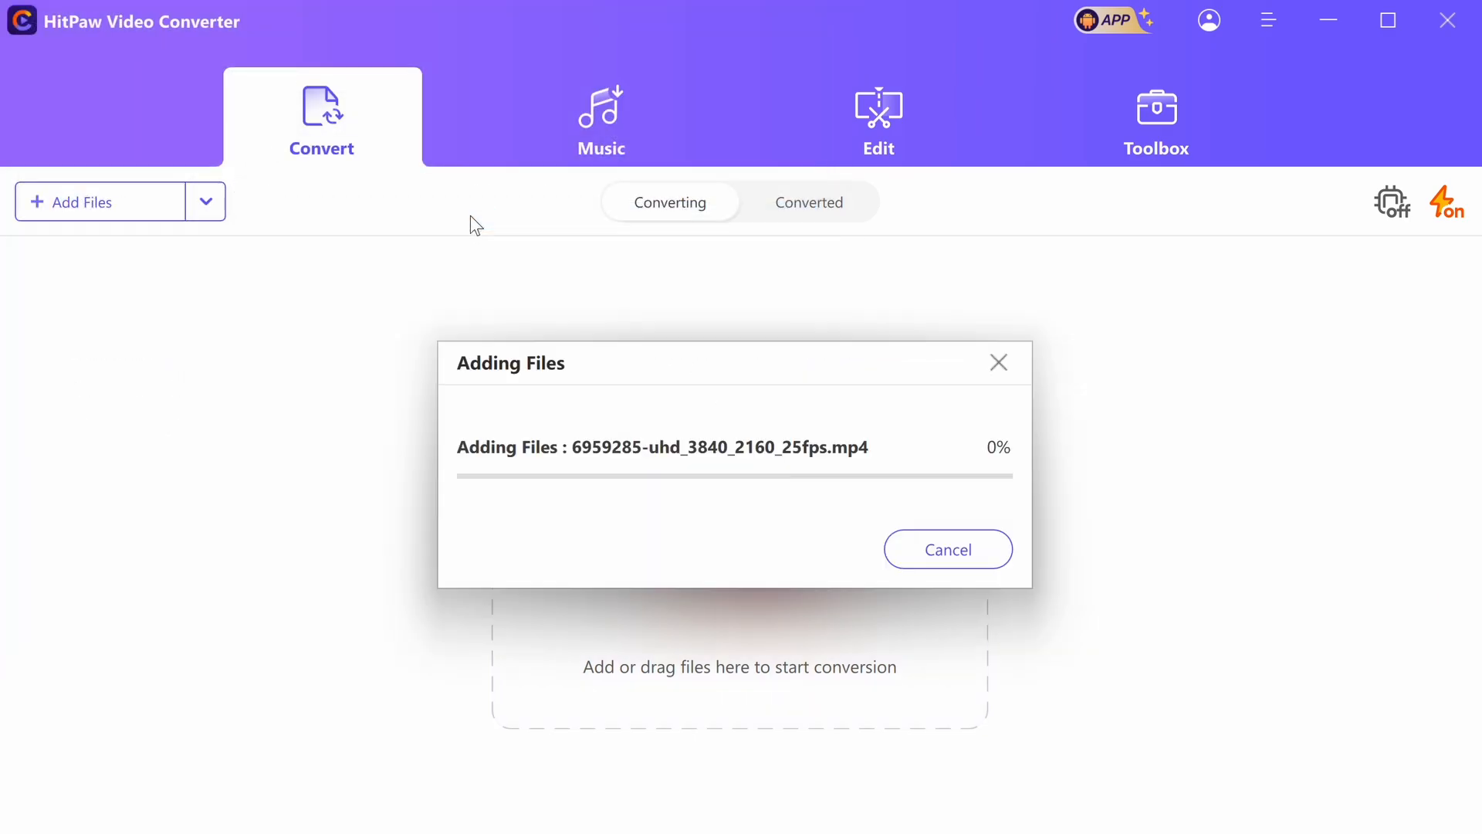
{"action": "mouse_move", "coordinate": [633, 611]}
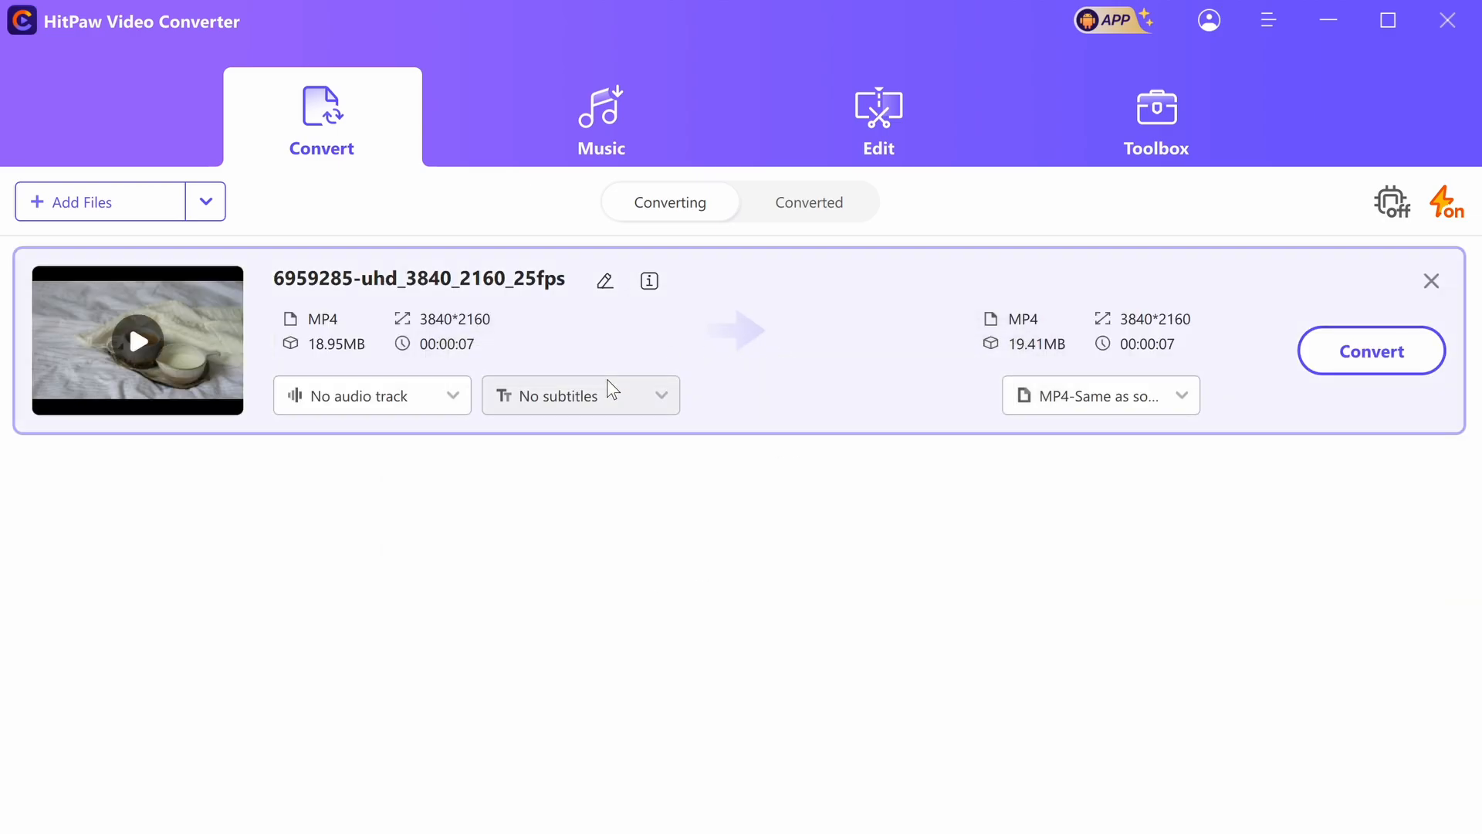
{"action": "left_click", "coordinate": [371, 396]}
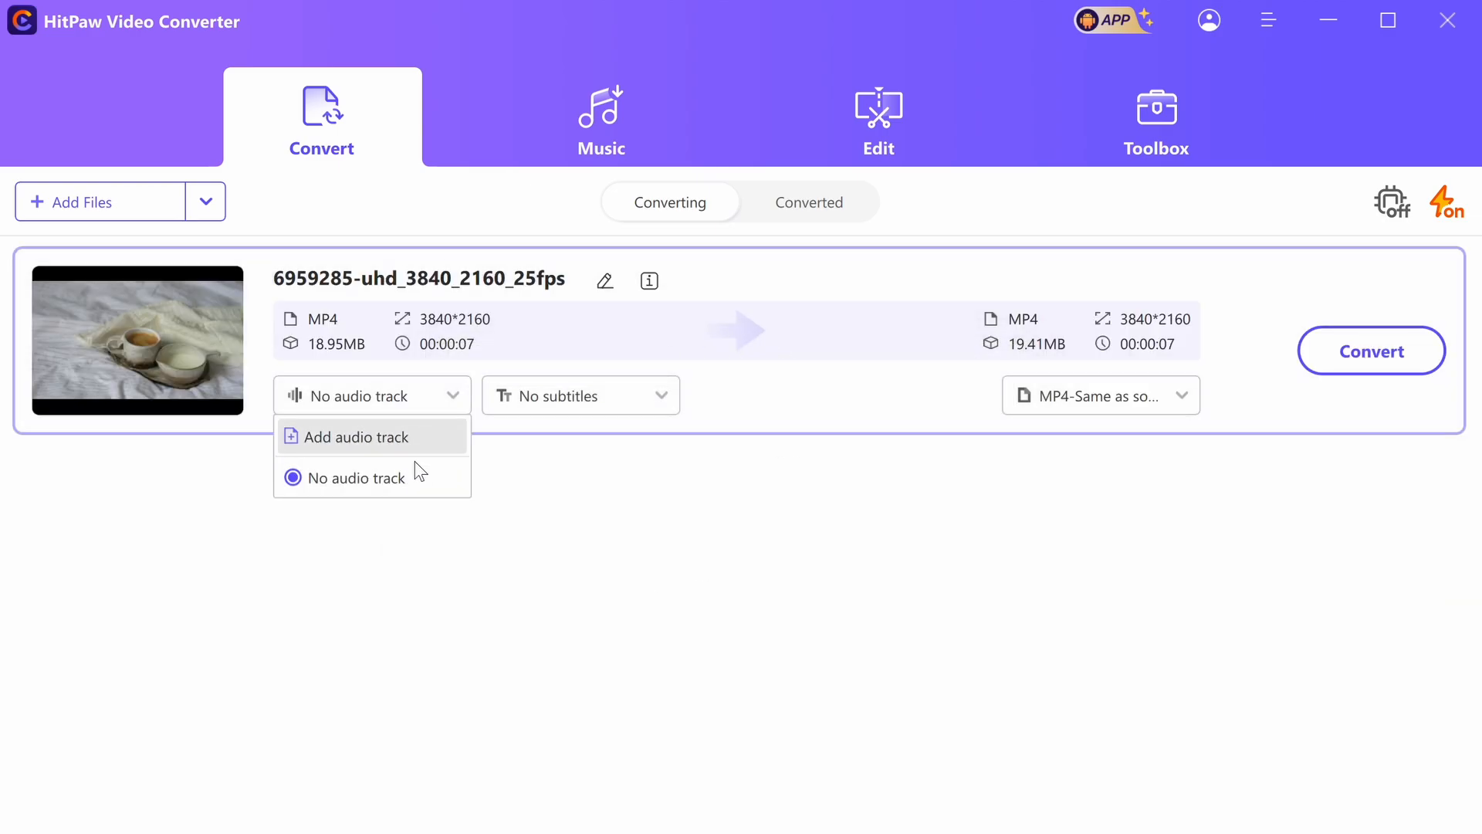
{"action": "left_click", "coordinate": [580, 396]}
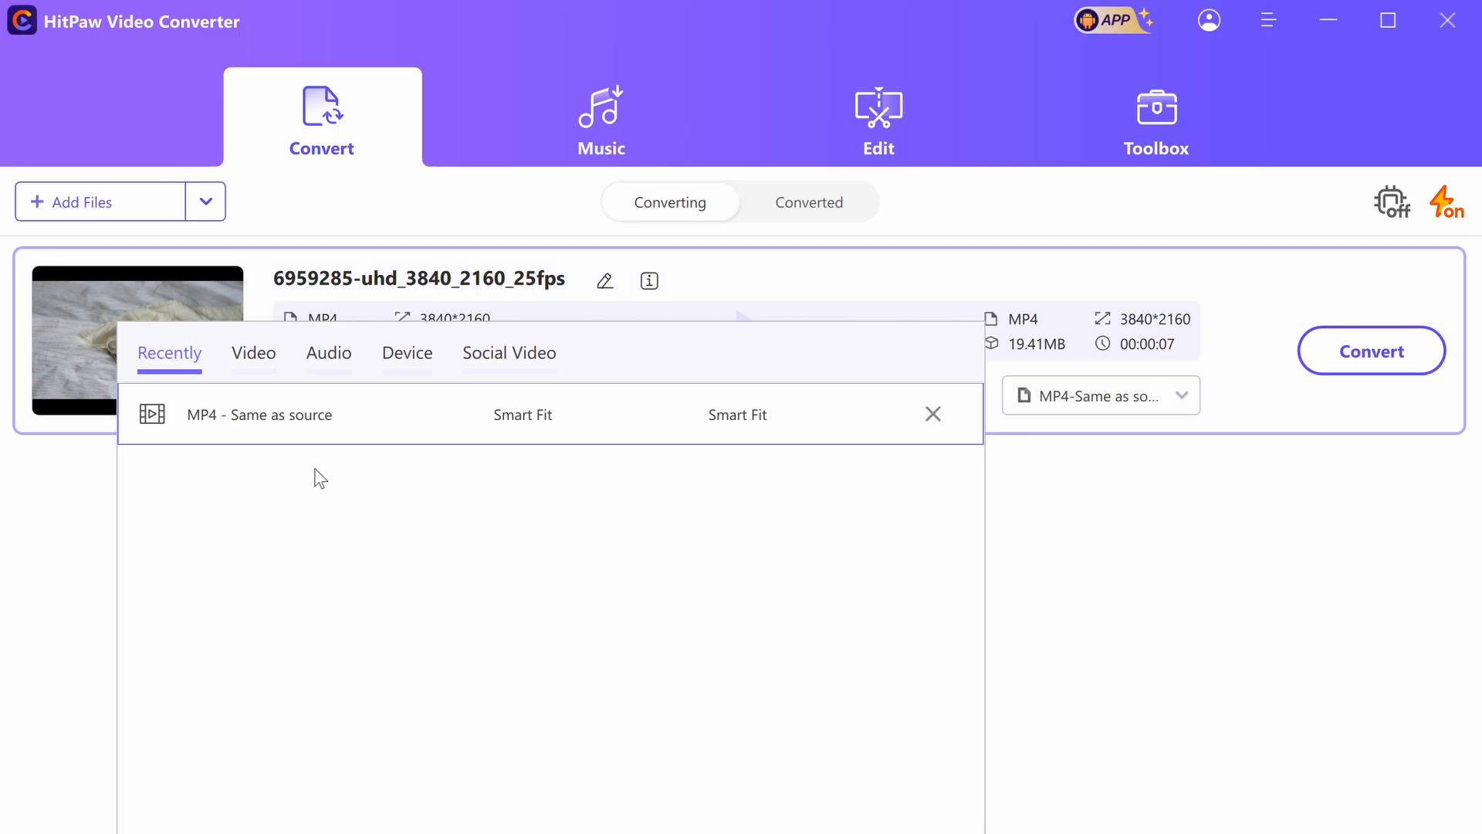
Step: Set output to MOV 2K video (2560x1440) and start converting the clip
{"action": "left_click", "coordinate": [253, 353]}
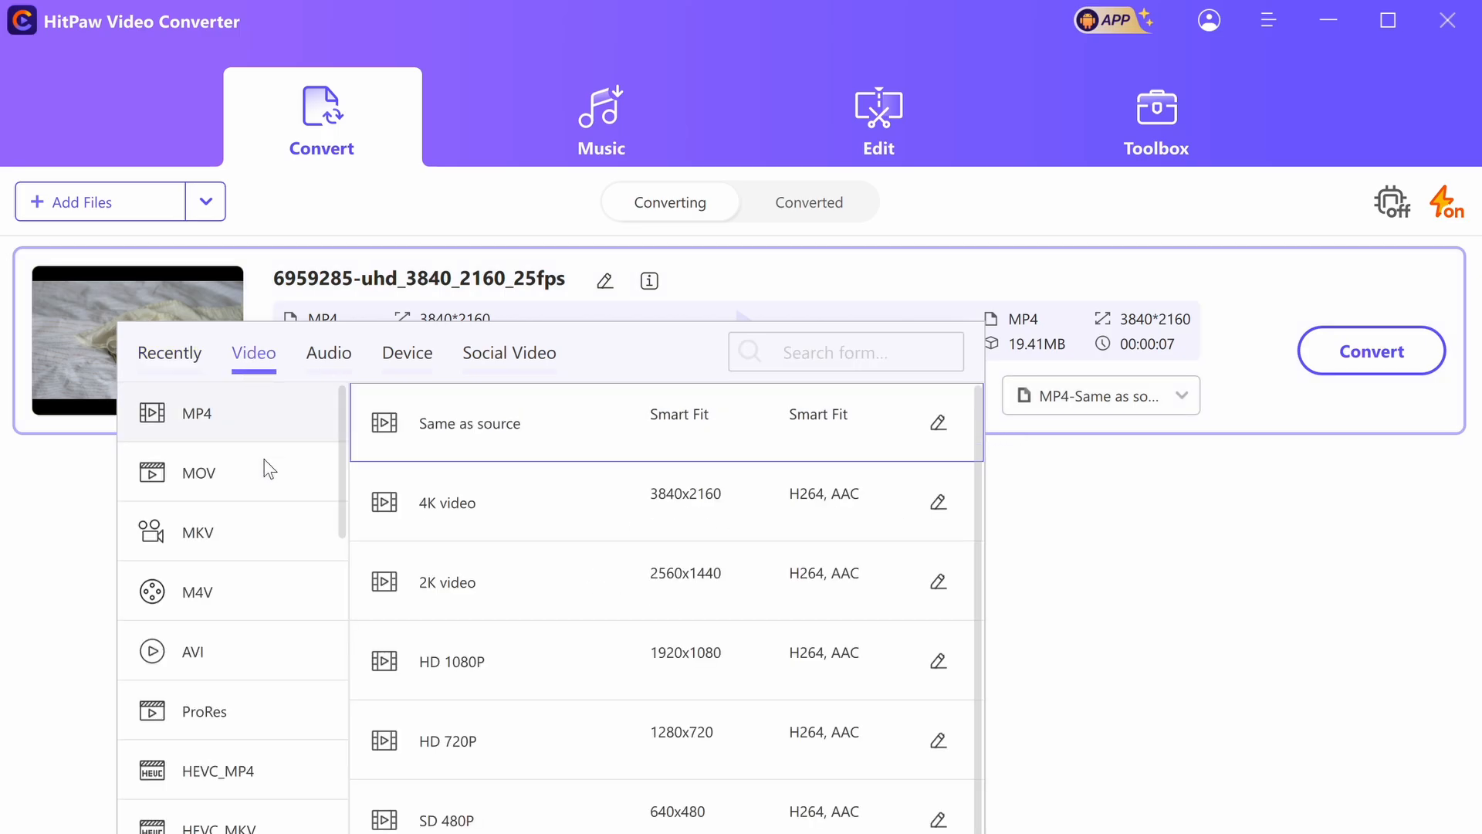
{"action": "mouse_move", "coordinate": [306, 449]}
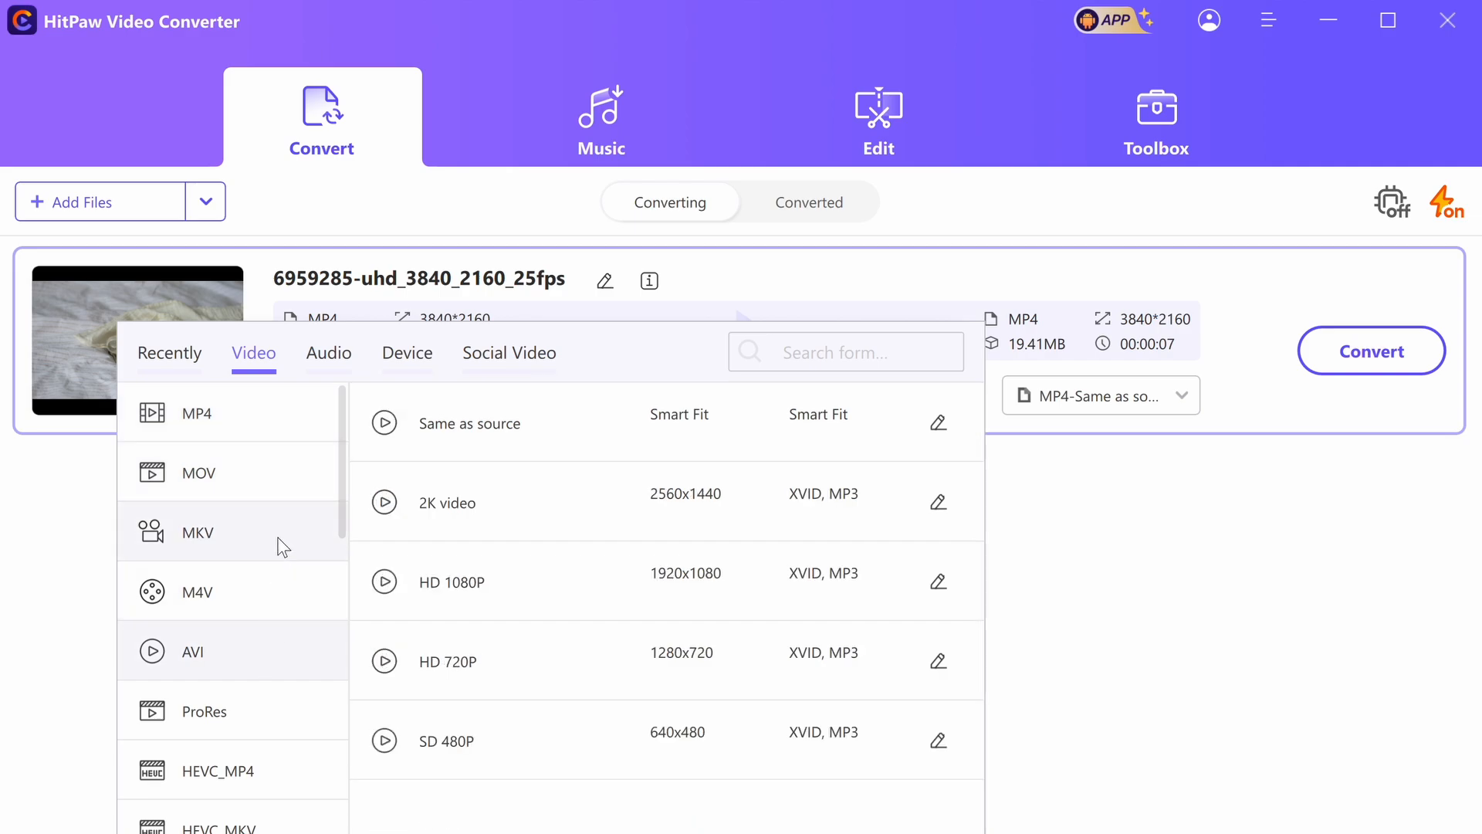
{"action": "left_click", "coordinate": [196, 413]}
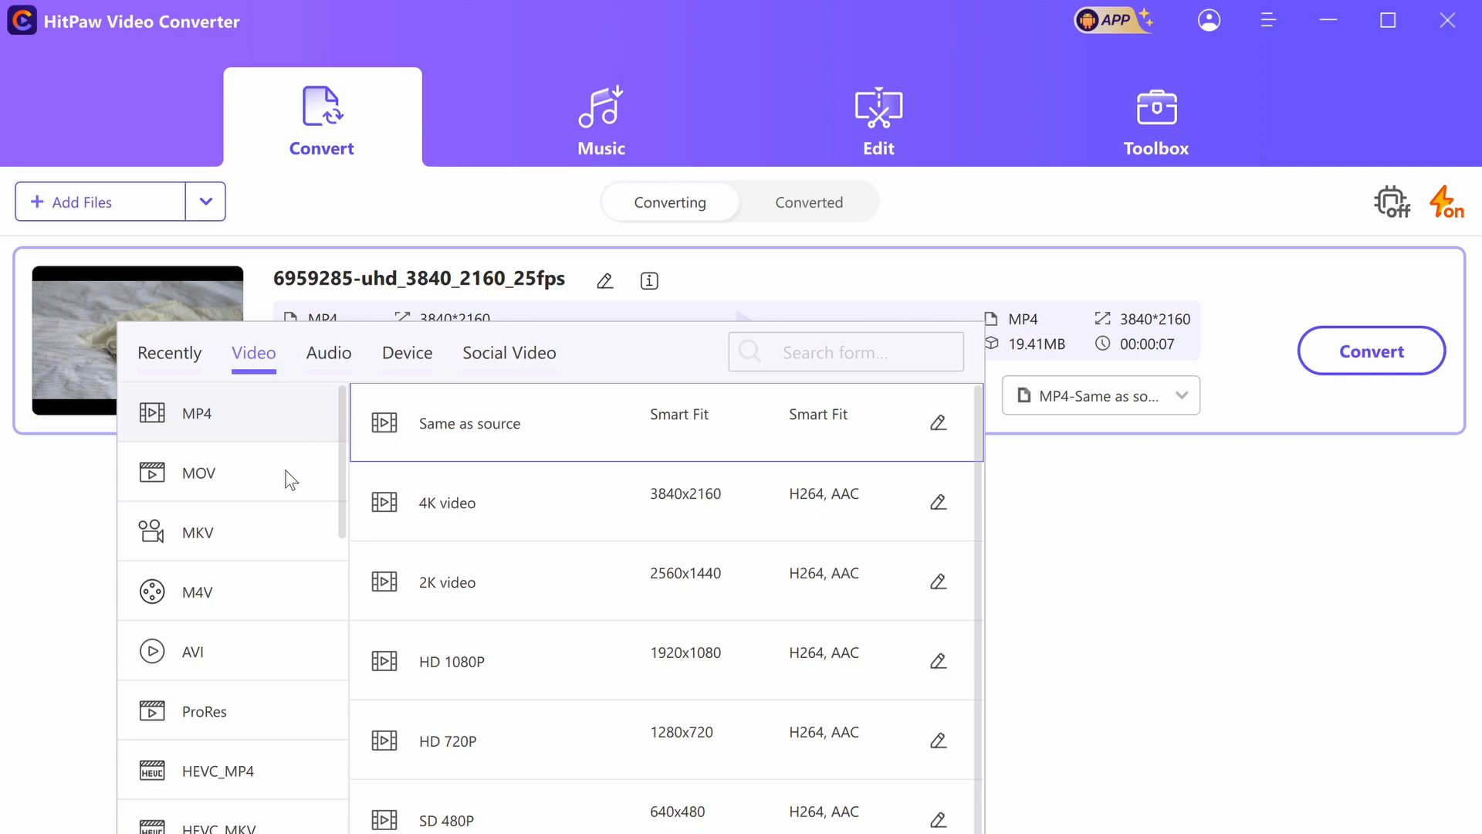
{"action": "mouse_move", "coordinate": [292, 541]}
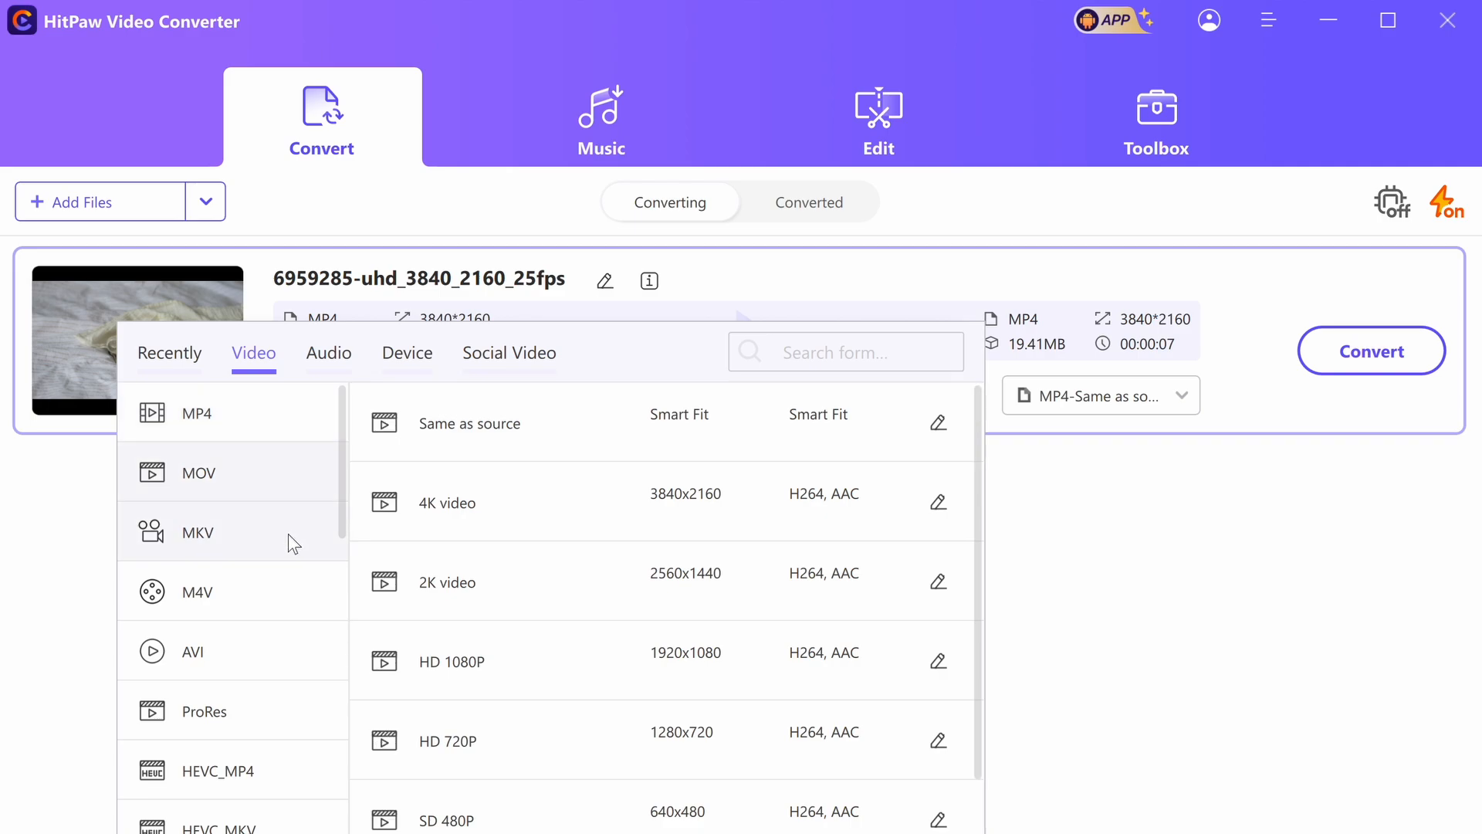
{"action": "mouse_move", "coordinate": [497, 590]}
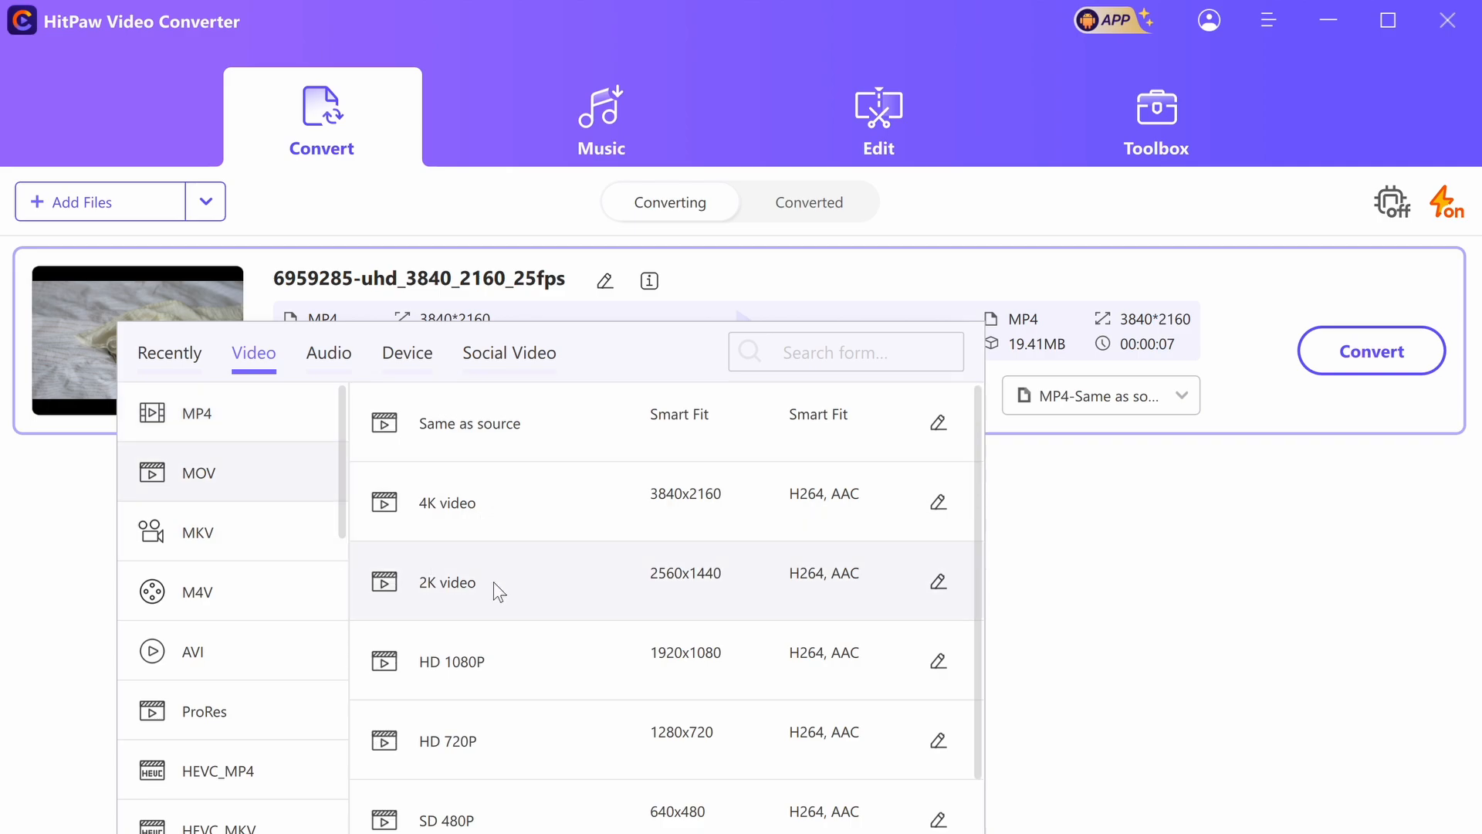
{"action": "left_click", "coordinate": [447, 583]}
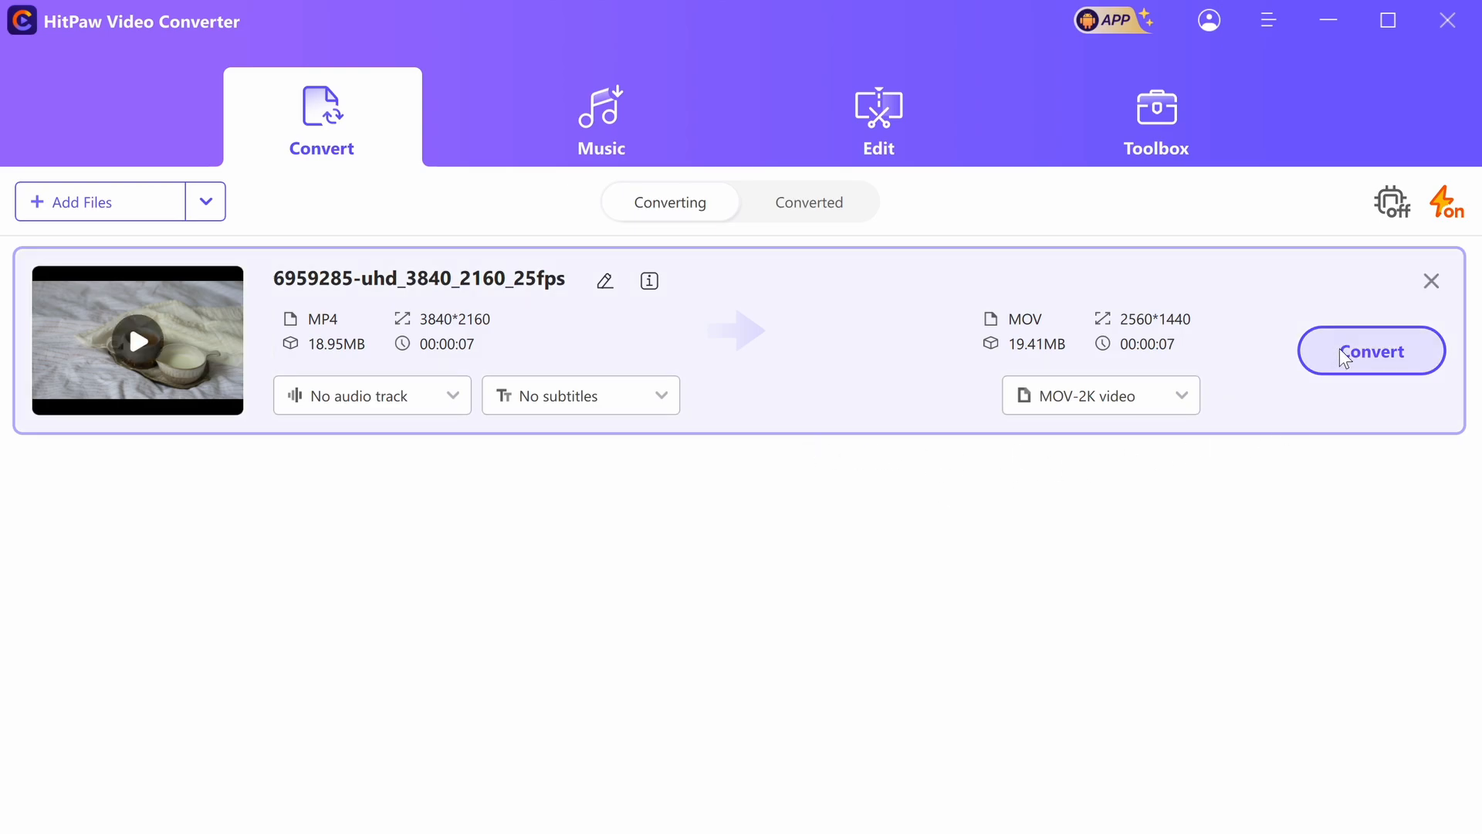
{"action": "left_click", "coordinate": [1372, 351]}
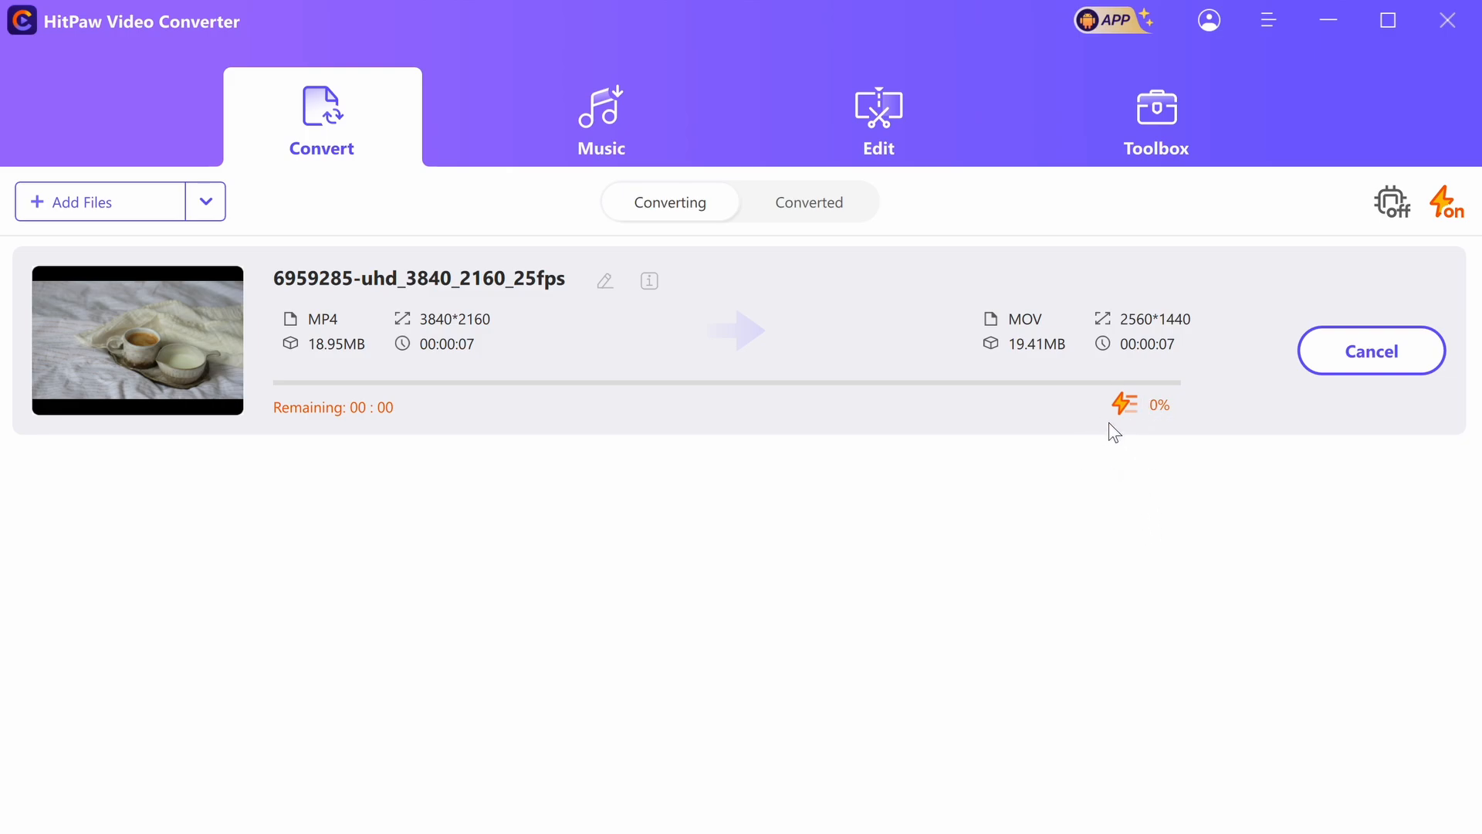
{"action": "mouse_move", "coordinate": [1115, 443]}
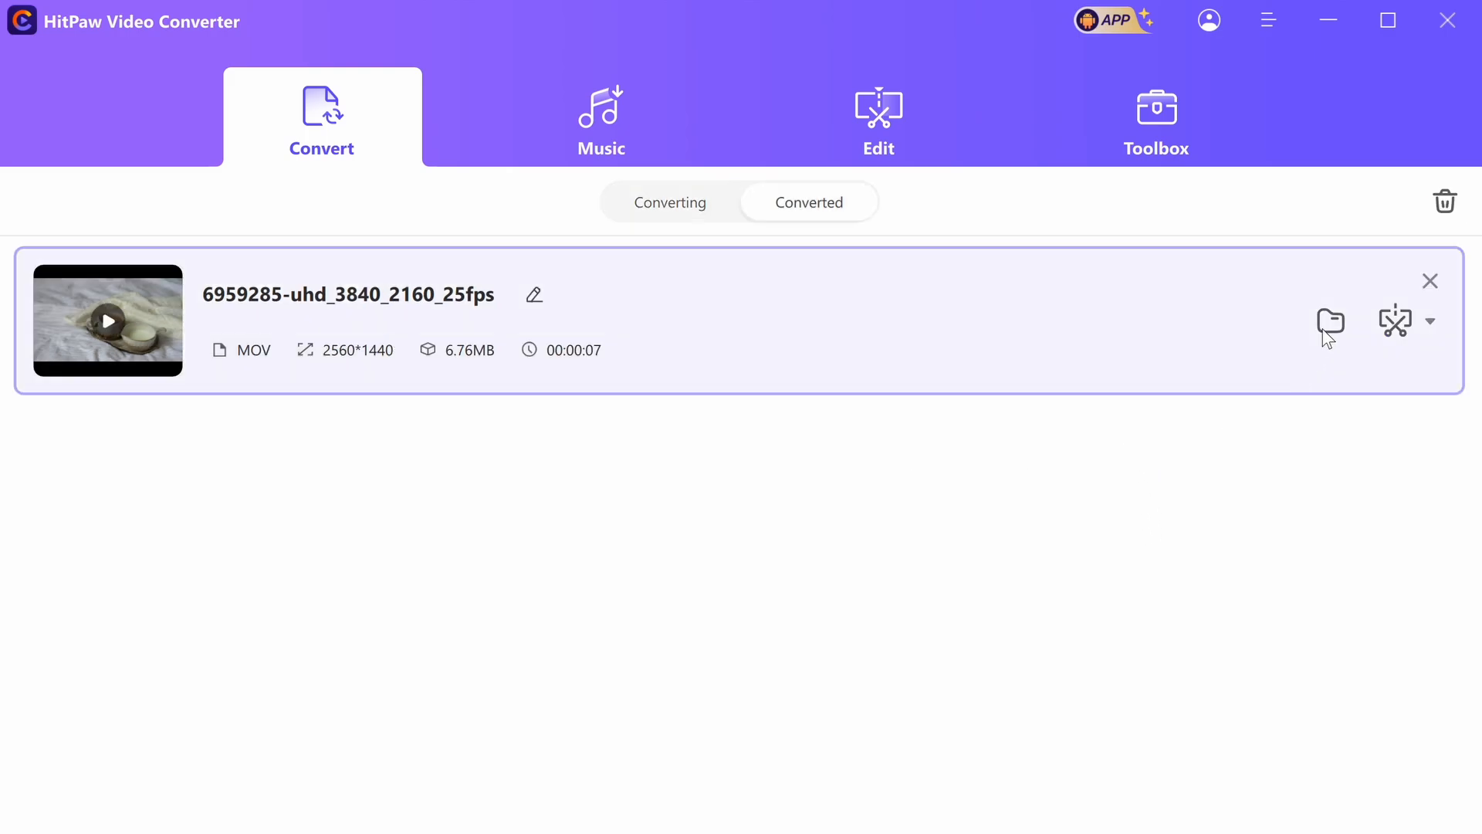
{"action": "mouse_move", "coordinate": [1403, 332]}
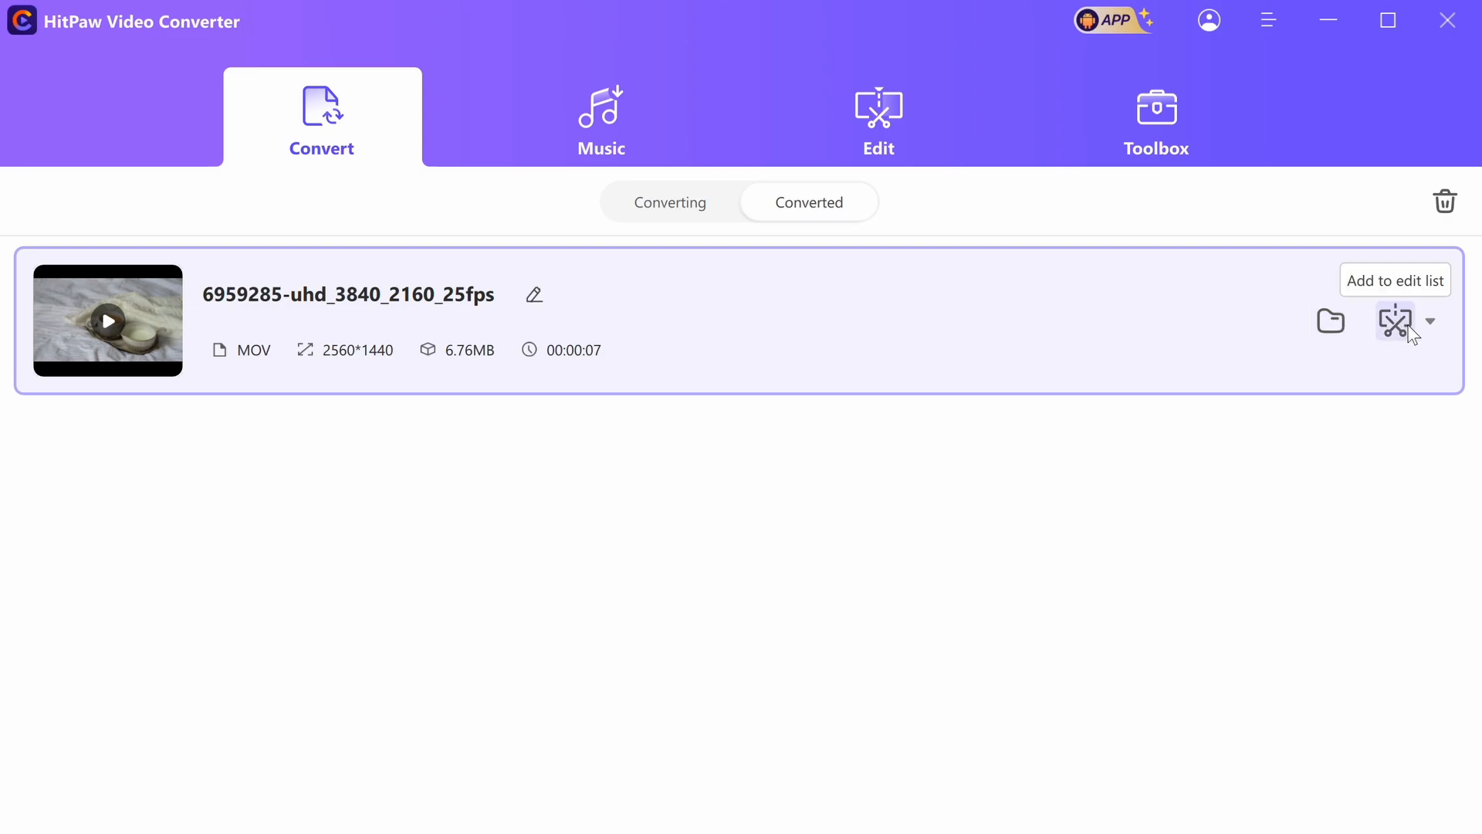
Step: Add the converted MOV clip to the edit list and confirm Yes to check it
{"action": "left_click", "coordinate": [1395, 321]}
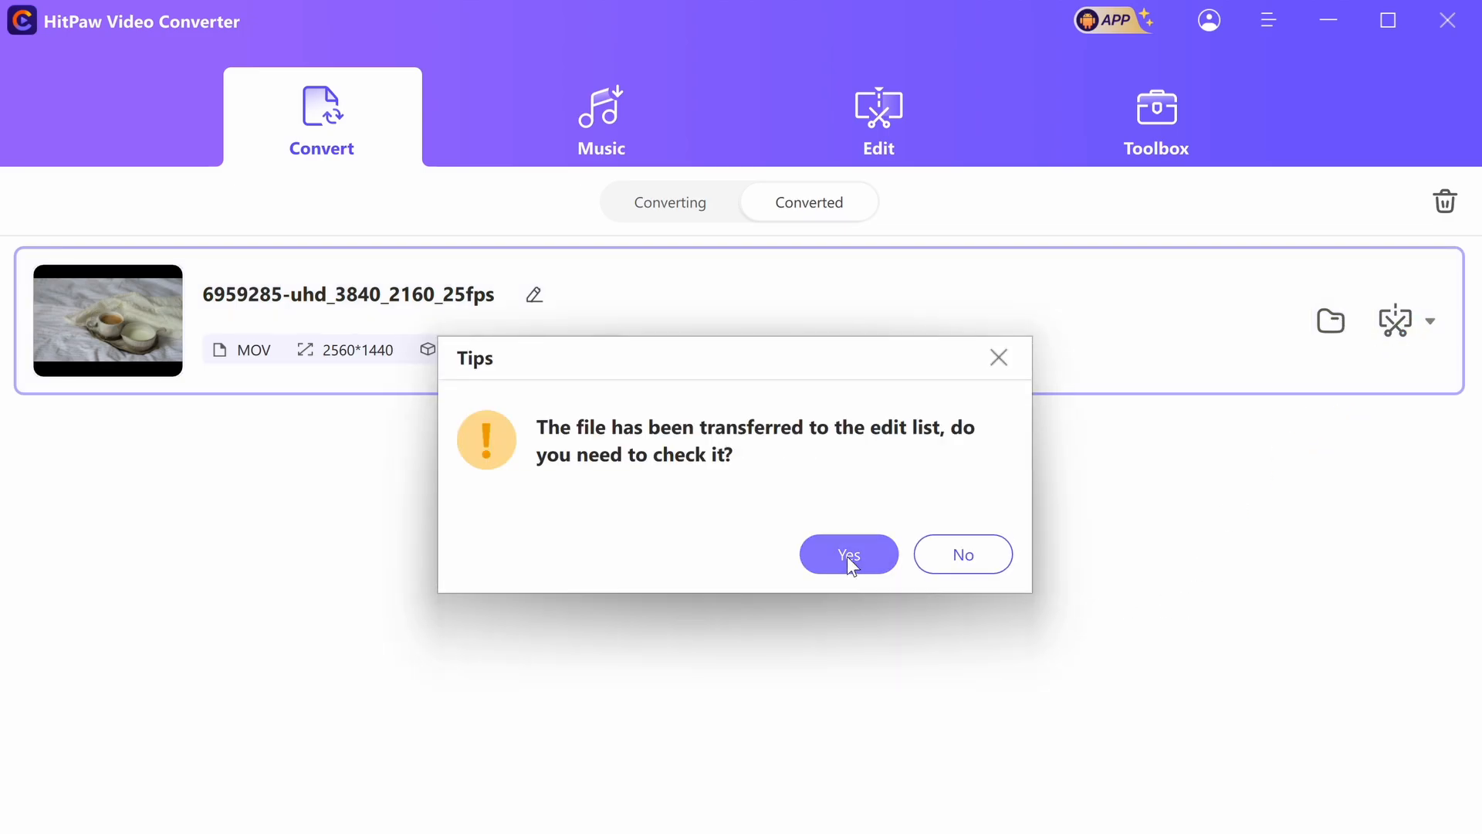
{"action": "left_click", "coordinate": [849, 554]}
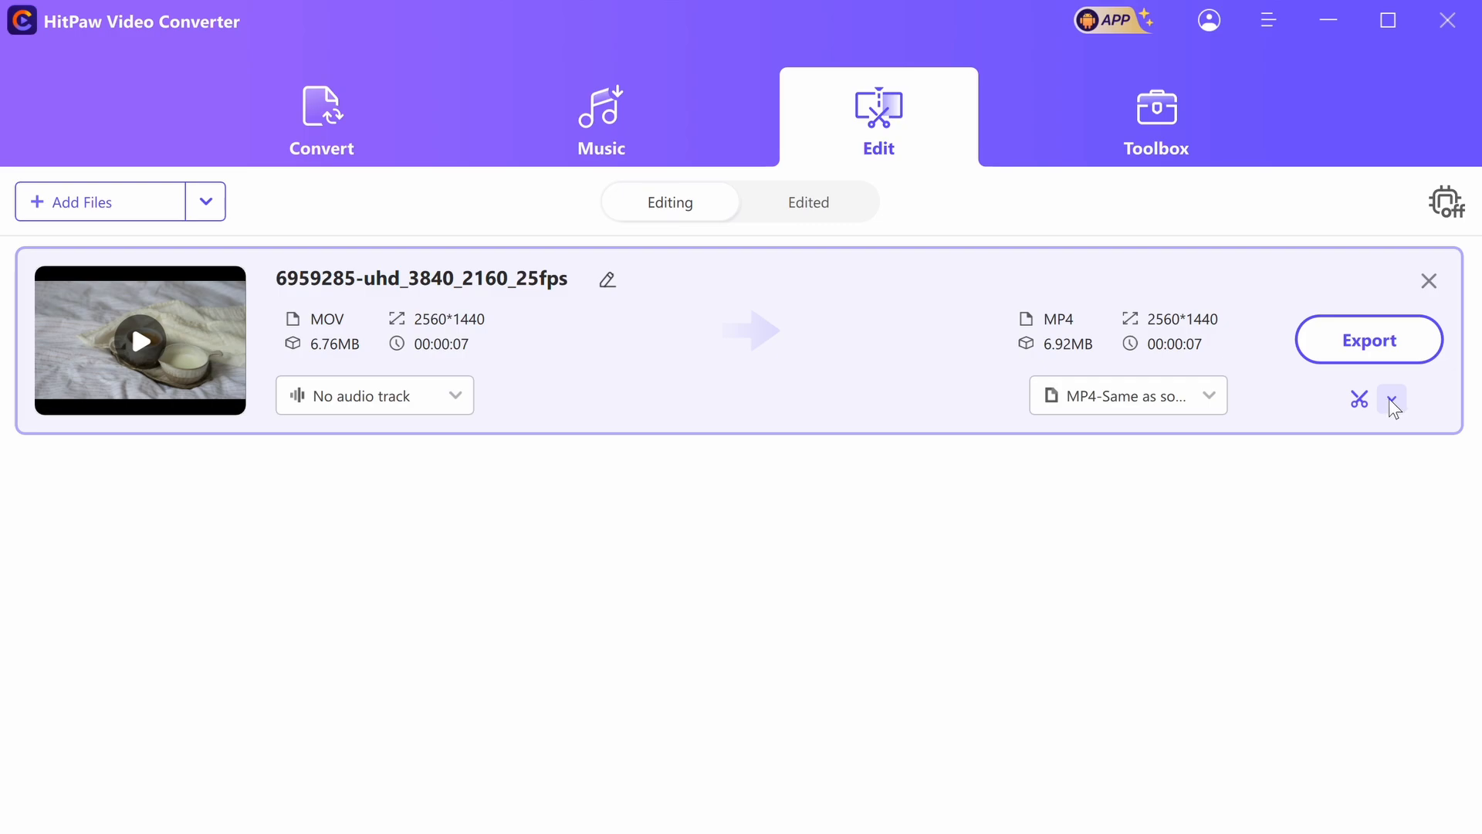
Step: Show the clip's editing tools: Cut, Crop & Rotate, Filter, Speed, Watermark
{"action": "left_click", "coordinate": [1392, 399]}
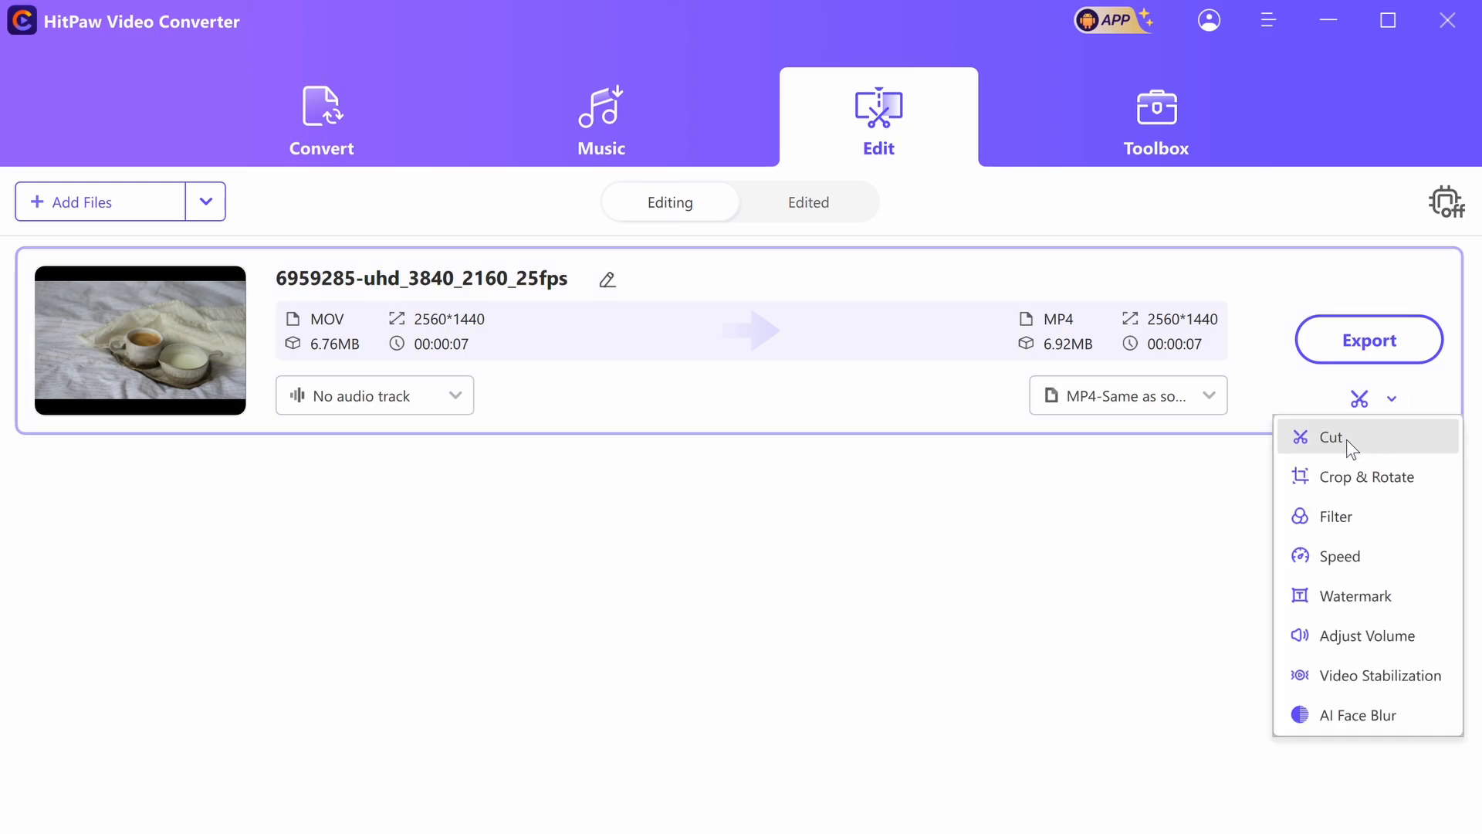
{"action": "mouse_move", "coordinate": [1350, 521]}
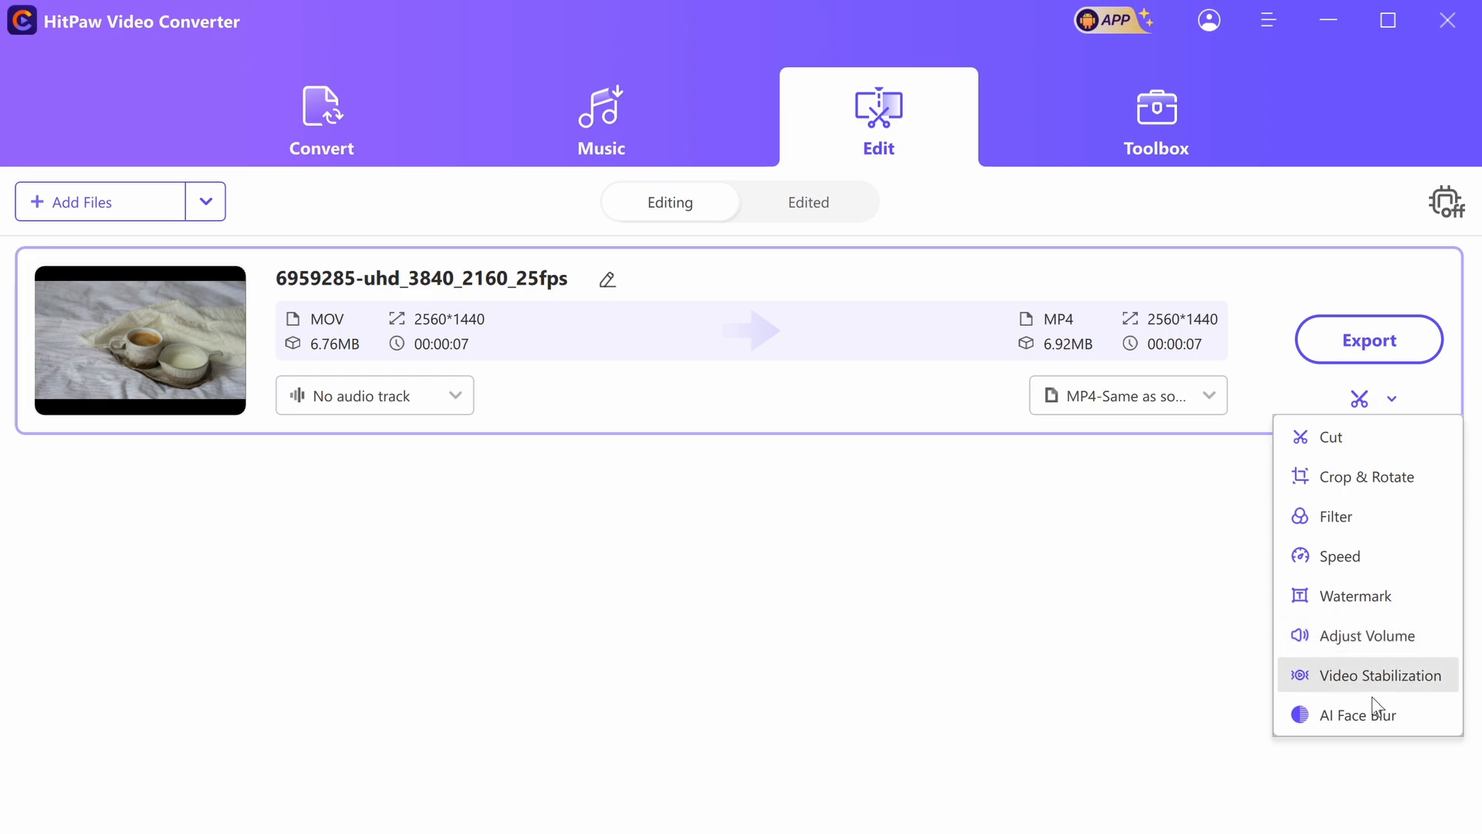
{"action": "mouse_move", "coordinate": [1358, 553]}
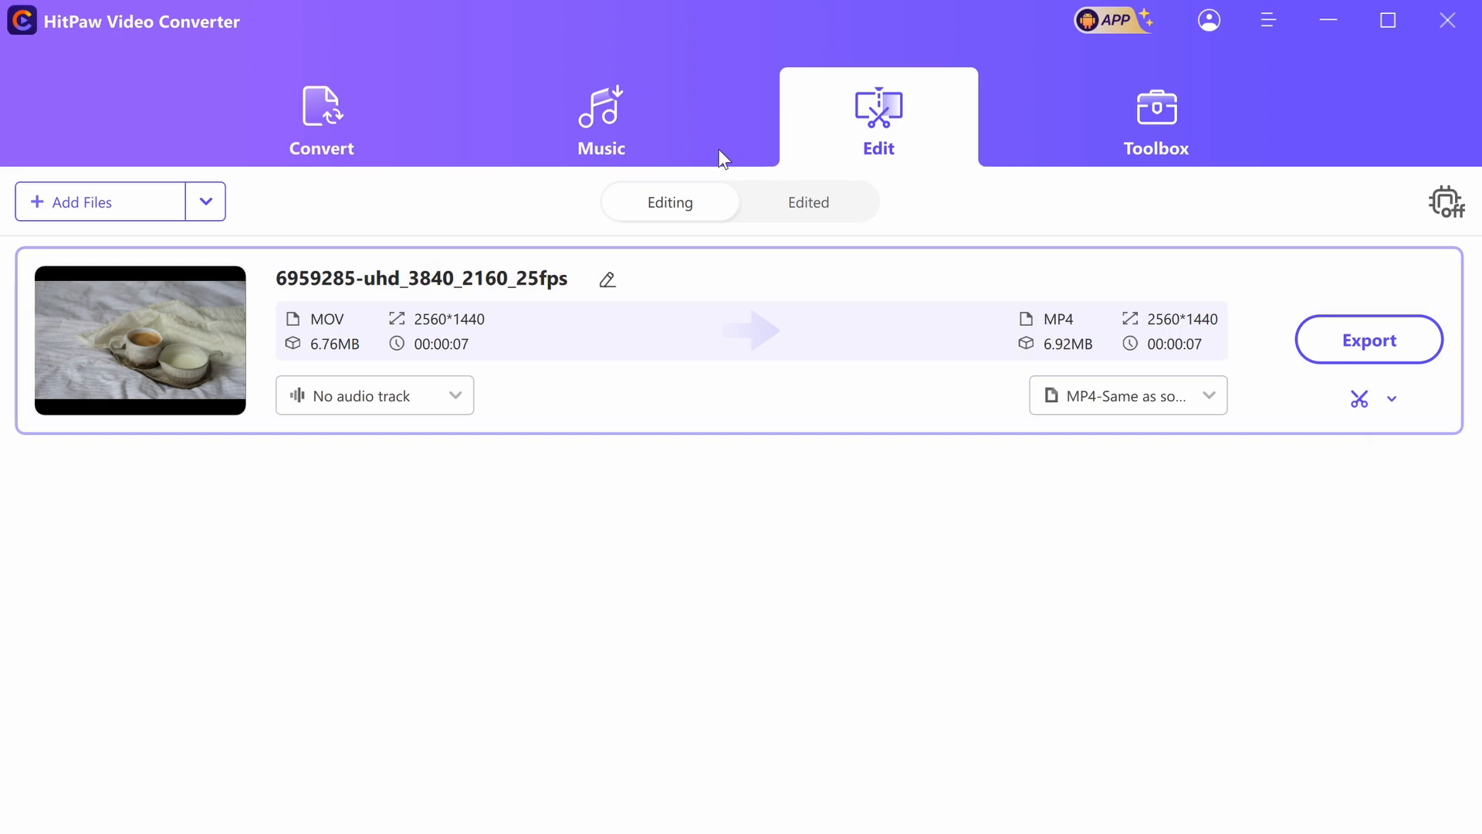
{"action": "mouse_move", "coordinate": [874, 399]}
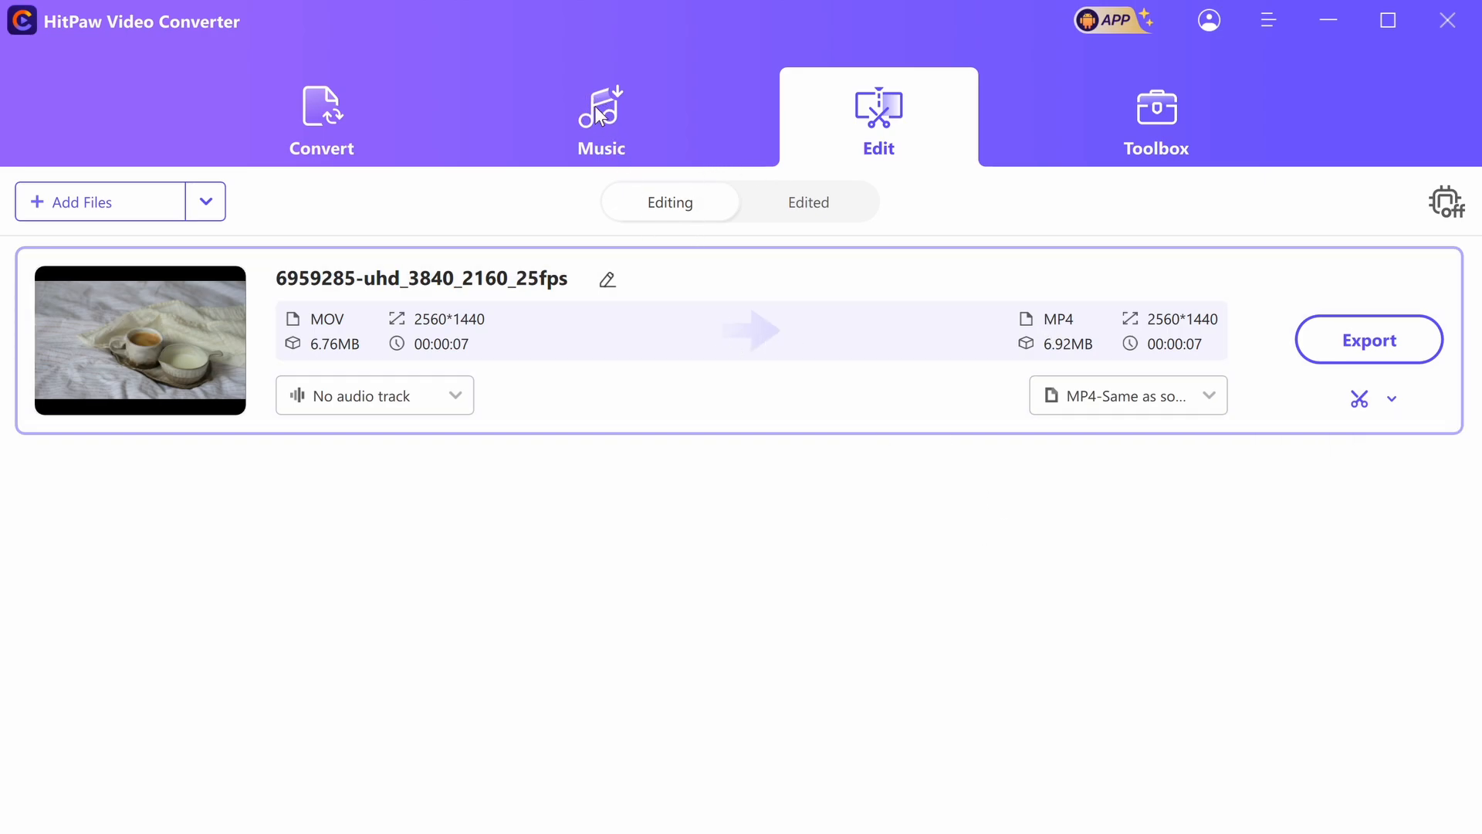
Step: Show the Apple Music, Deezer, TIDAL, Amazon Music and iTunes converters
{"action": "left_click", "coordinate": [601, 116]}
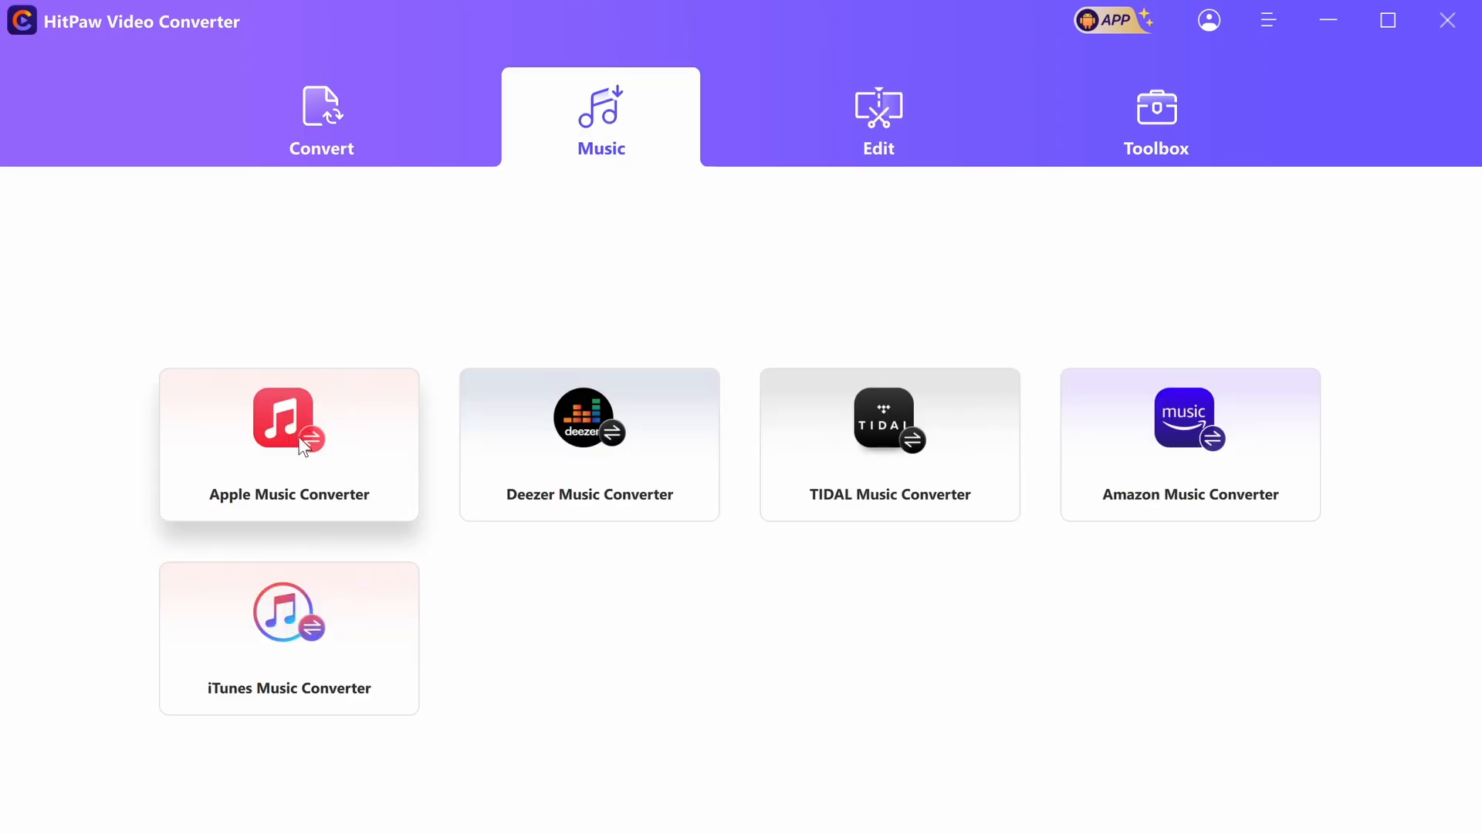
{"action": "mouse_move", "coordinate": [1171, 418]}
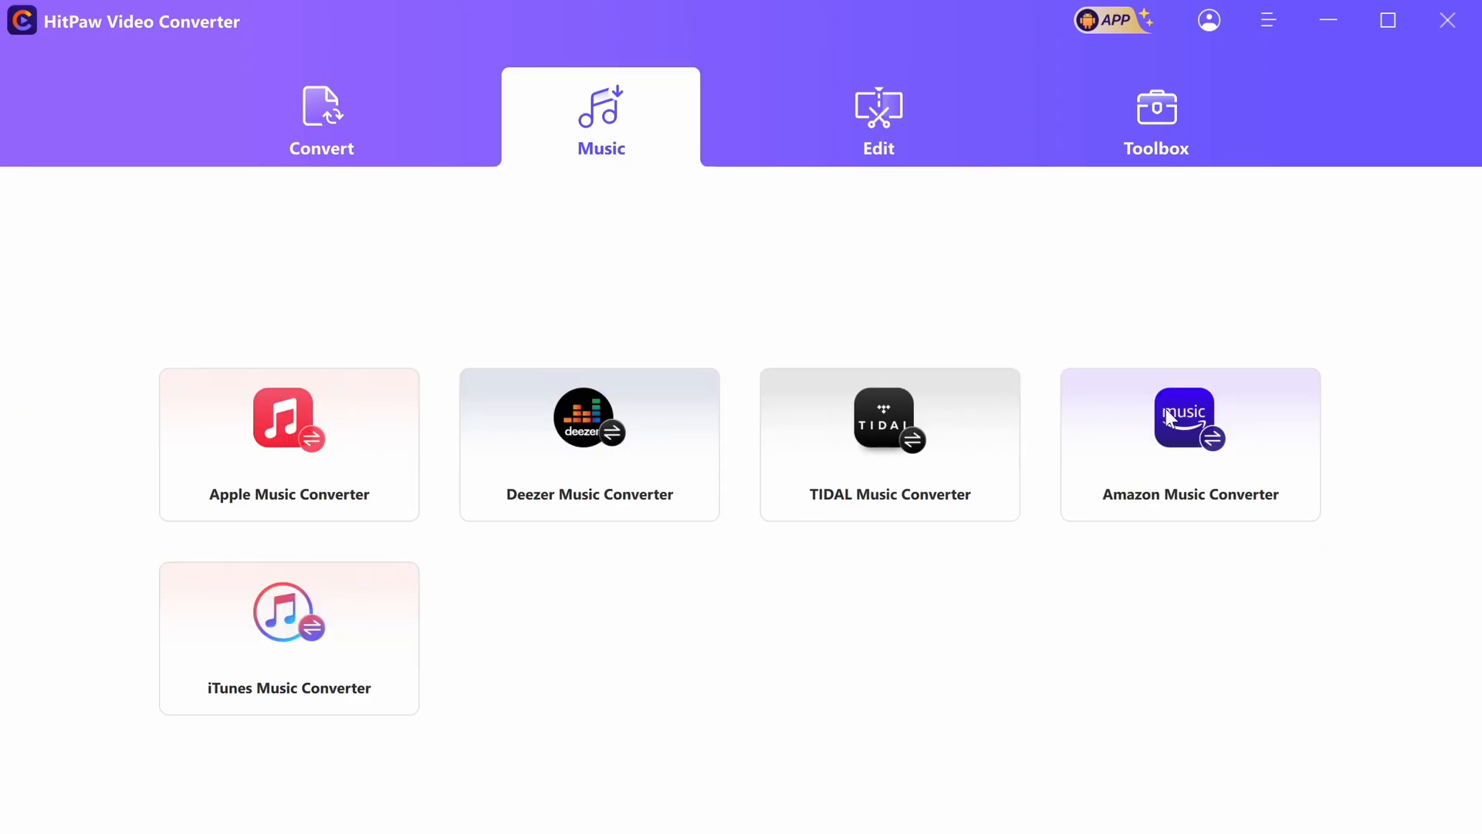
{"action": "mouse_move", "coordinate": [627, 407]}
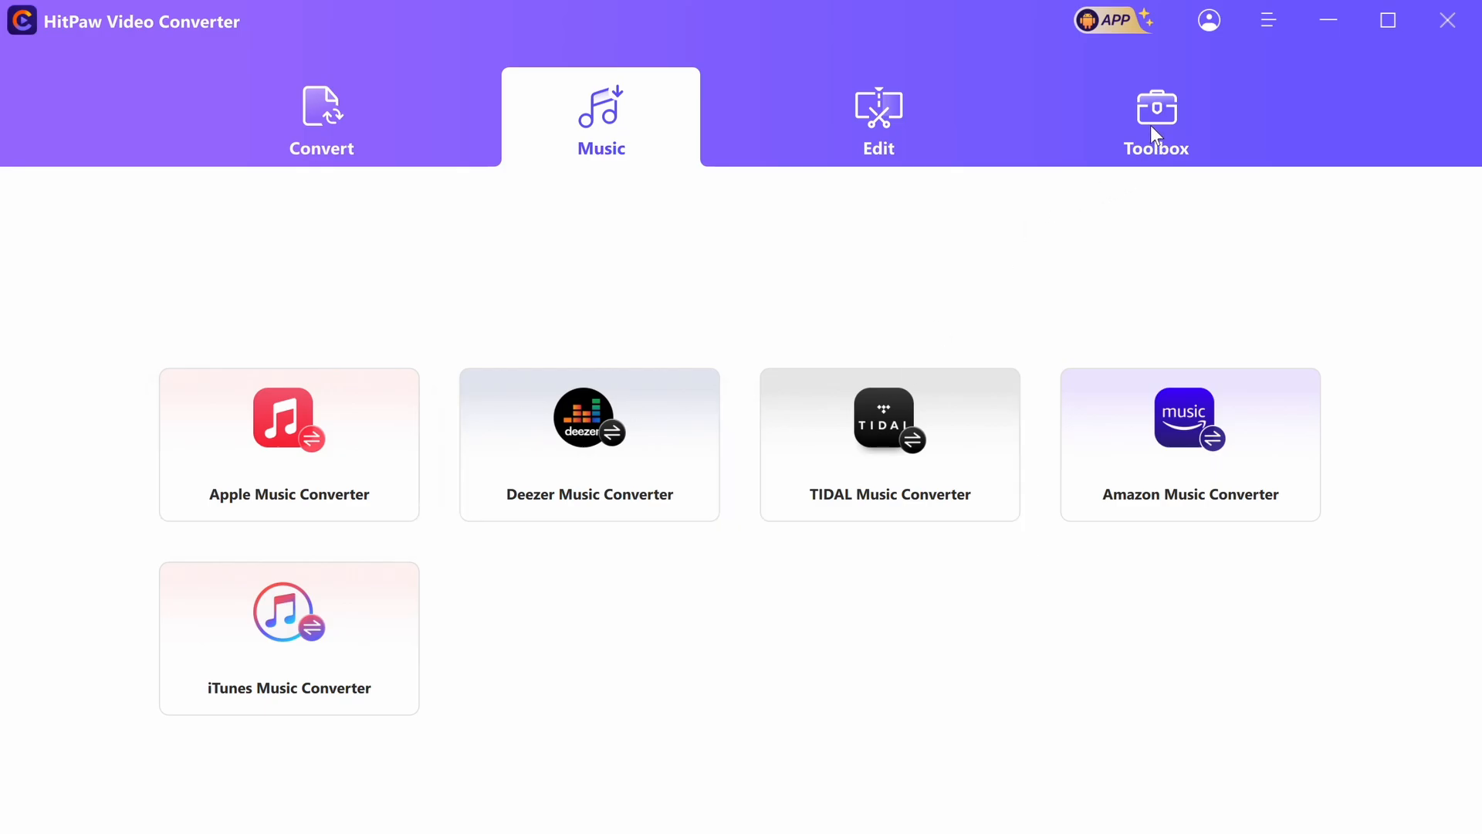
{"action": "left_click", "coordinate": [1156, 116]}
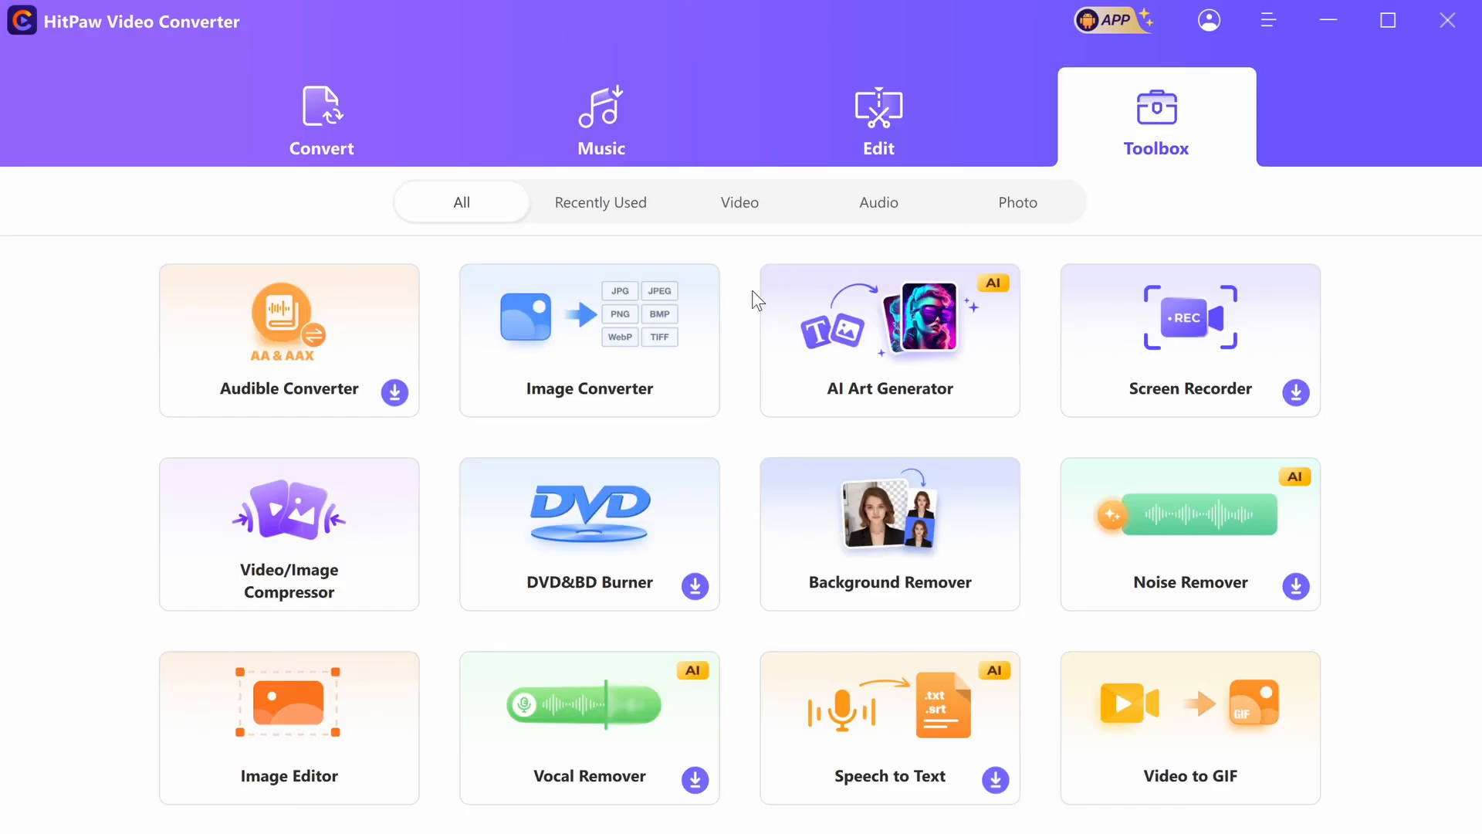
{"action": "mouse_move", "coordinate": [314, 336]}
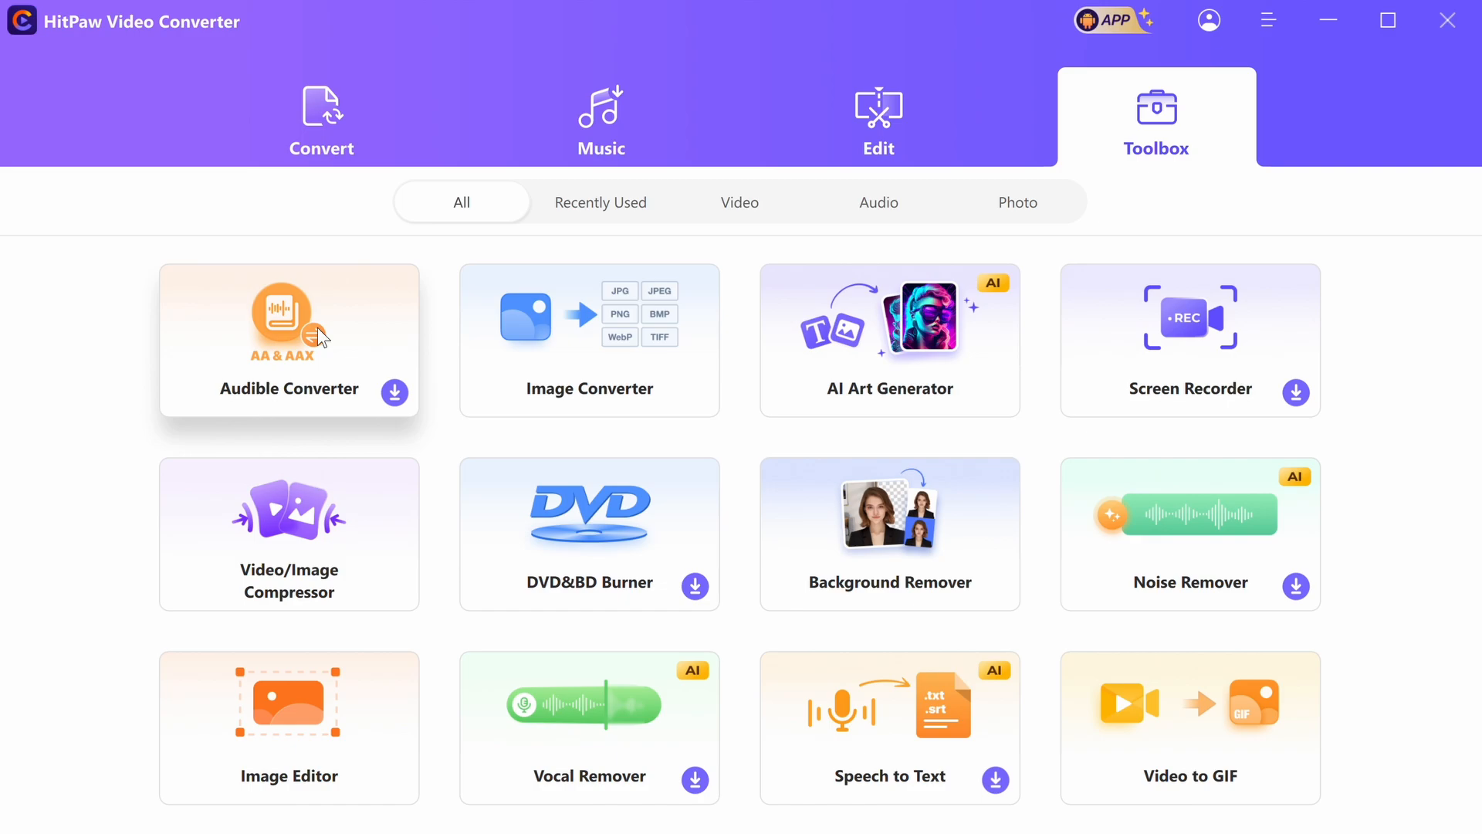
{"action": "mouse_move", "coordinate": [949, 318]}
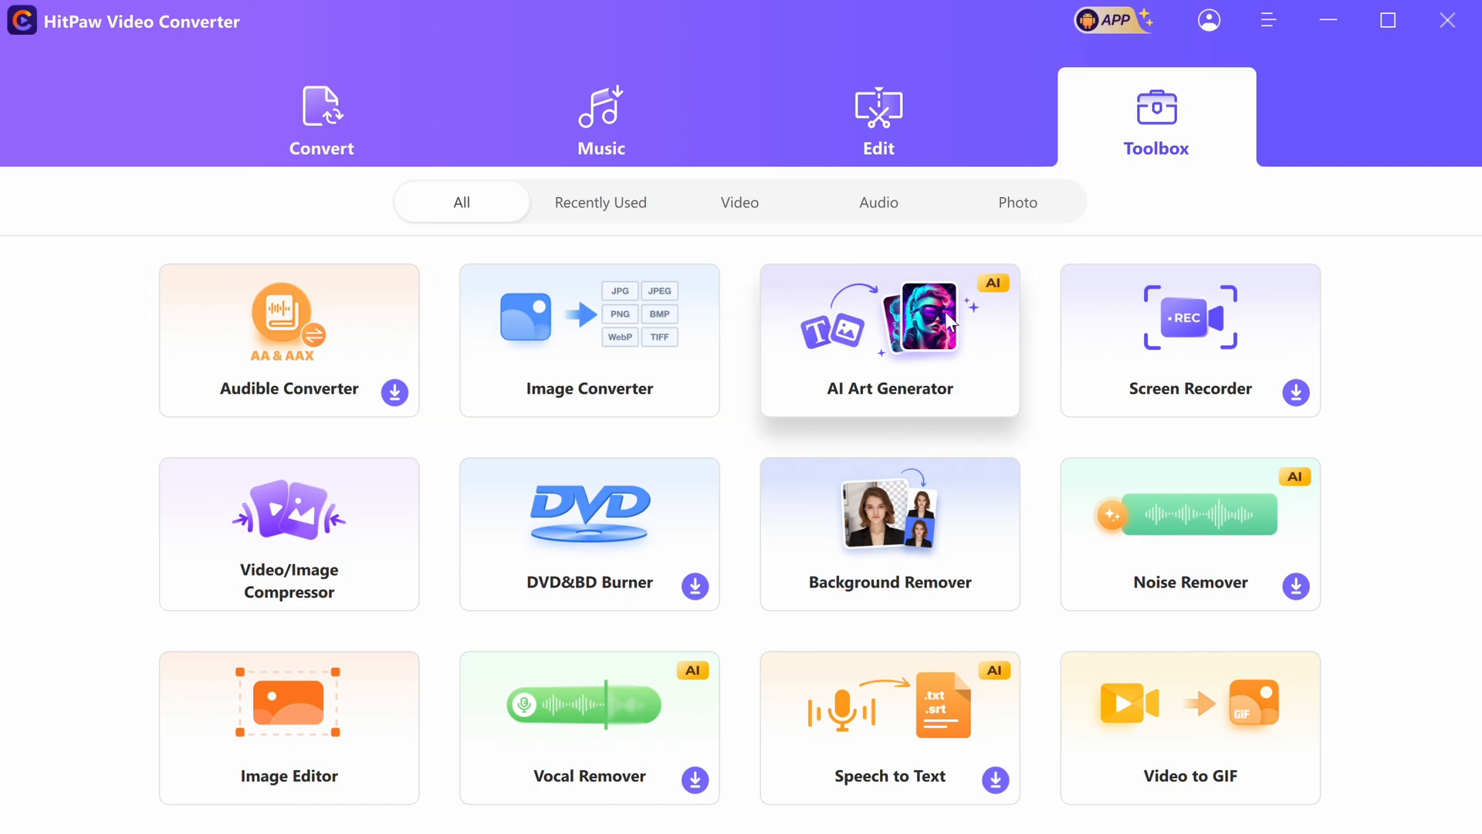
{"action": "mouse_move", "coordinate": [1248, 347]}
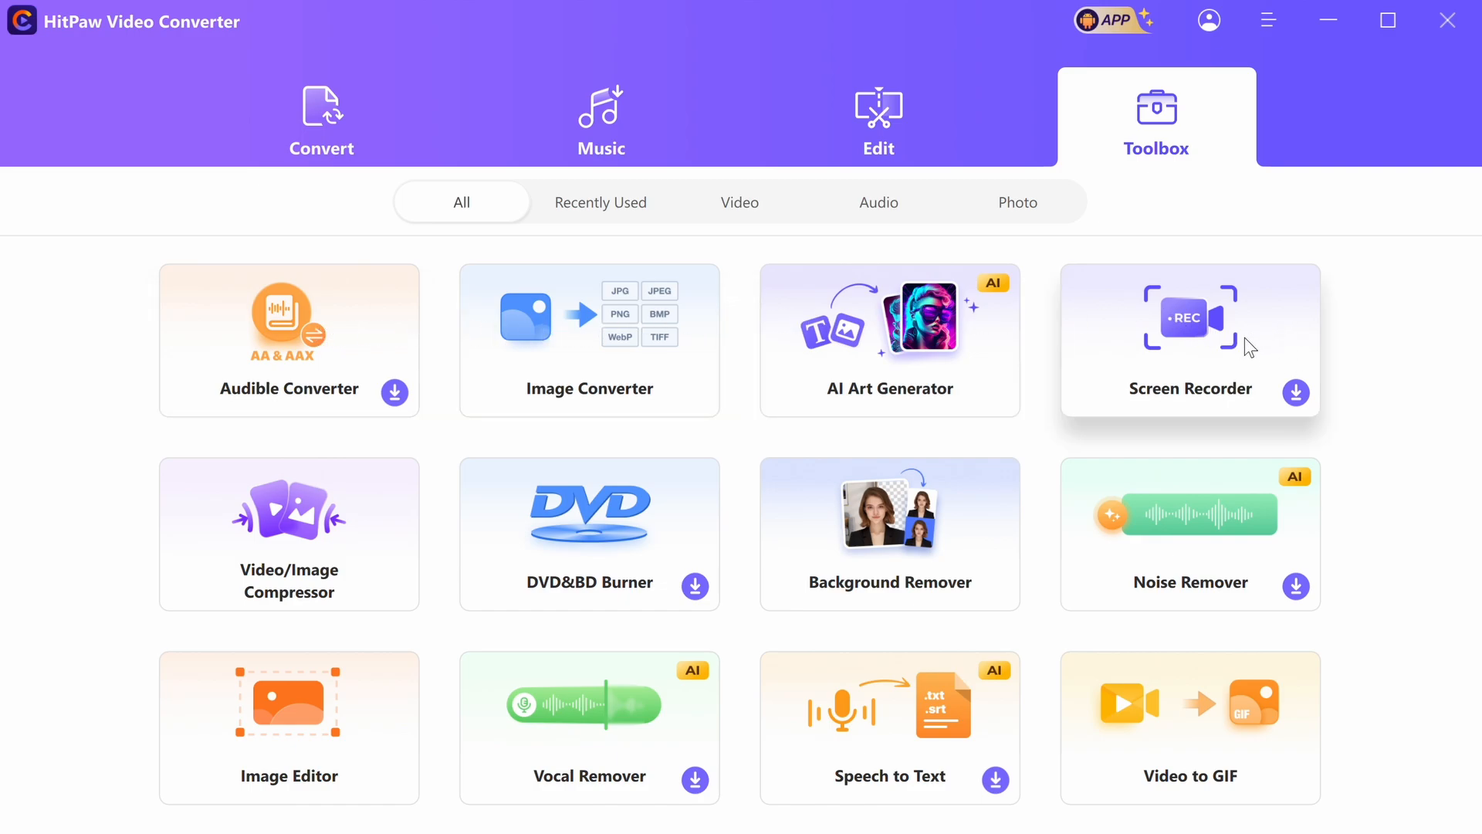
{"action": "mouse_move", "coordinate": [1181, 368]}
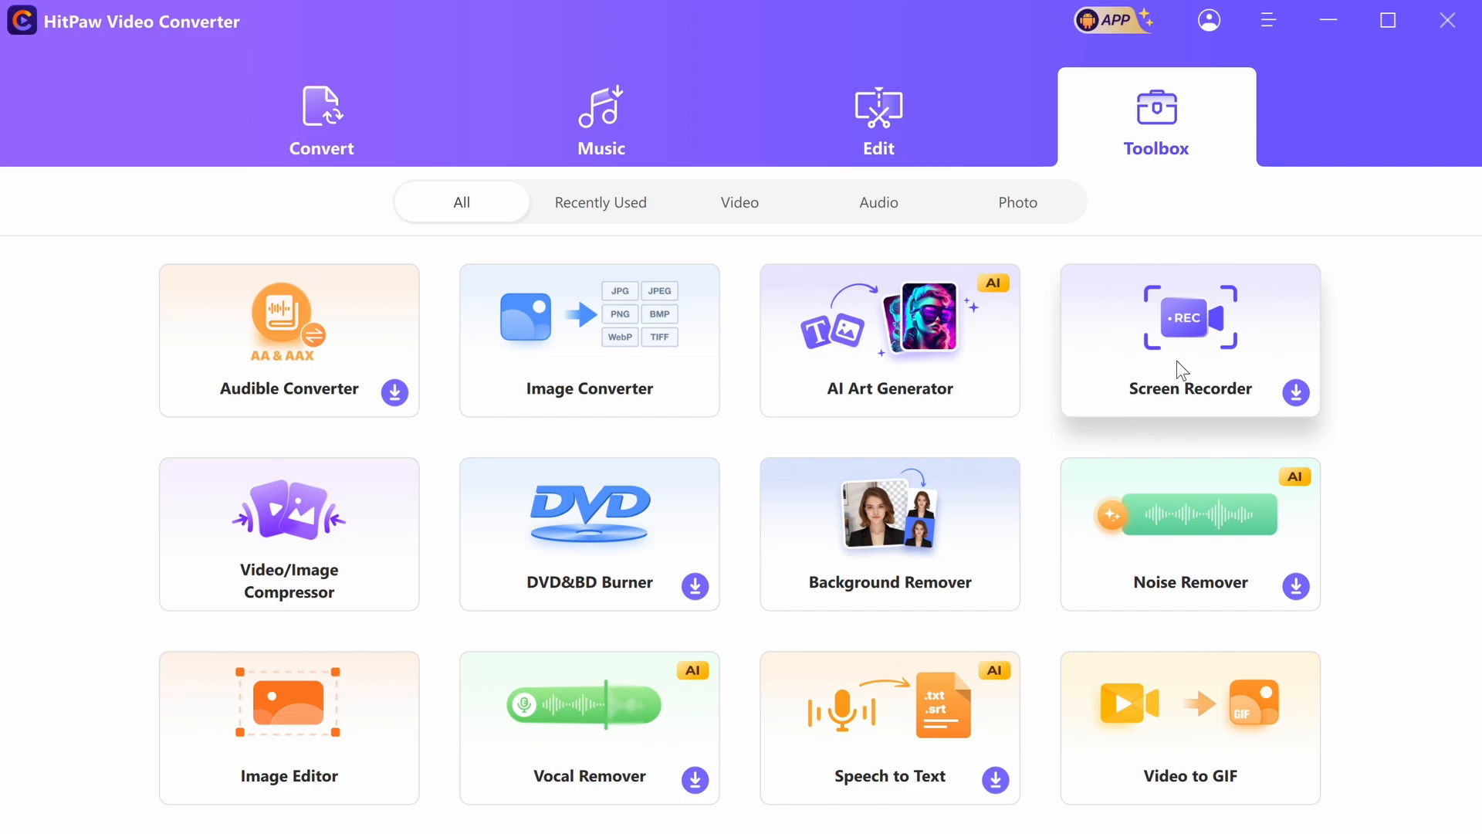
{"action": "mouse_move", "coordinate": [1217, 376]}
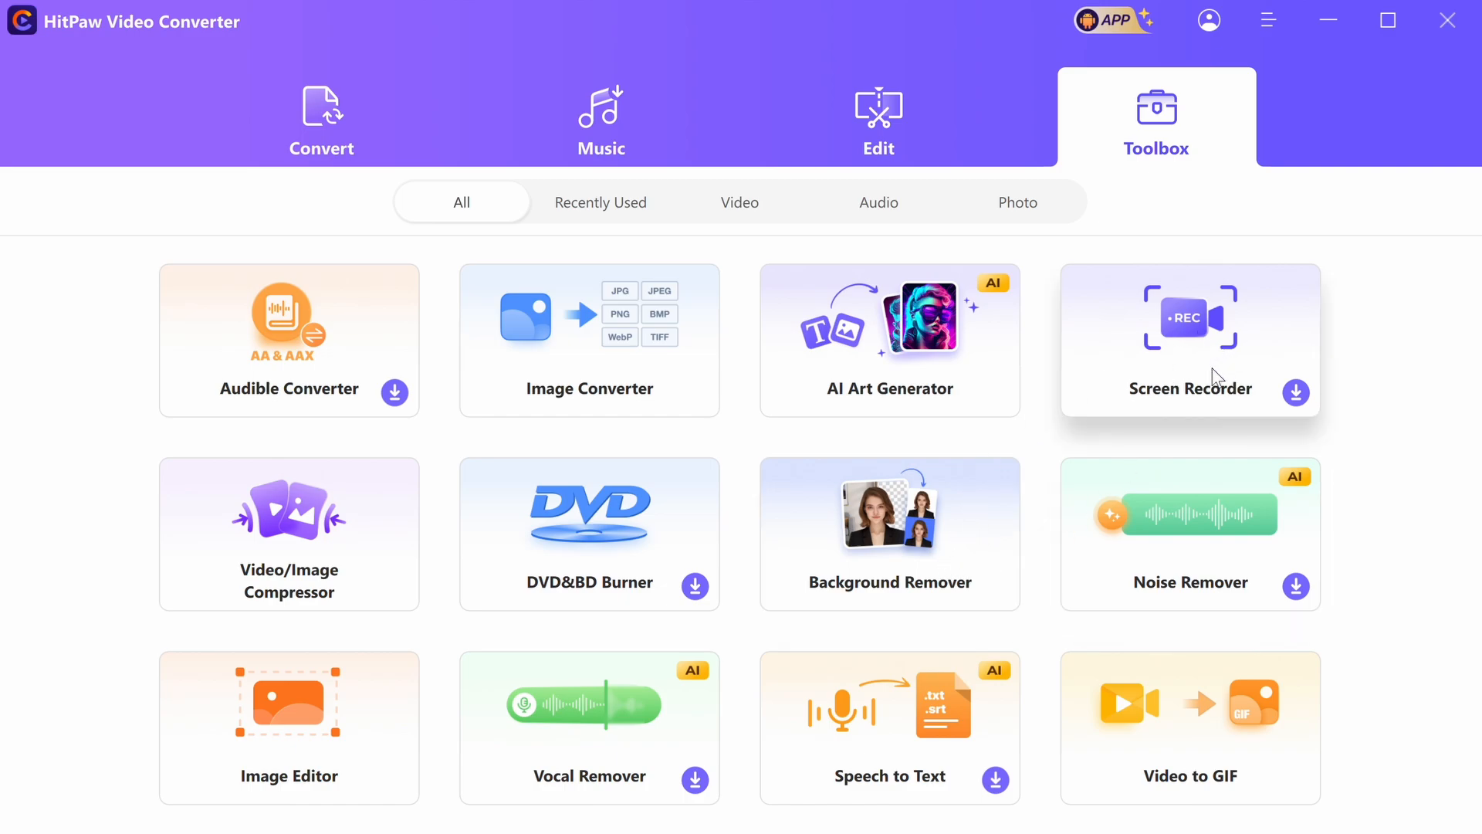
{"action": "mouse_move", "coordinate": [1226, 380]}
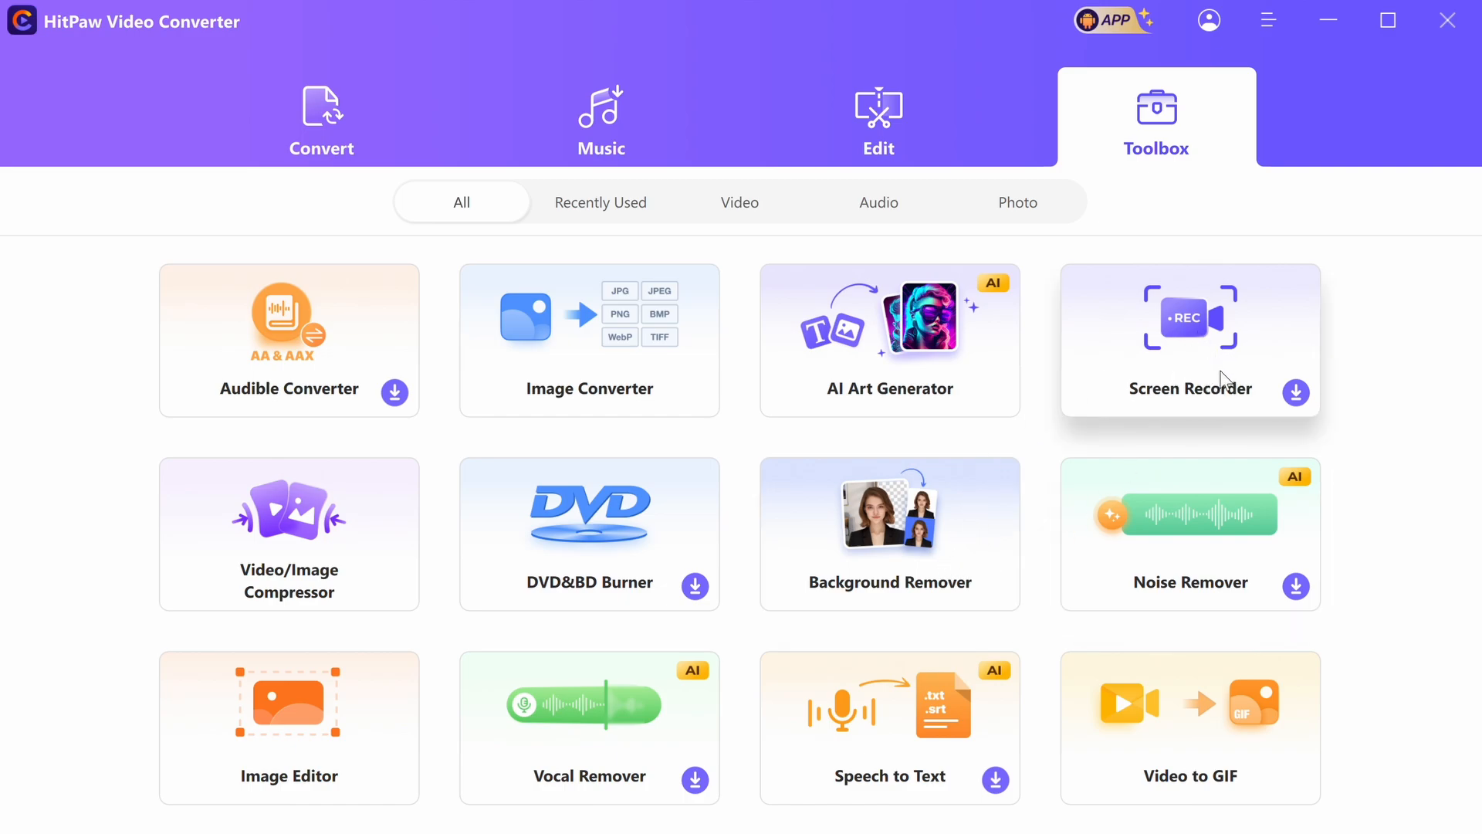
{"action": "mouse_move", "coordinate": [1201, 379]}
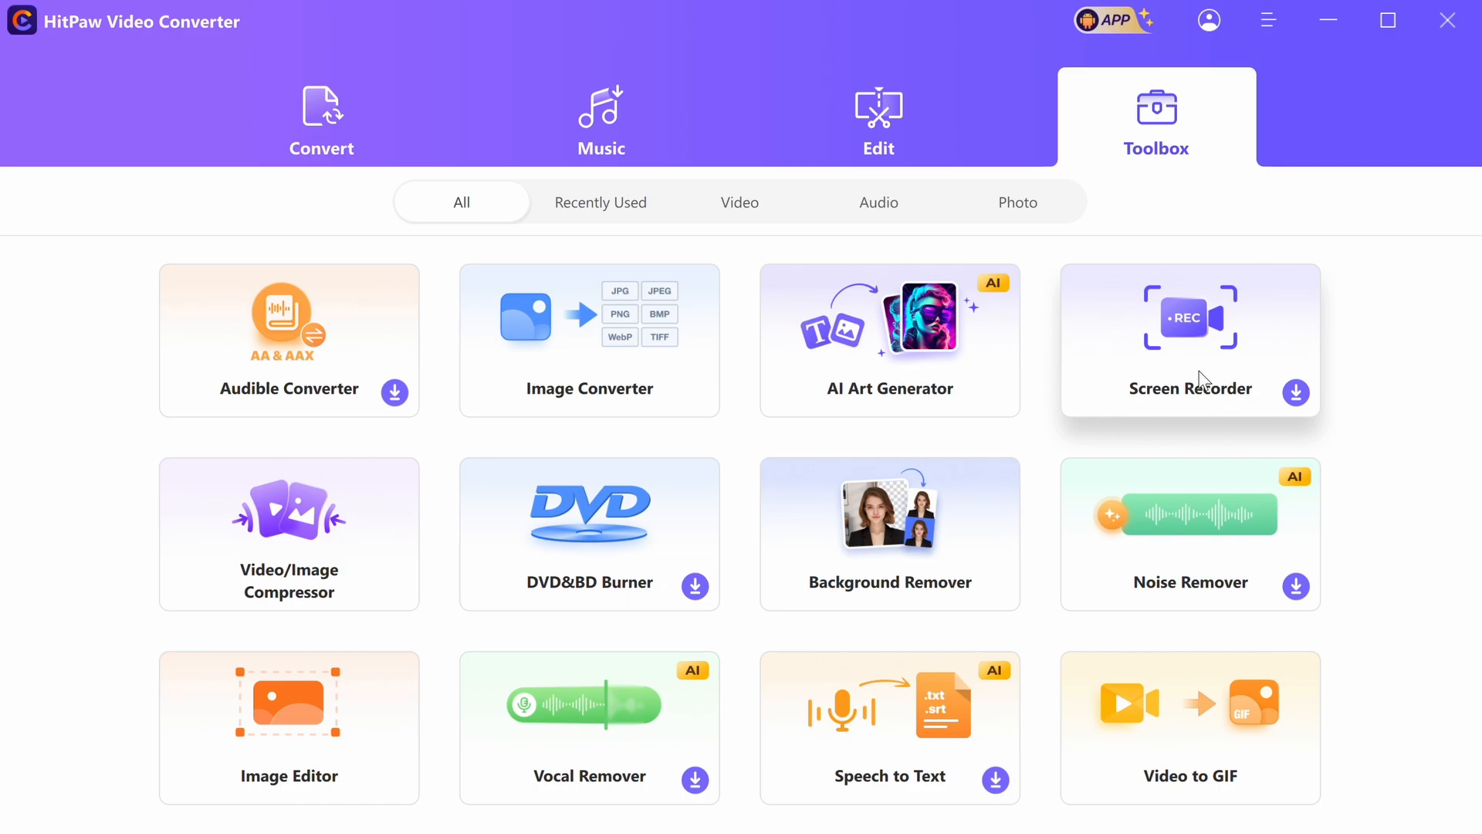
{"action": "mouse_move", "coordinate": [953, 566]}
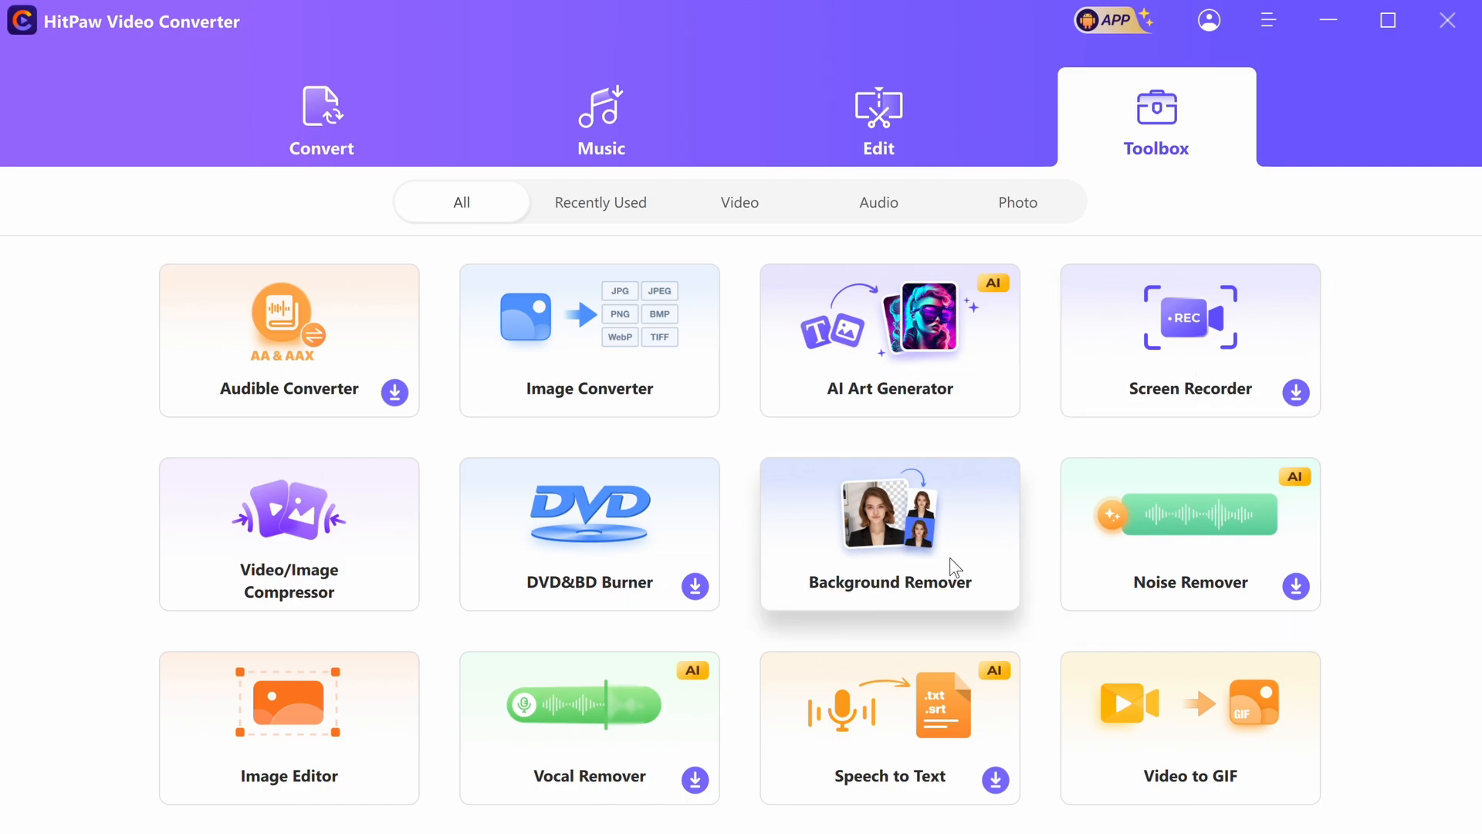
{"action": "mouse_move", "coordinate": [444, 524]}
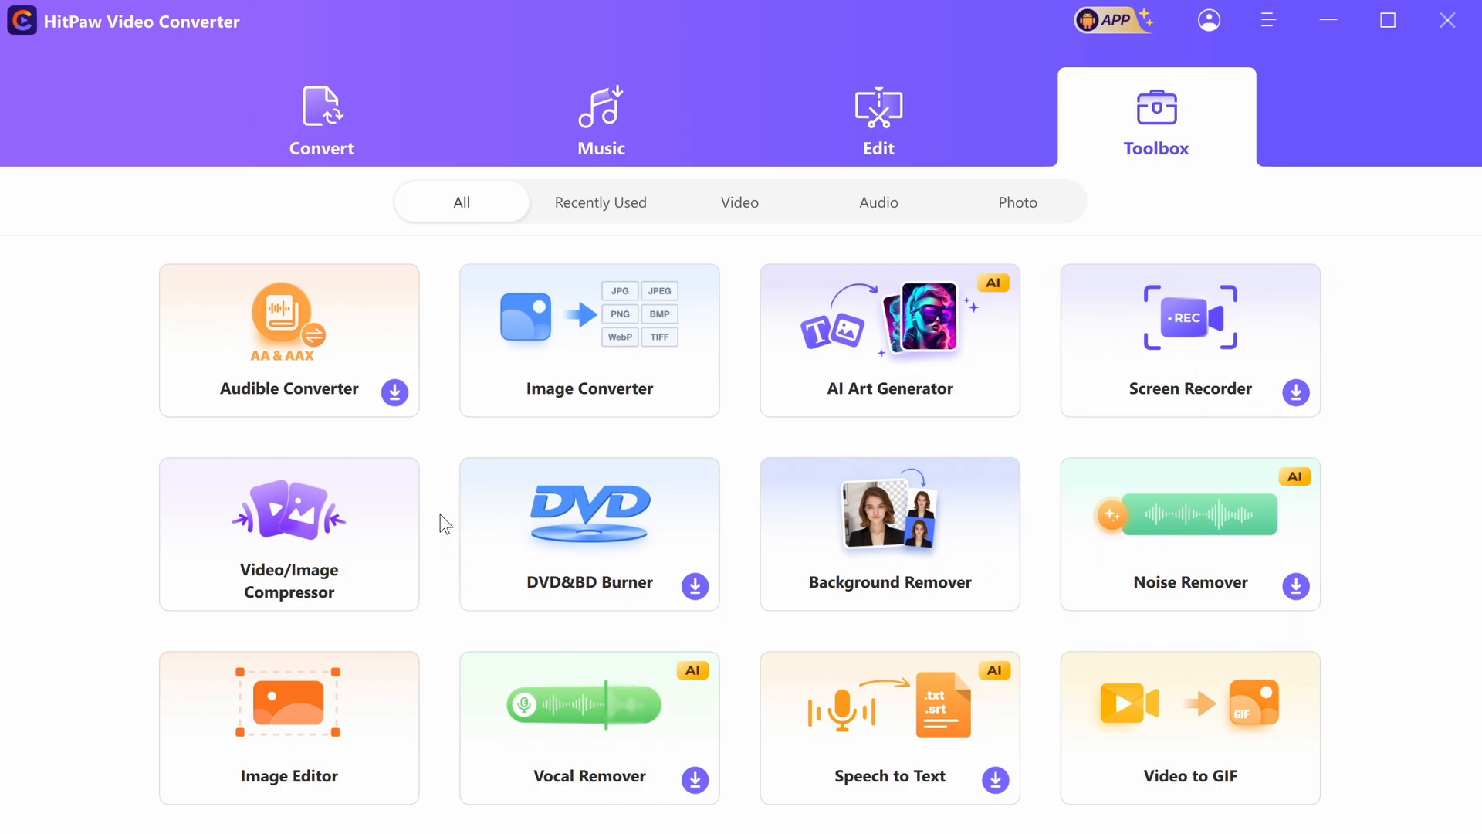
{"action": "mouse_move", "coordinate": [137, 448]}
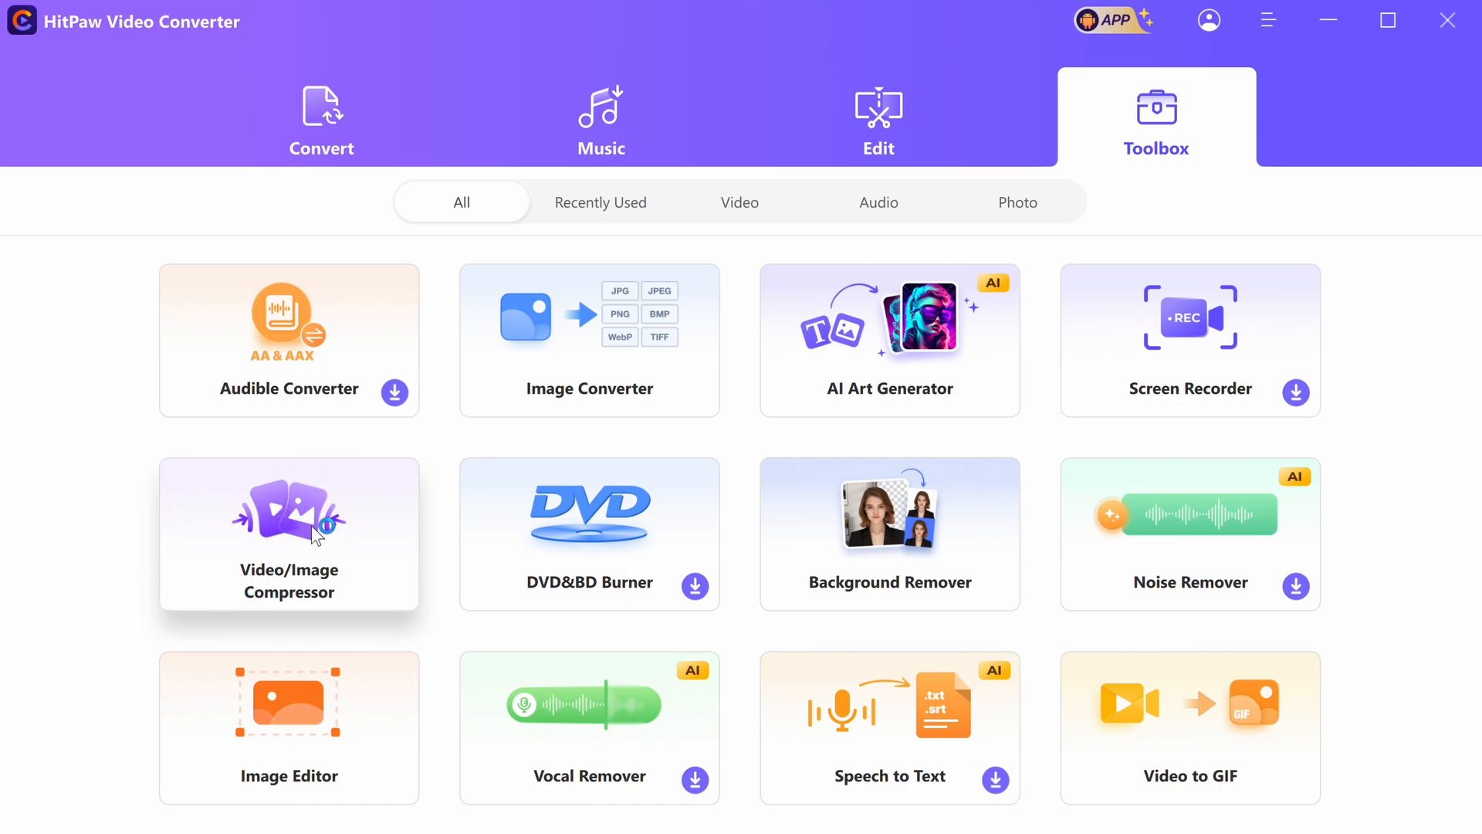
{"action": "mouse_move", "coordinate": [264, 507]}
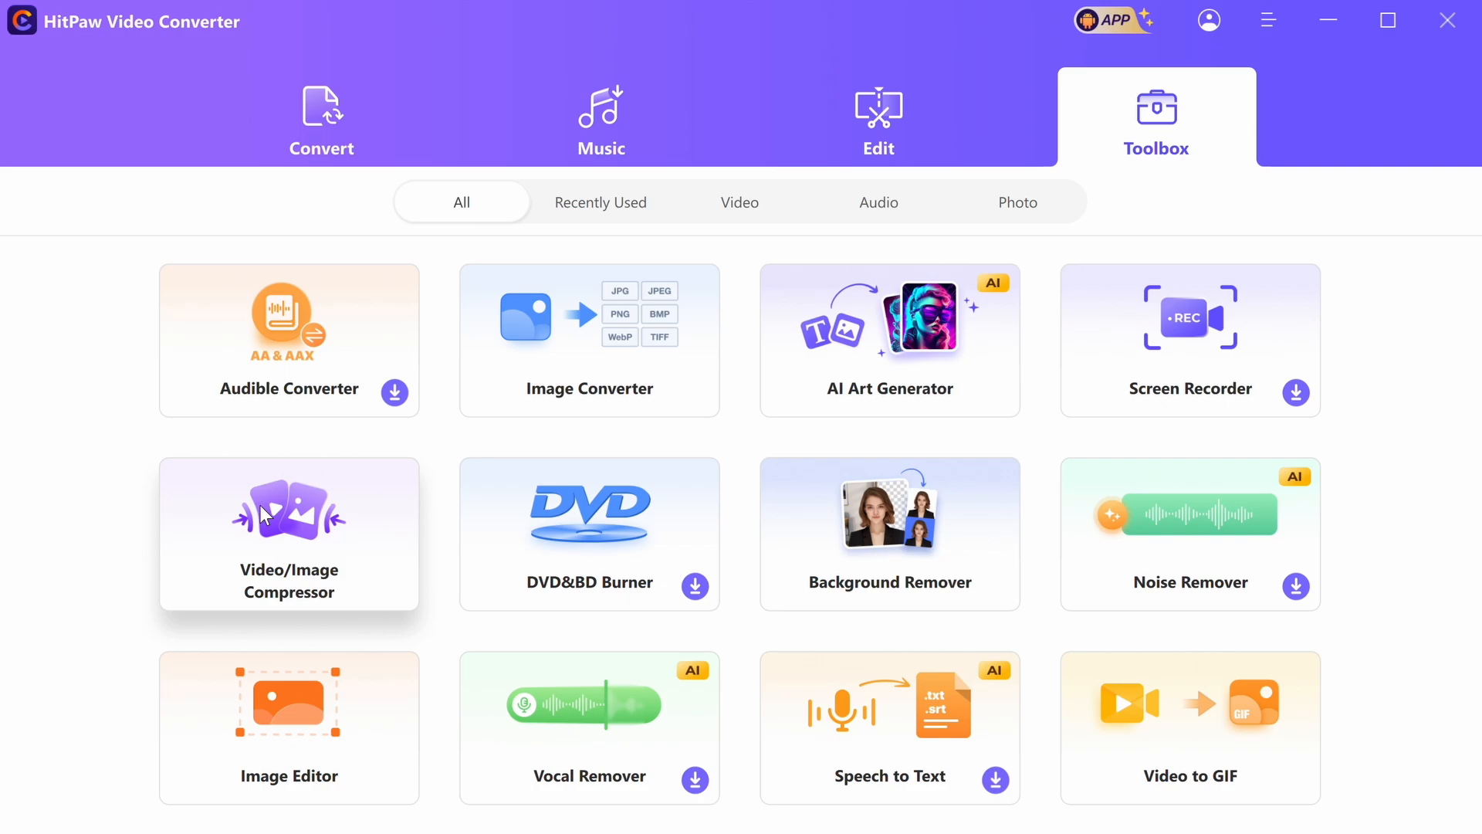
{"action": "mouse_move", "coordinate": [249, 560]}
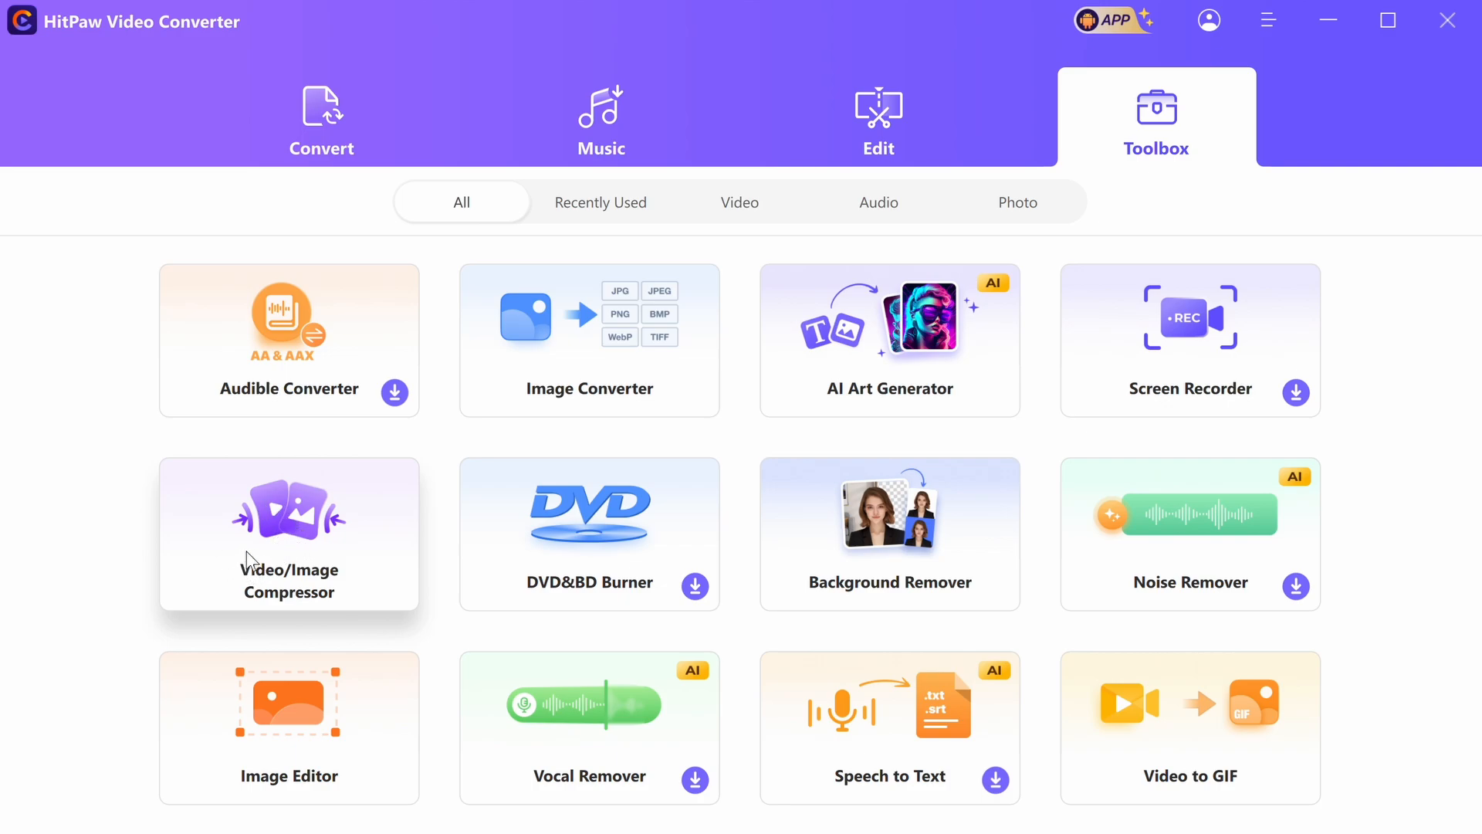
{"action": "mouse_move", "coordinate": [235, 553]}
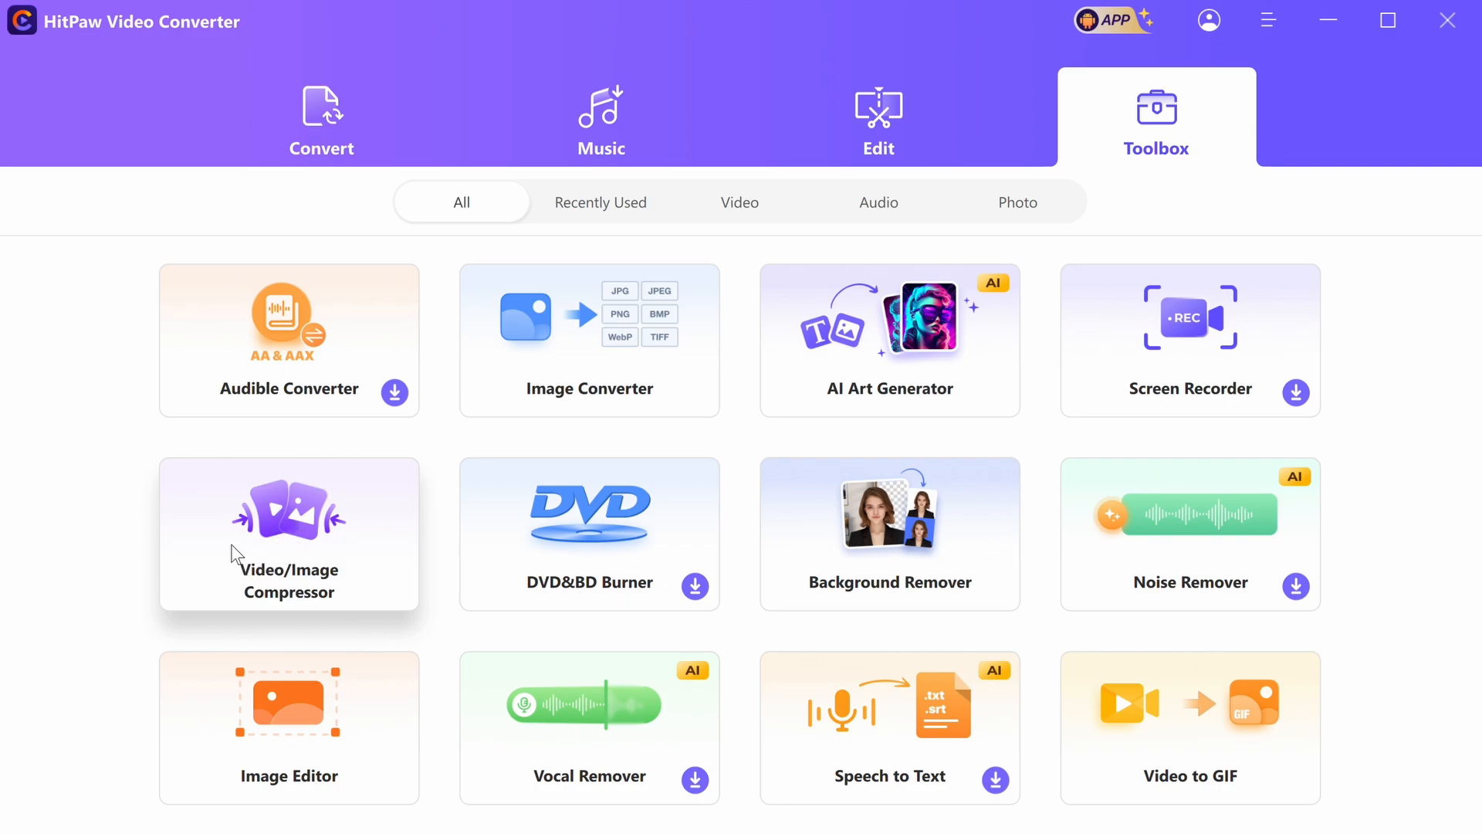
{"action": "mouse_move", "coordinate": [230, 547]}
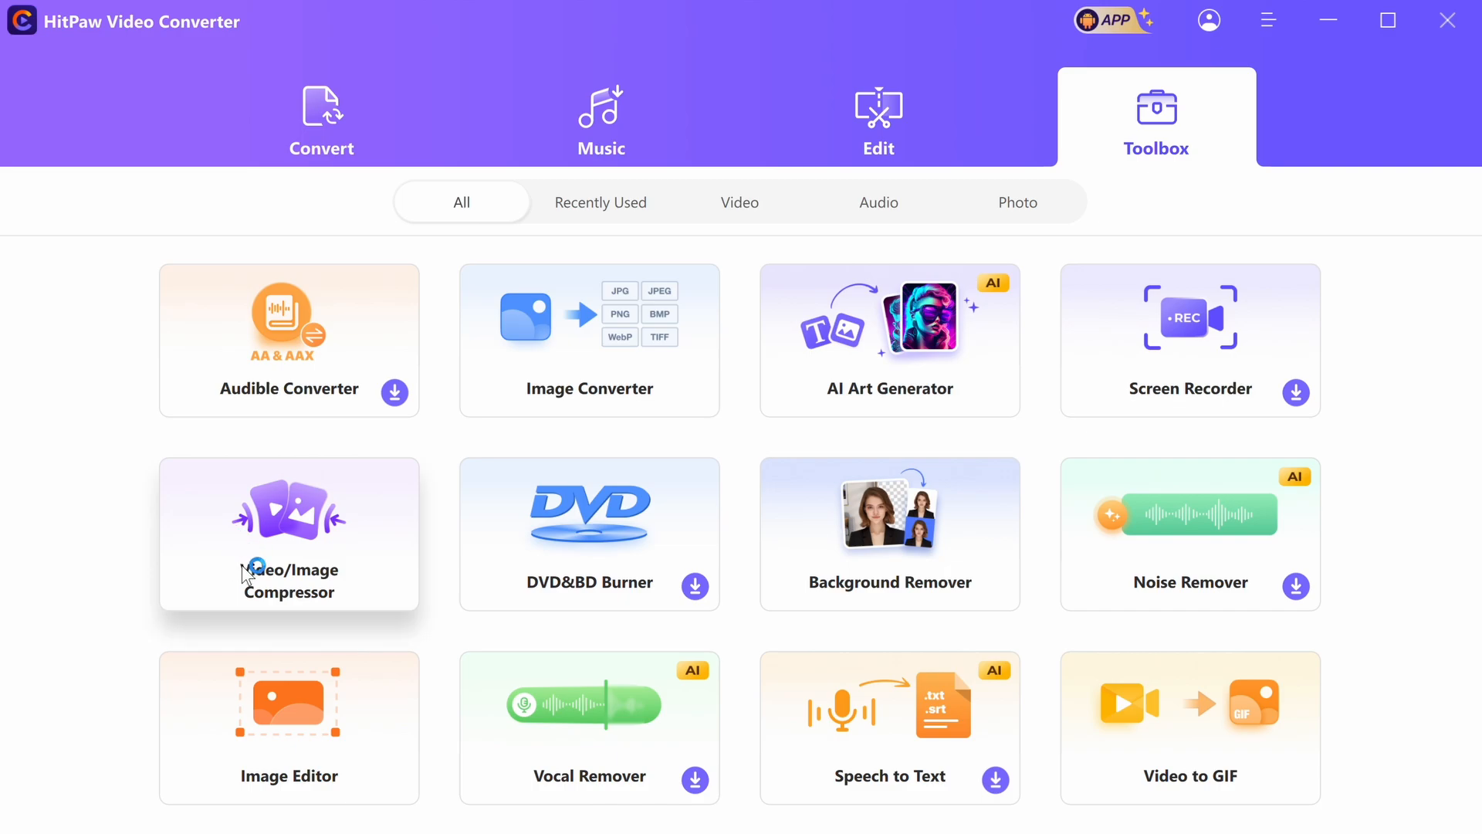
{"action": "mouse_move", "coordinate": [257, 574]}
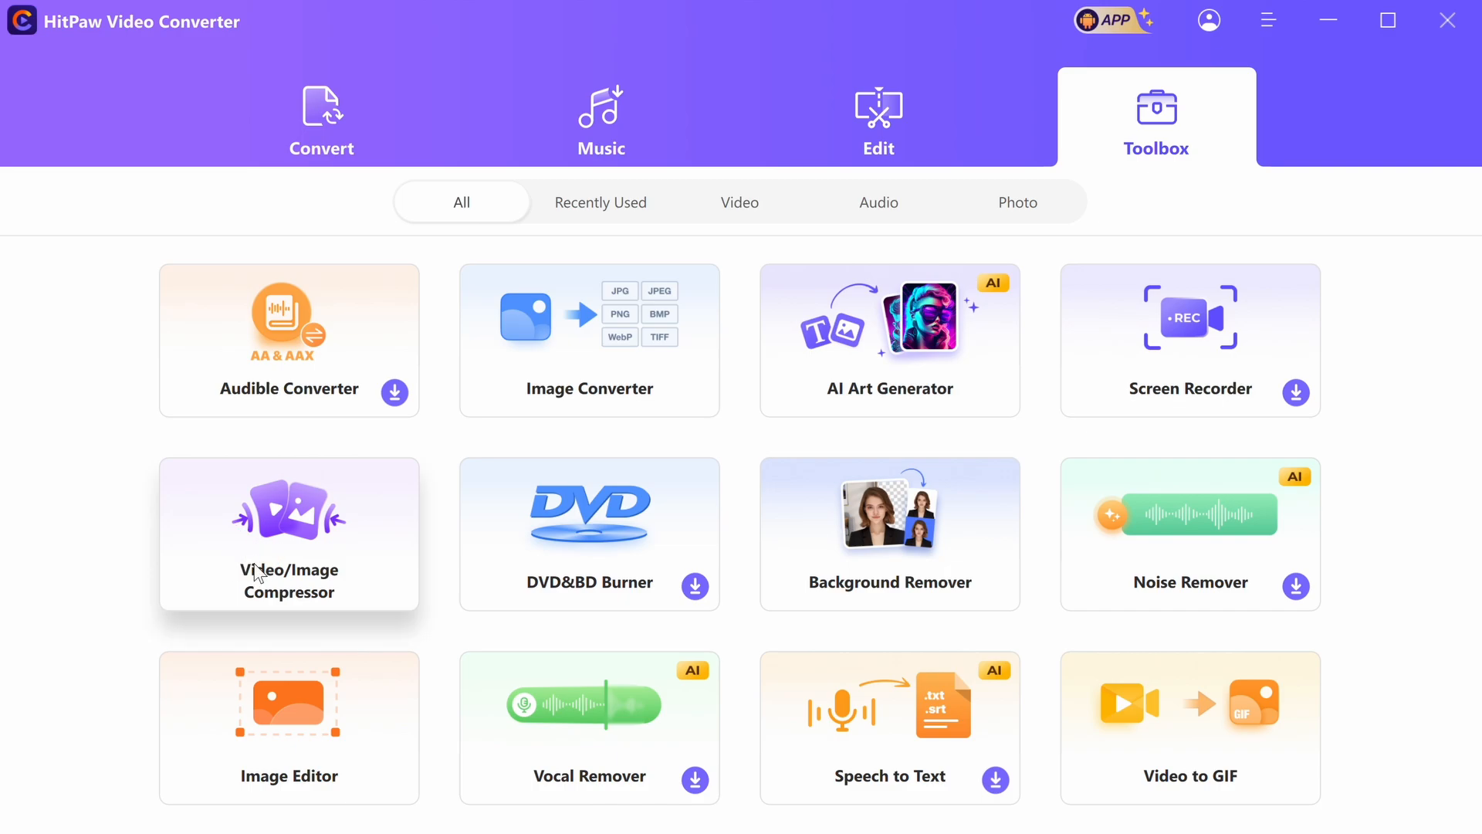
{"action": "mouse_move", "coordinate": [331, 180]}
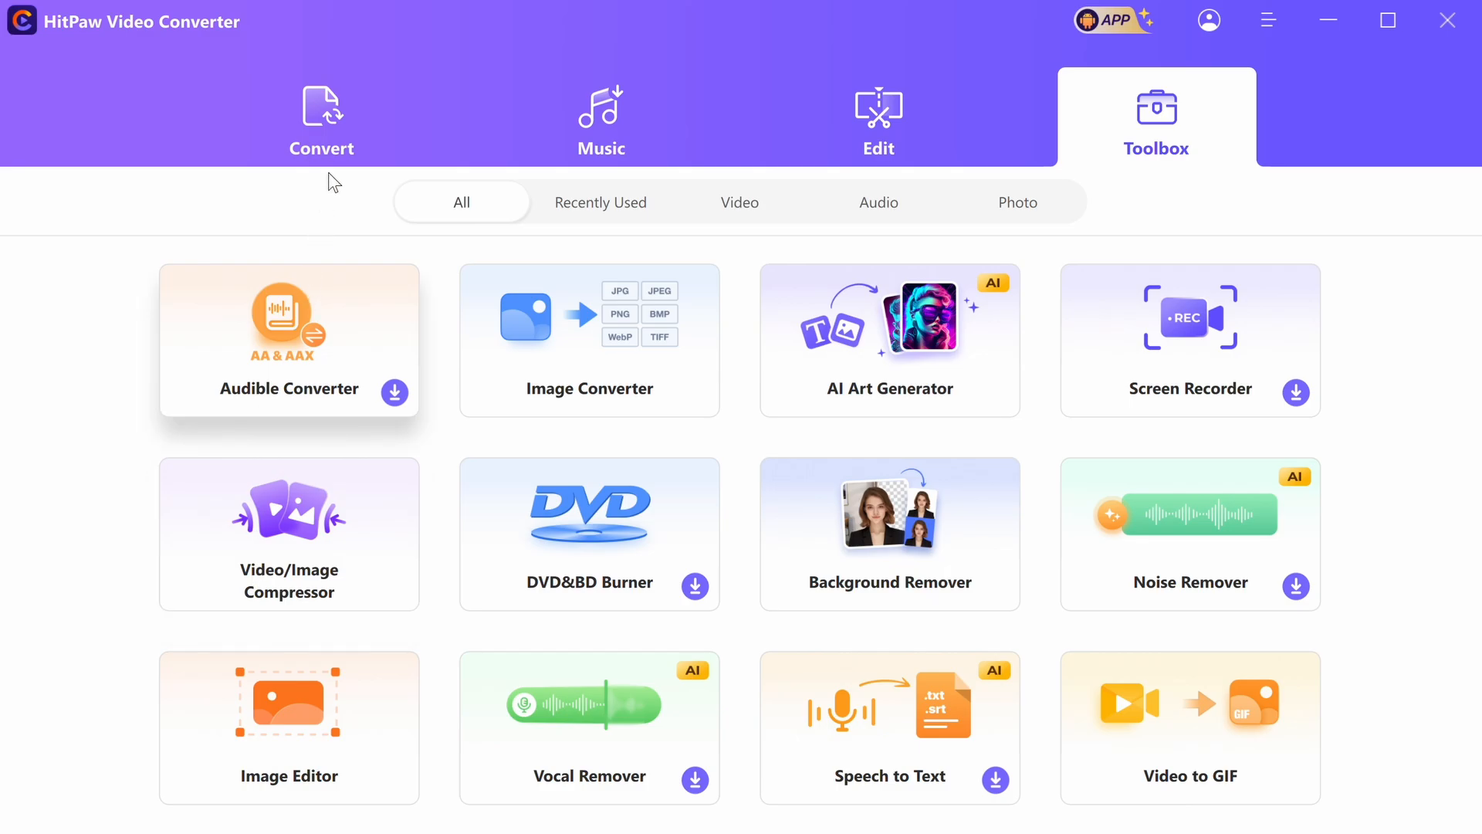
Step: Switch among Convert, Toolbox and Music, ending on the Convert tab's file list
{"action": "left_click", "coordinate": [321, 116]}
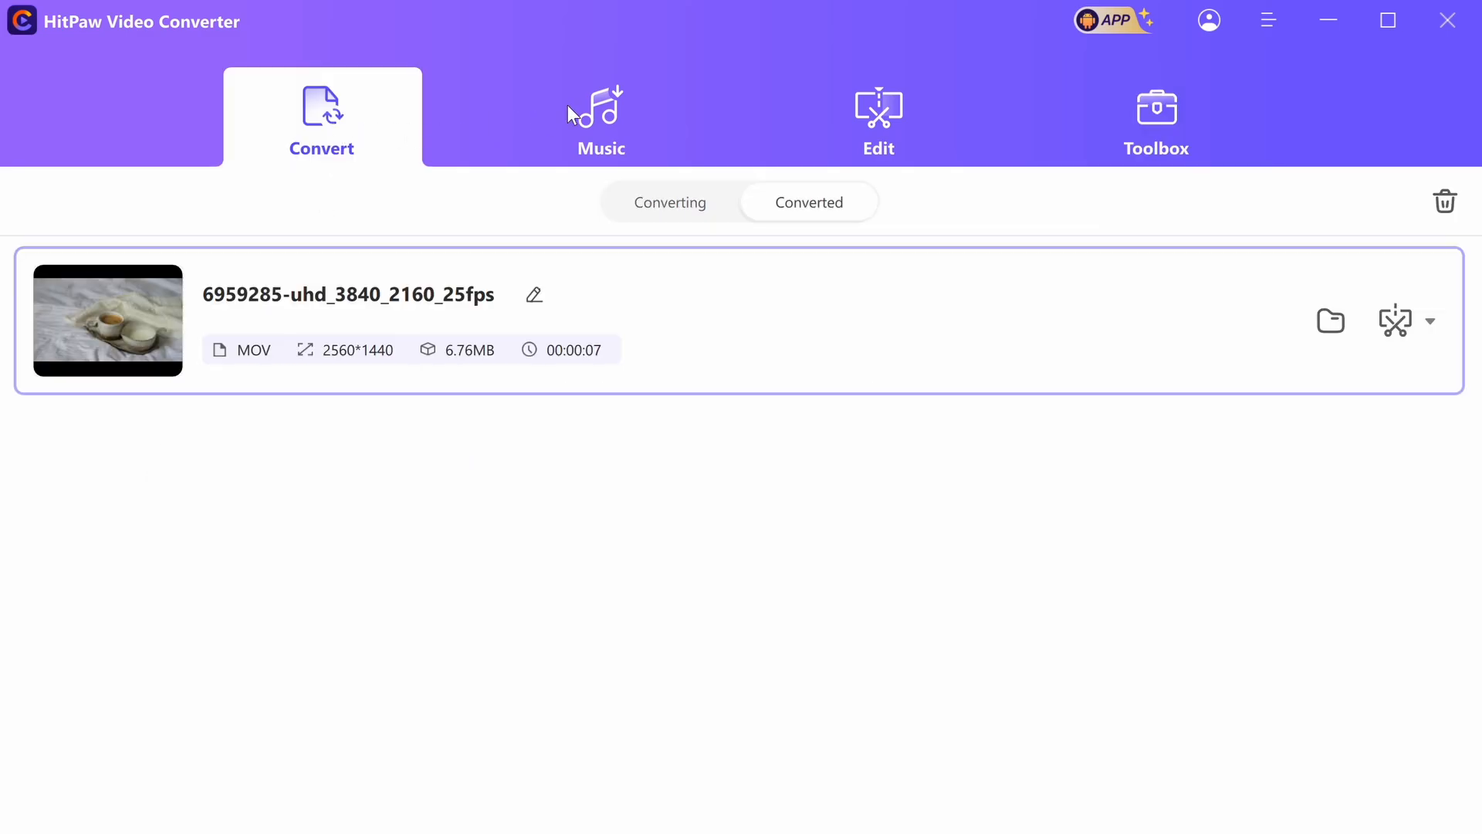
{"action": "left_click", "coordinate": [1157, 116]}
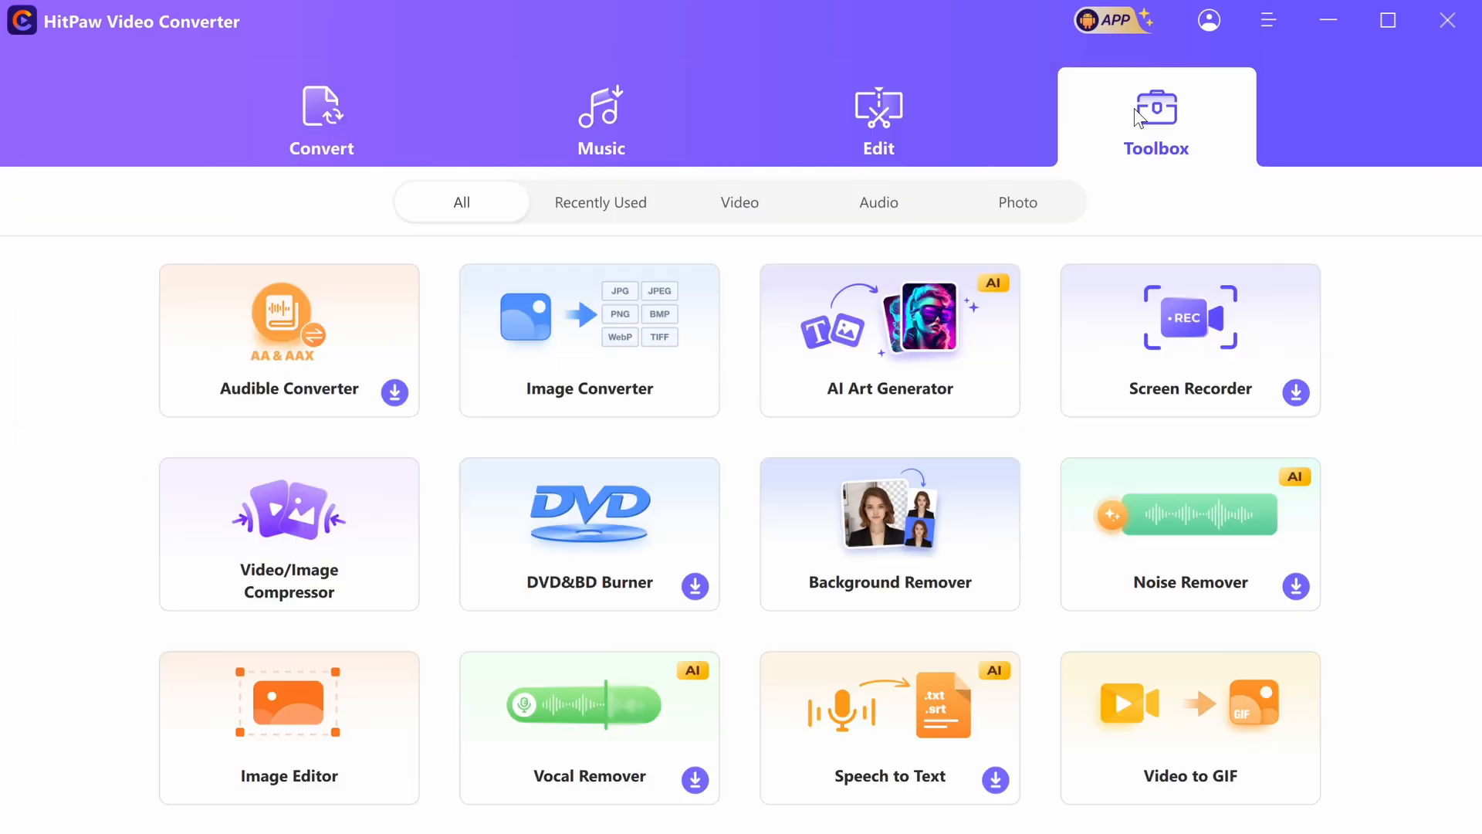
{"action": "mouse_move", "coordinate": [345, 193]}
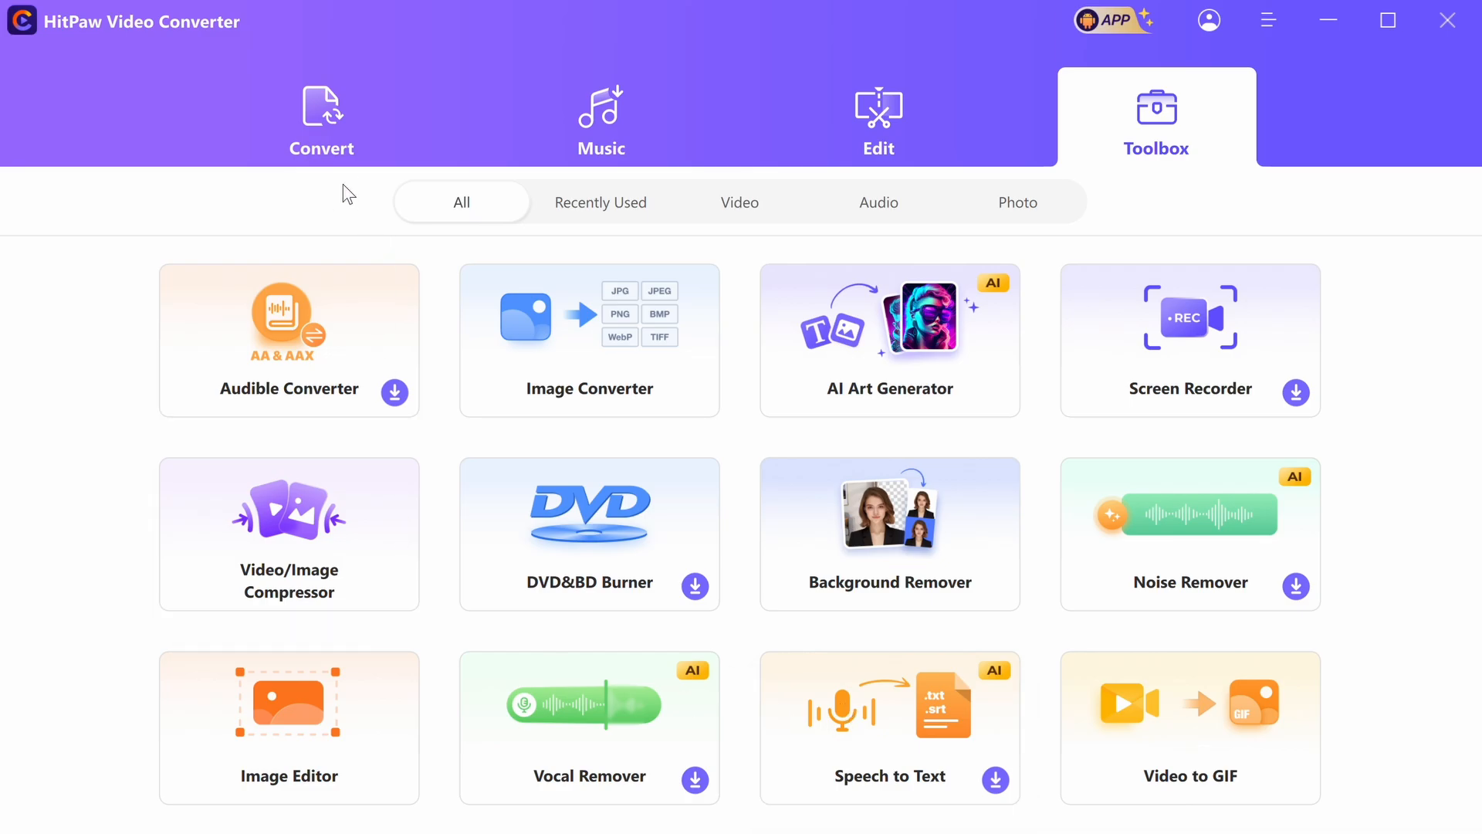
{"action": "left_click", "coordinate": [322, 116]}
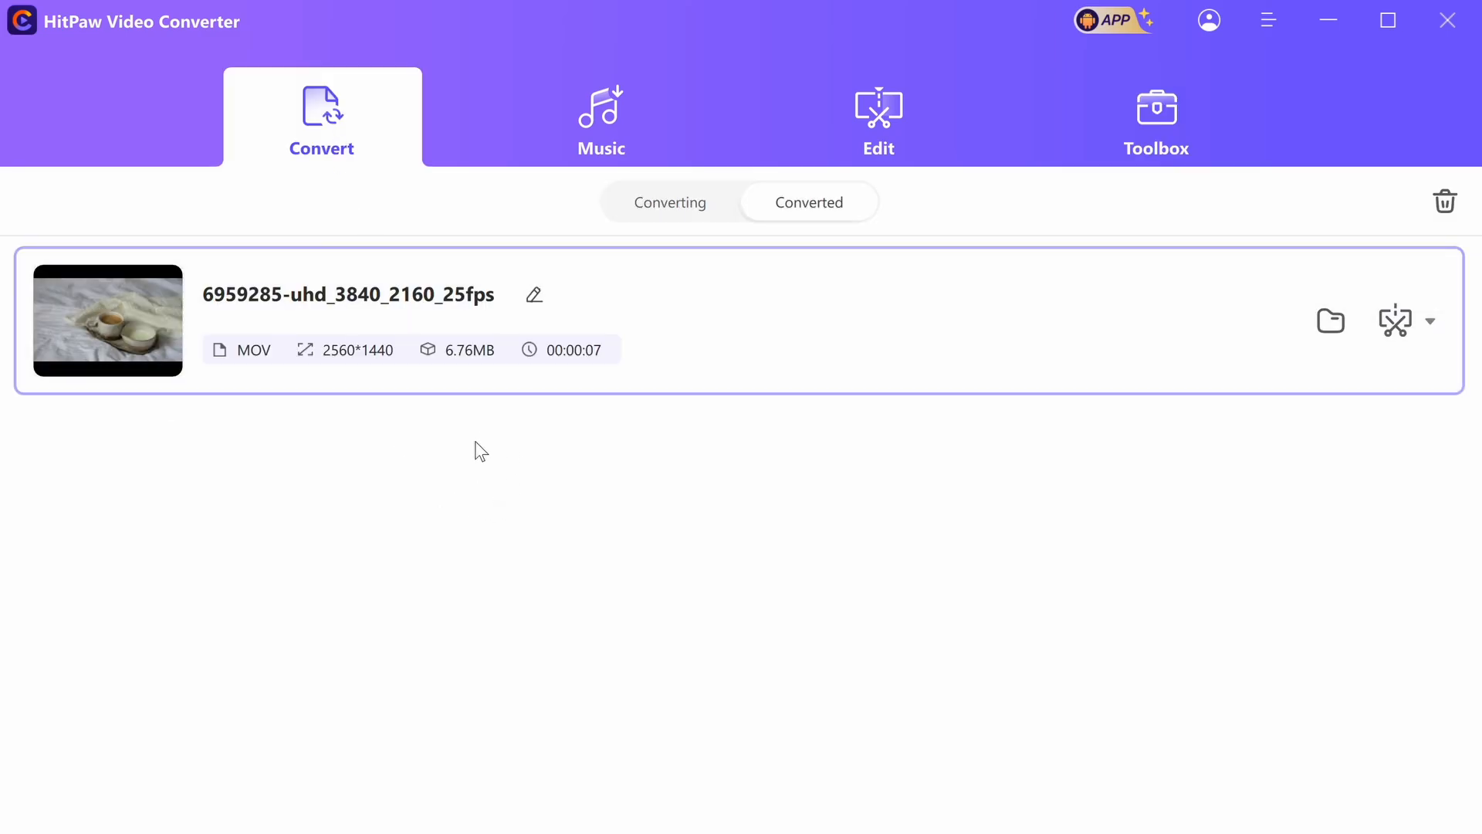
{"action": "mouse_move", "coordinate": [650, 500]}
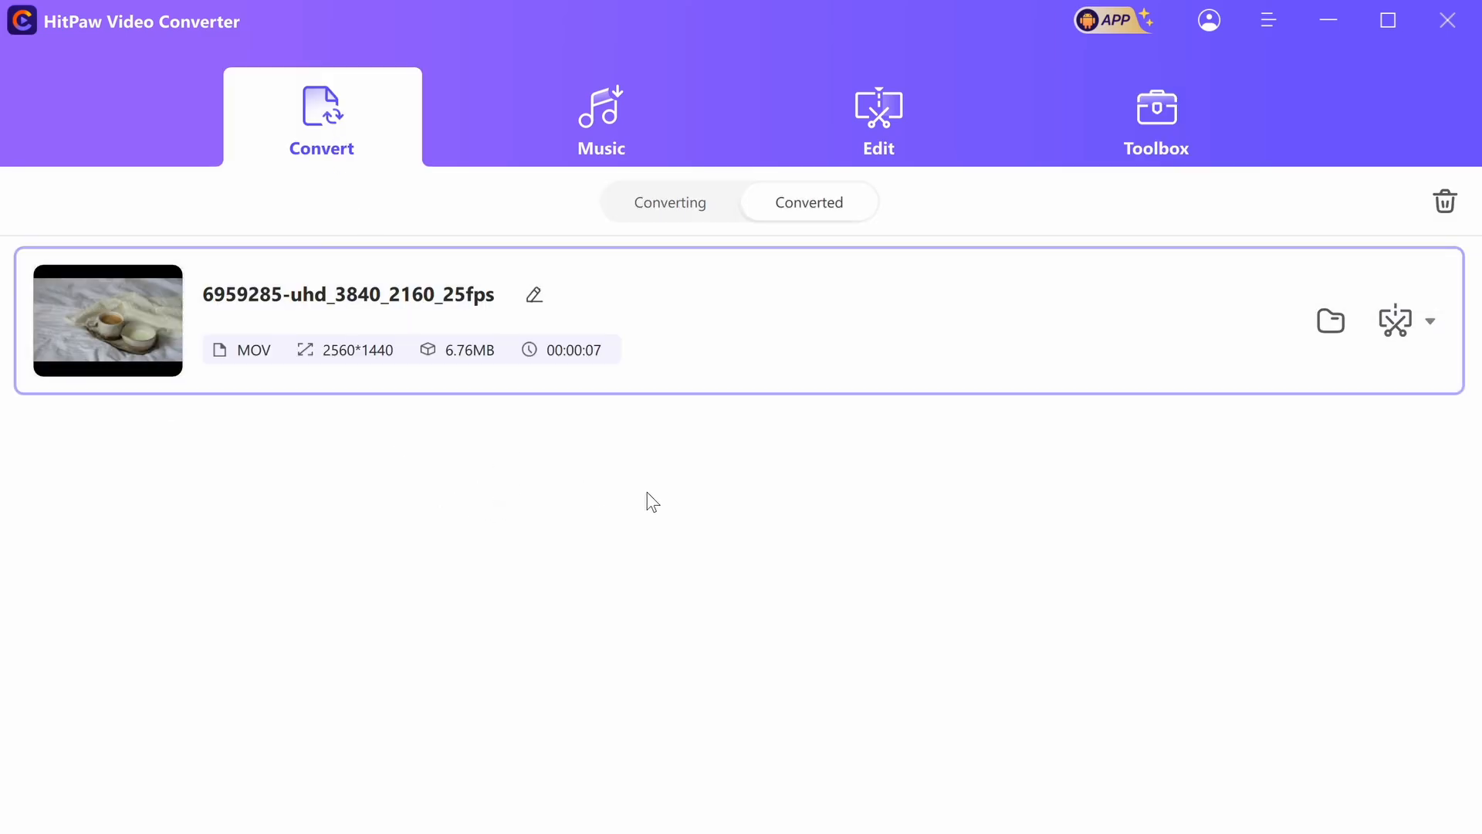
{"action": "mouse_move", "coordinate": [685, 415]}
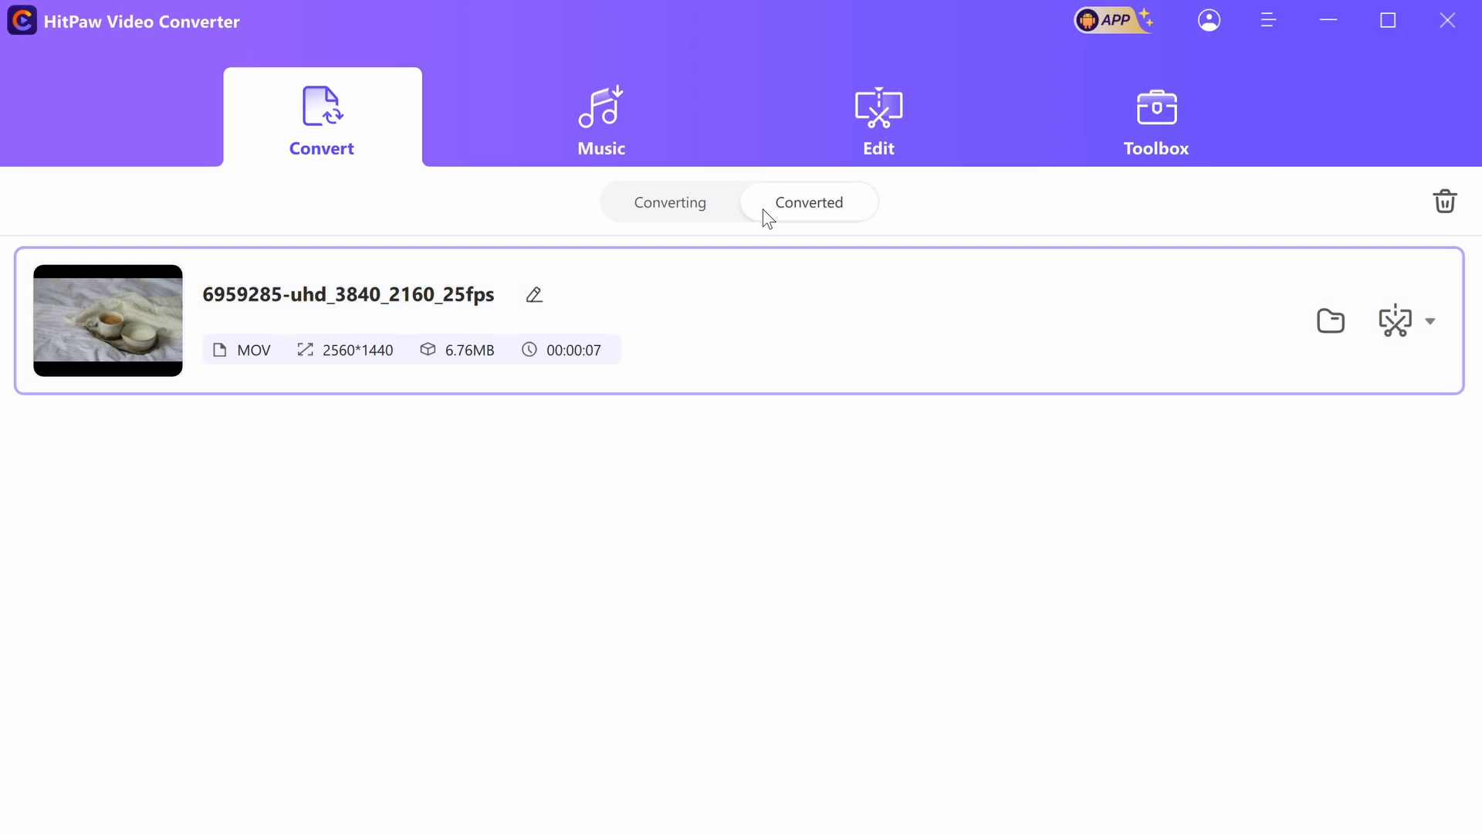
{"action": "left_click", "coordinate": [1156, 116]}
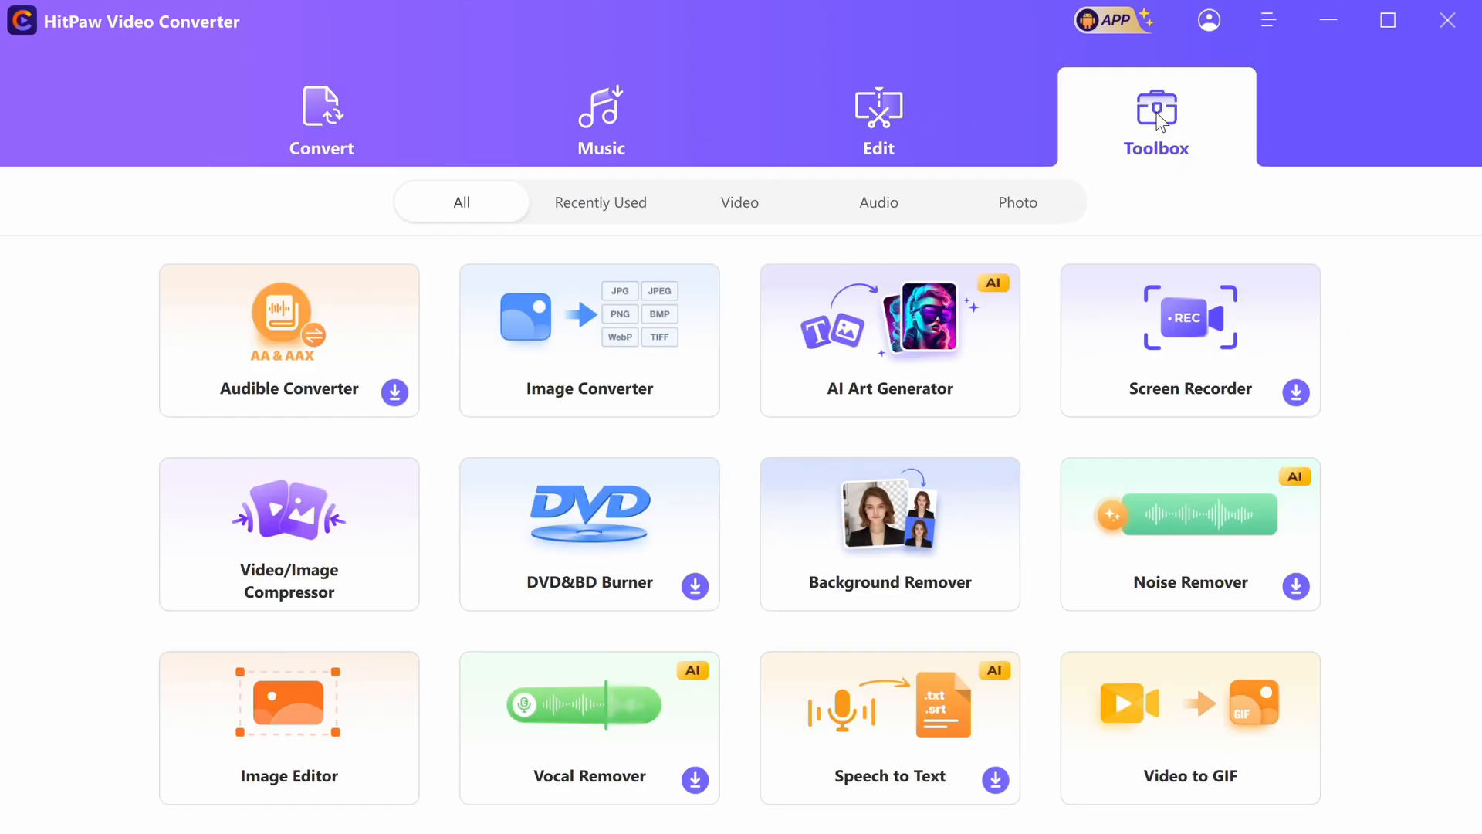
{"action": "left_click", "coordinate": [600, 119]}
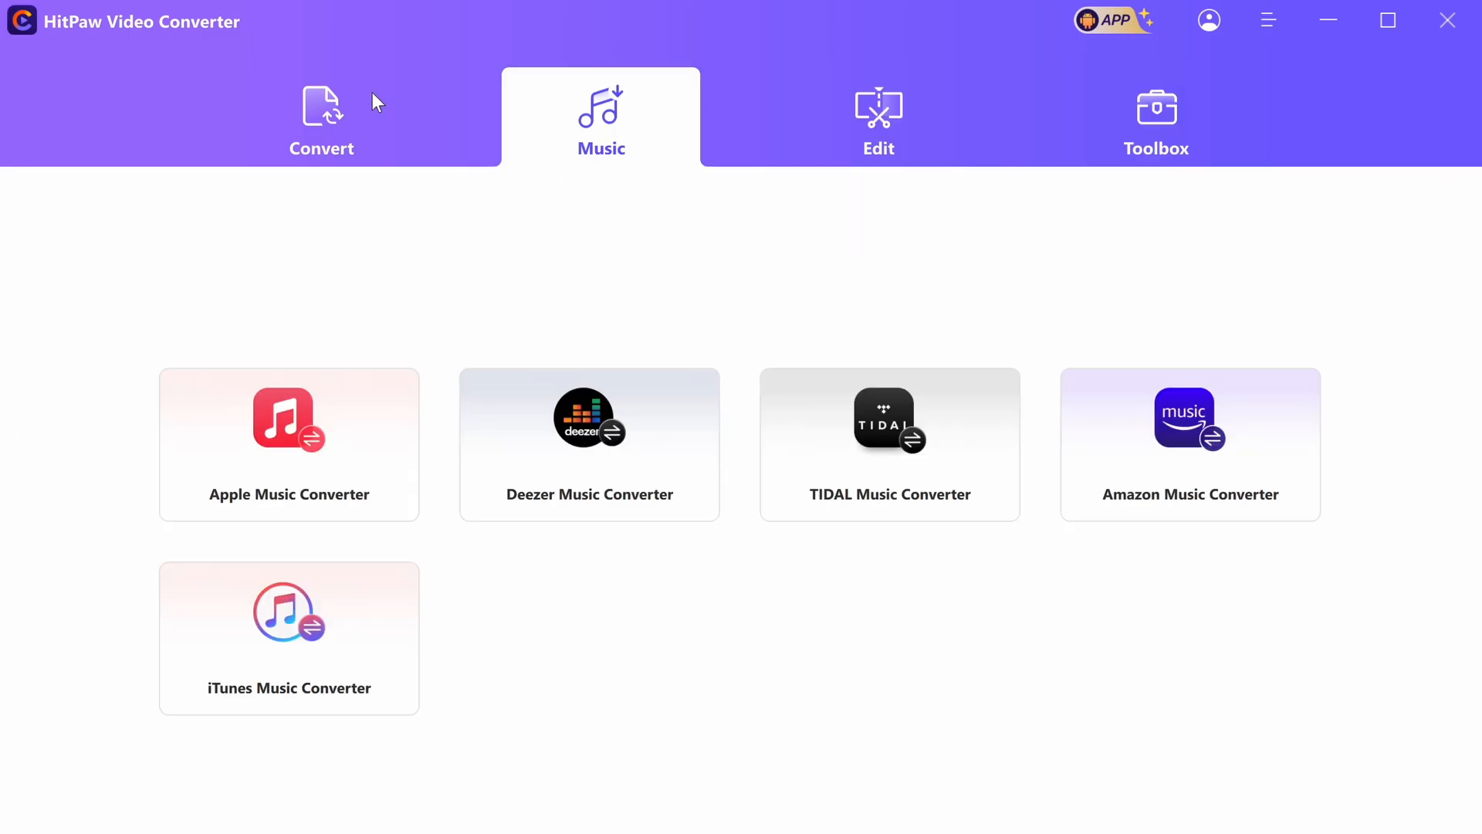
{"action": "left_click", "coordinate": [321, 116]}
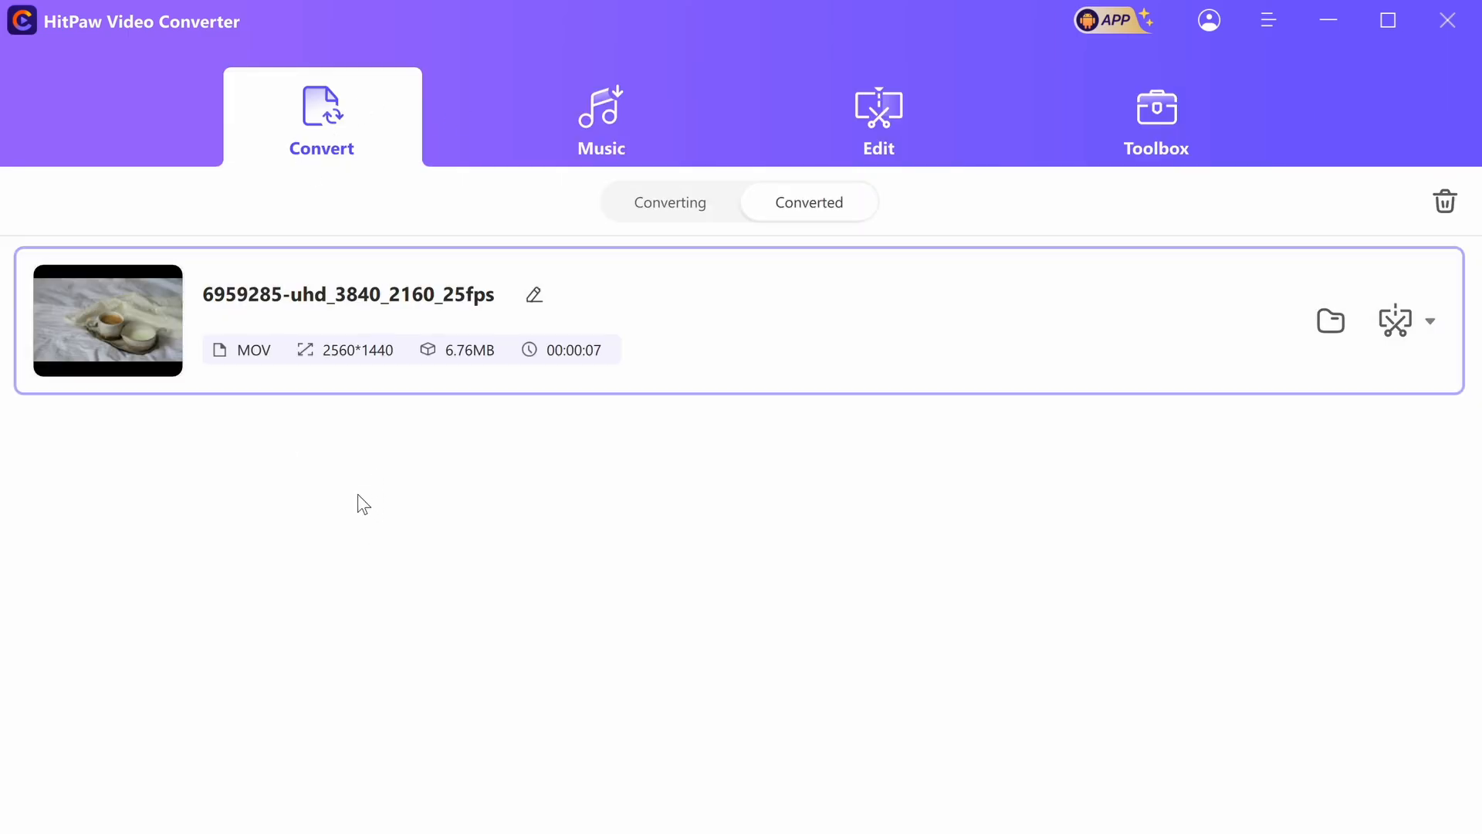
{"action": "mouse_move", "coordinate": [330, 480]}
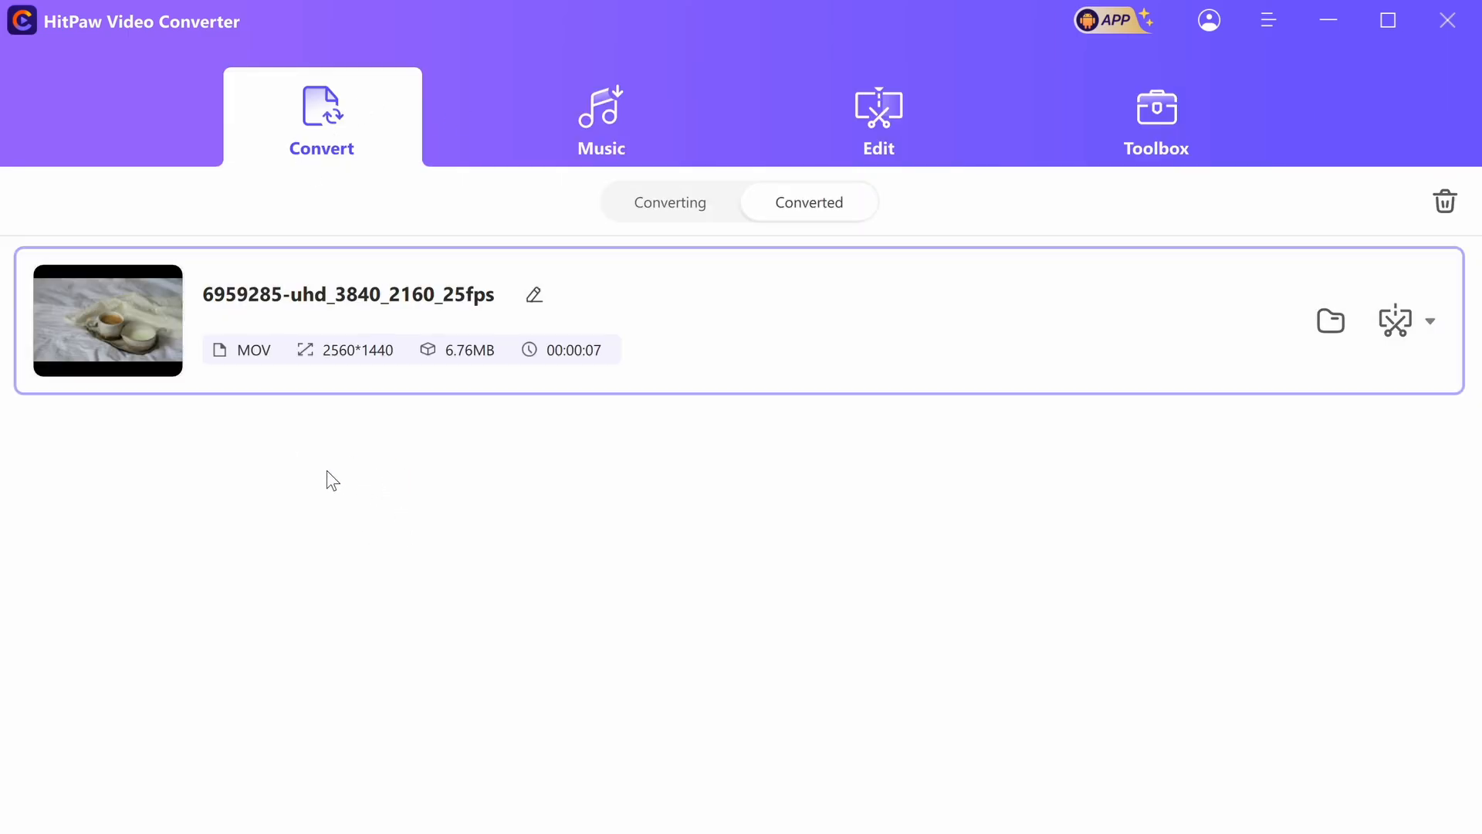
{"action": "mouse_move", "coordinate": [363, 484]}
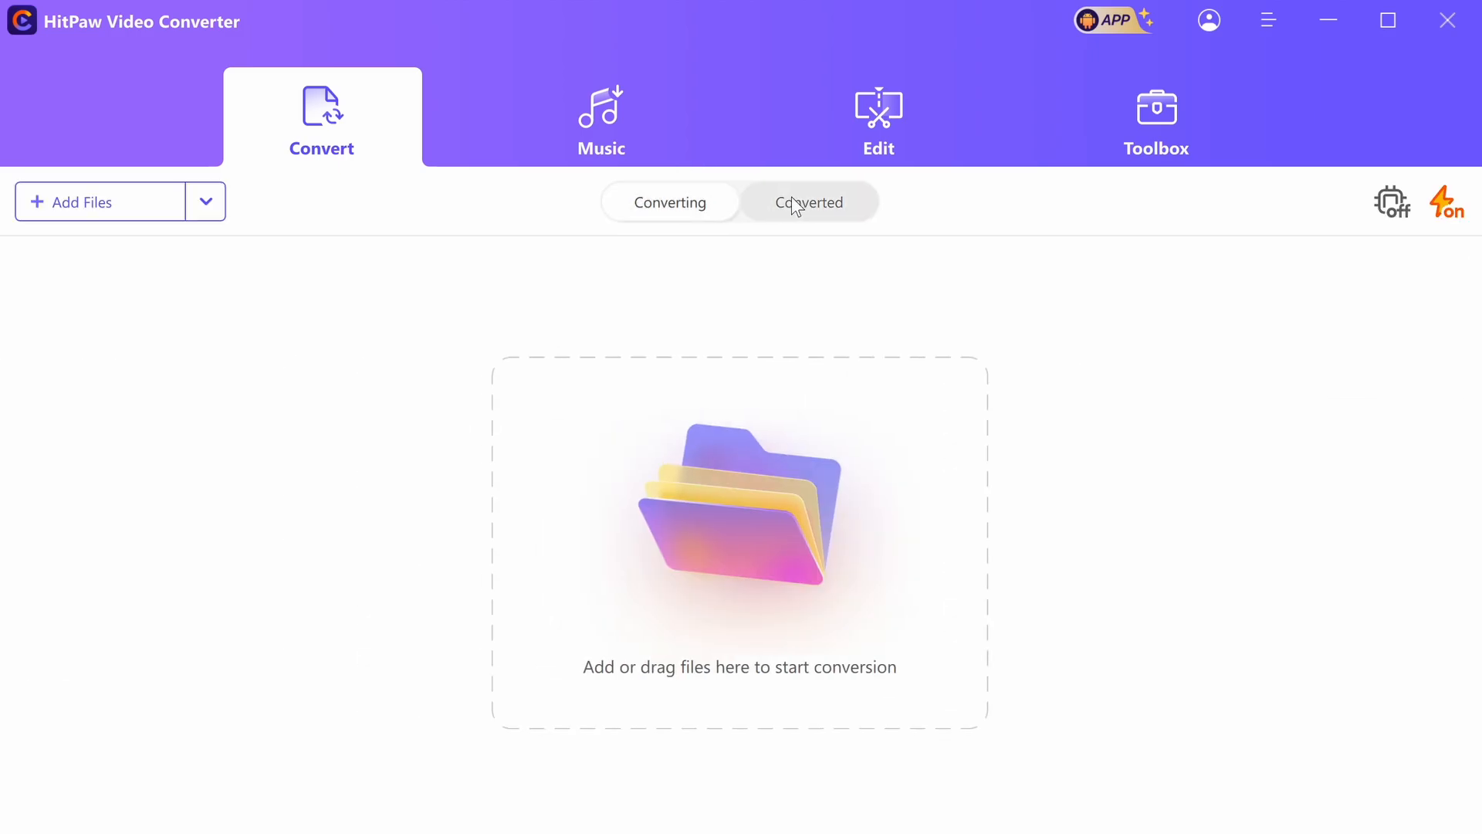
{"action": "mouse_move", "coordinate": [461, 412]}
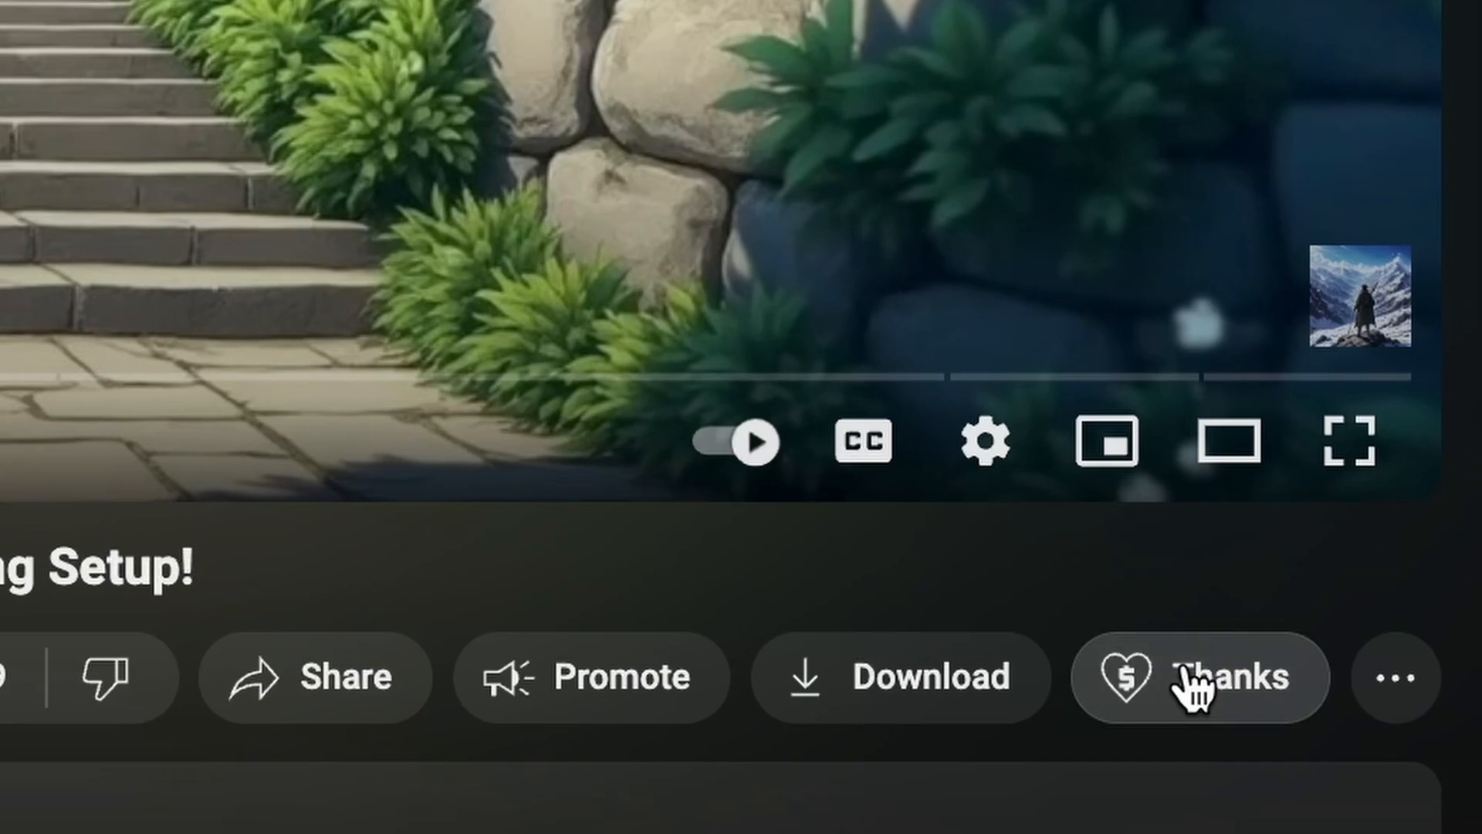
Step: Raise Super Thanks to $500.00, then show the Bronze-to-Diamond King membership tiers
{"action": "left_click", "coordinate": [1189, 678]}
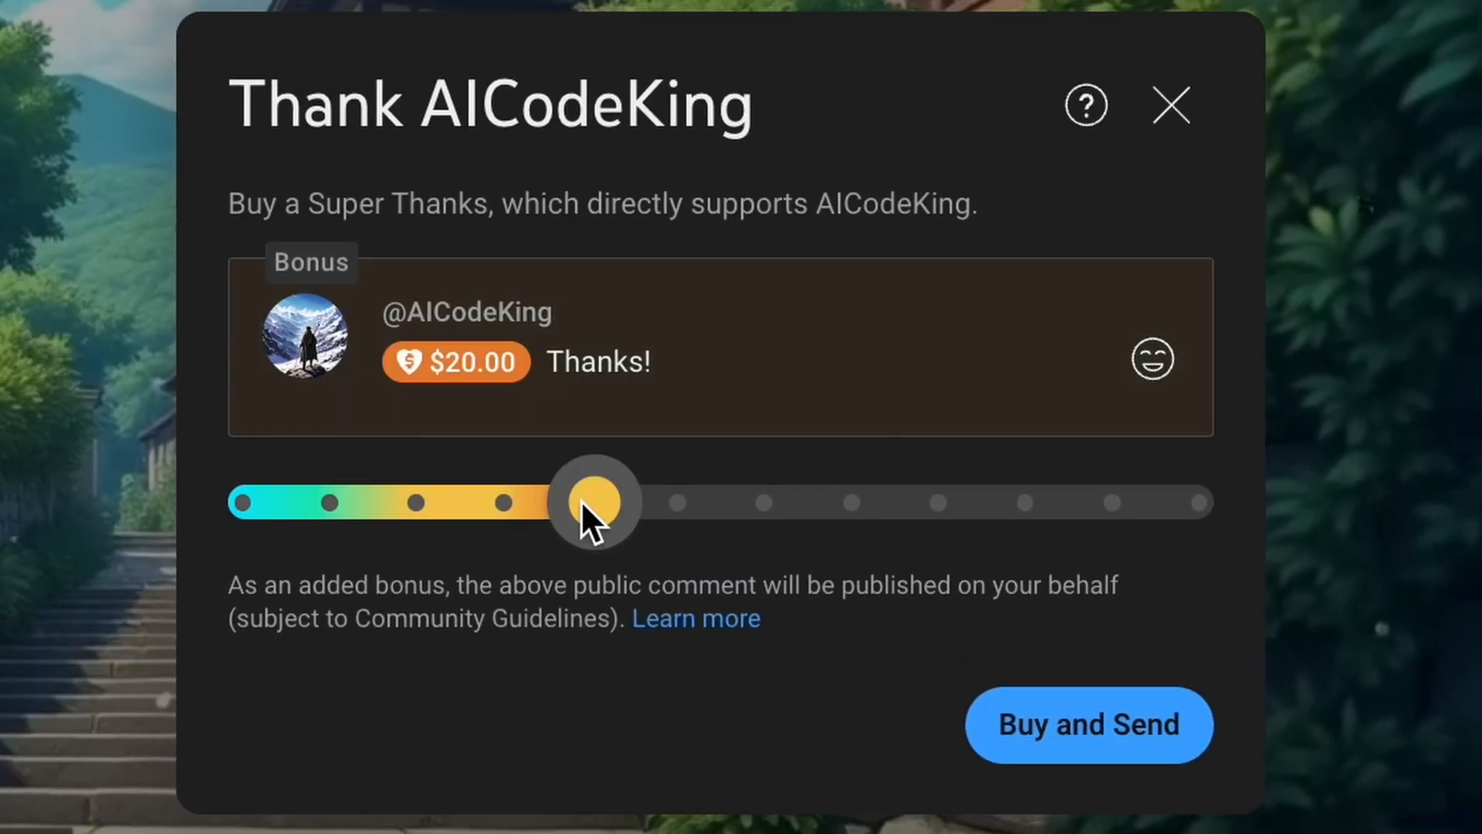
{"action": "left_click_drag", "start_coordinate": [594, 501], "coordinate": [1026, 501]}
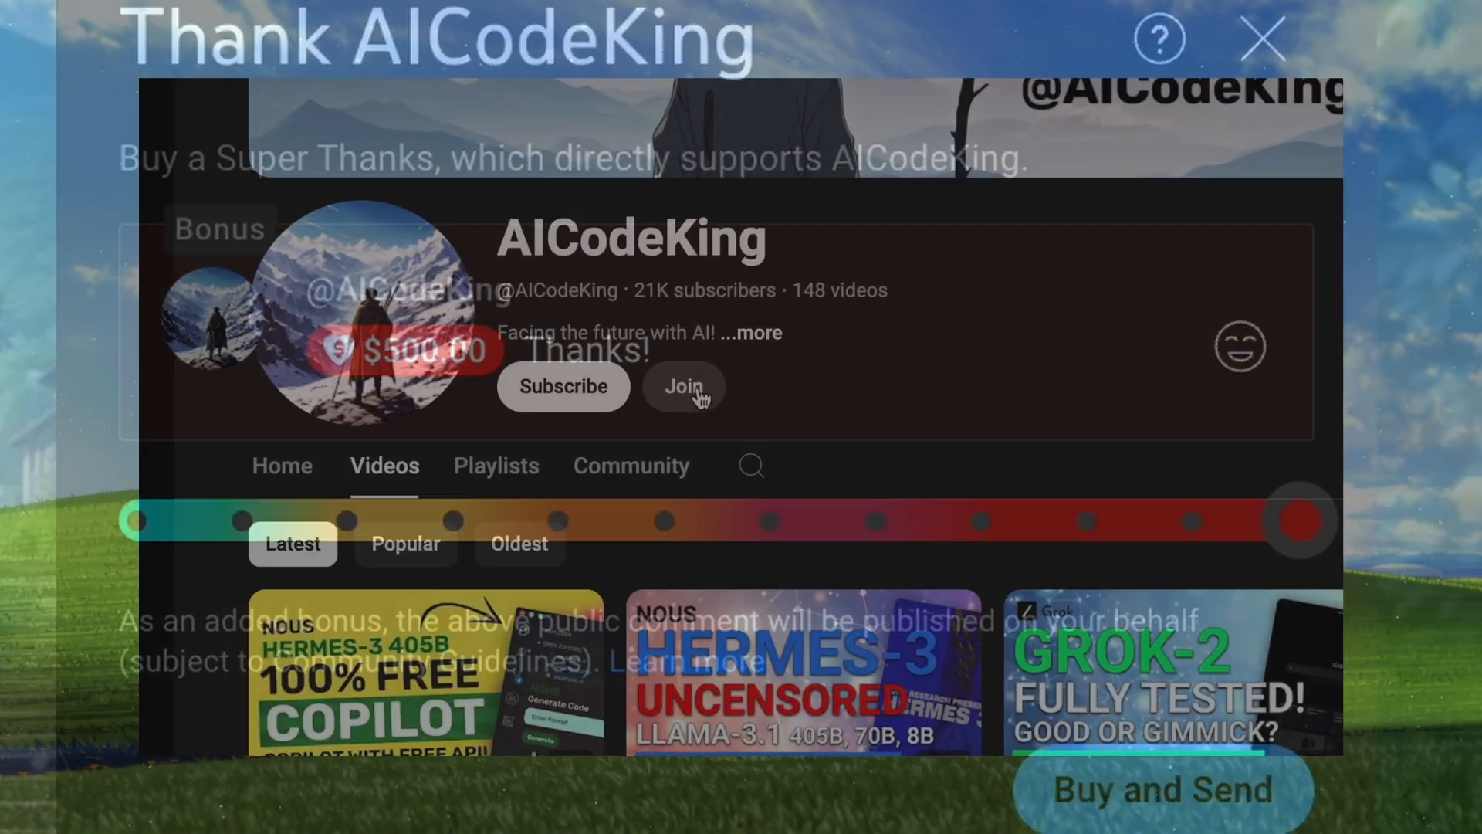
{"action": "left_click", "coordinate": [685, 386]}
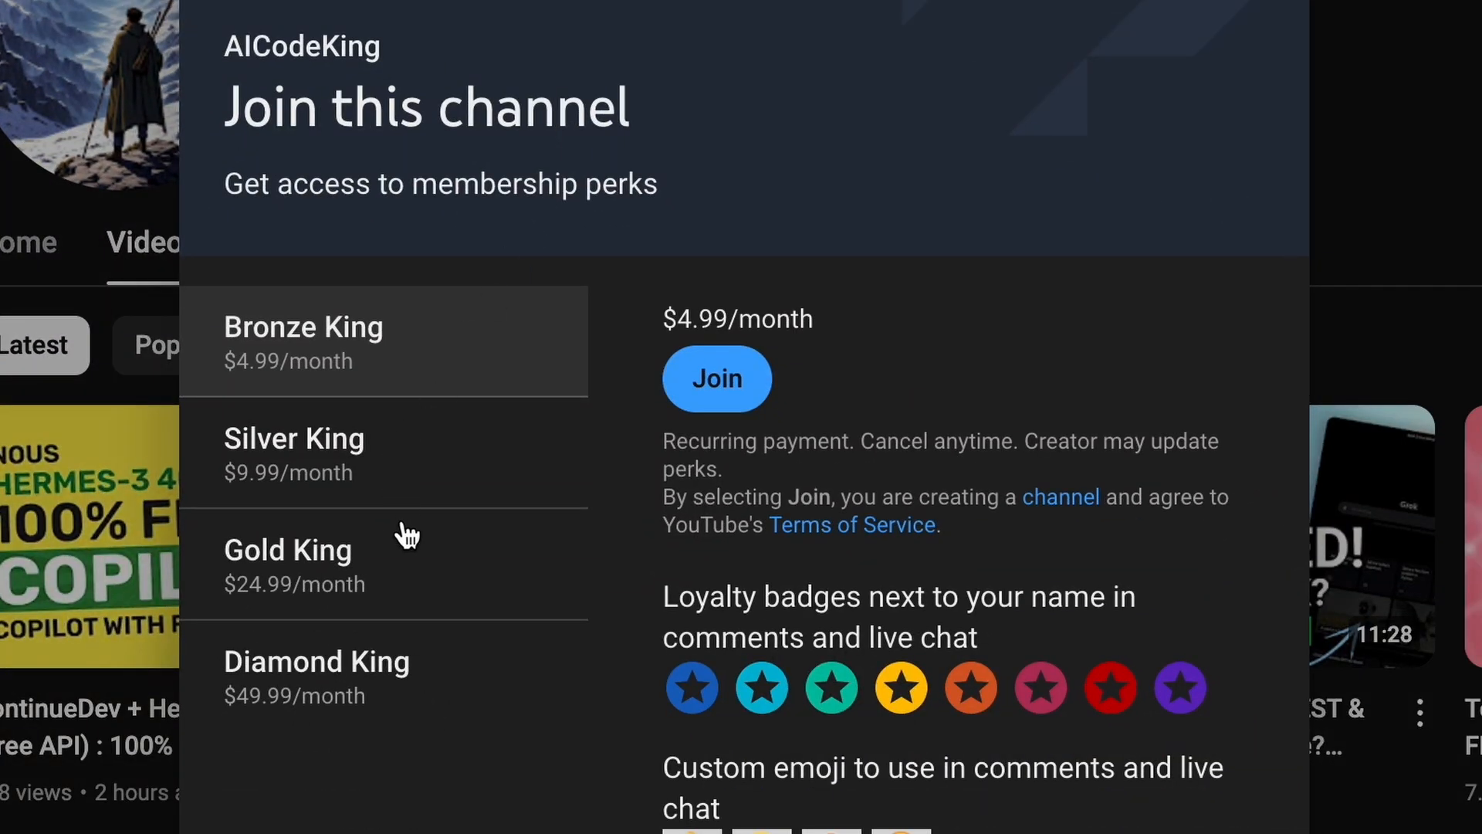